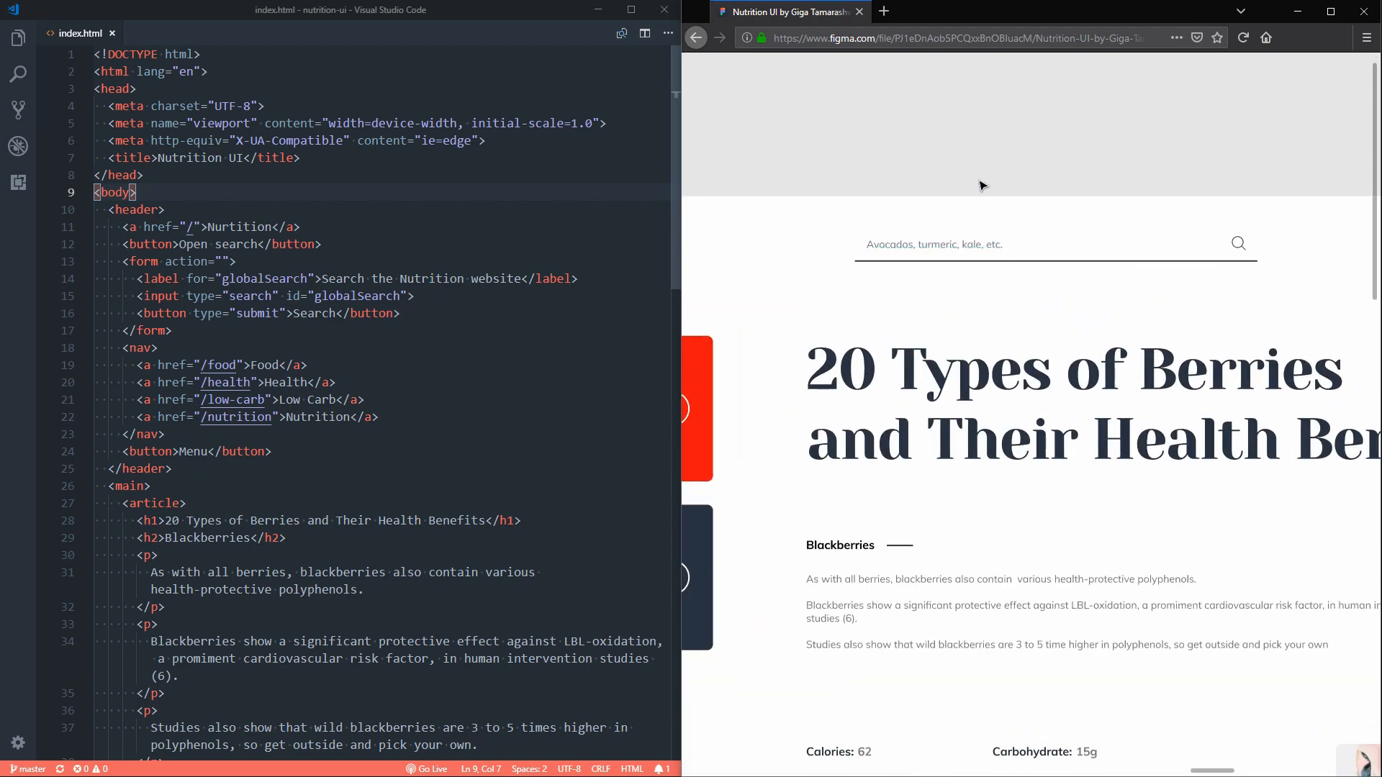
mouse_move(991, 285)
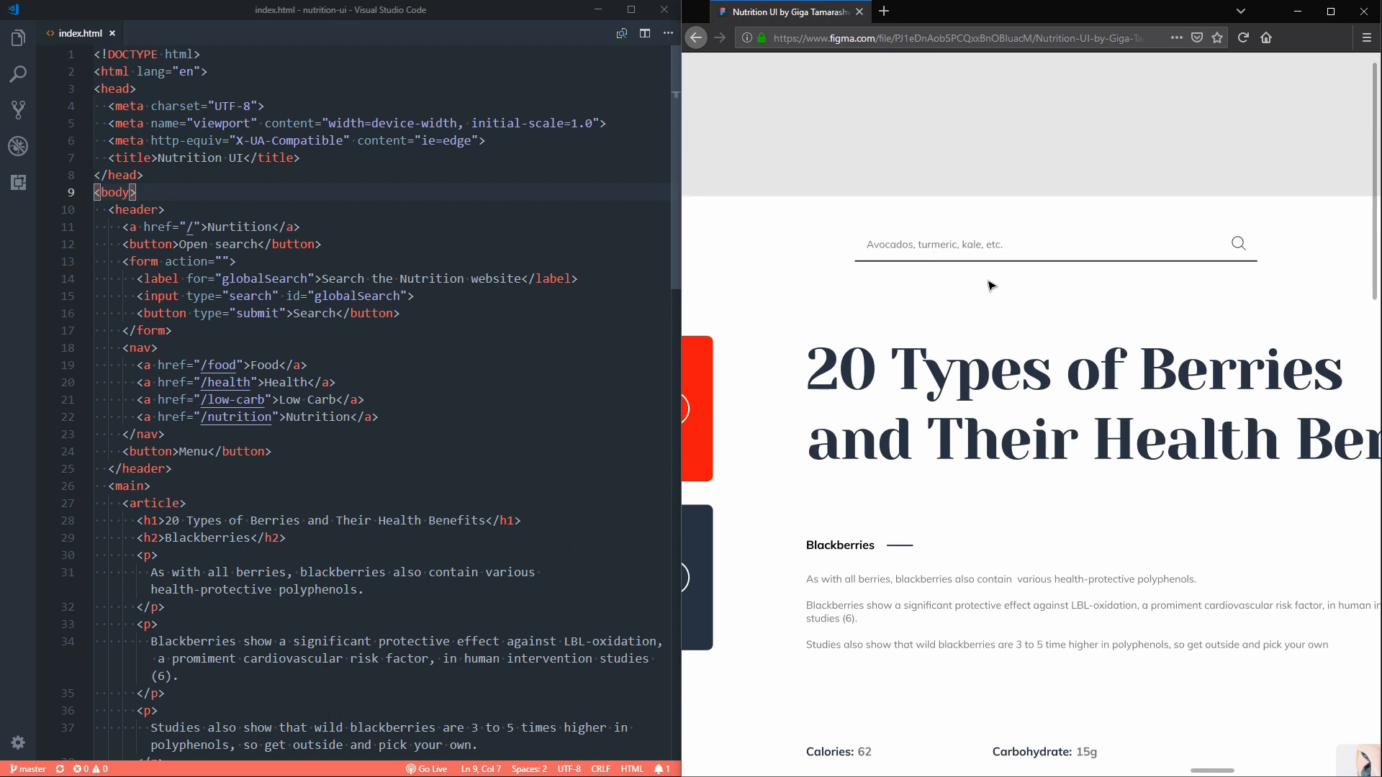
mouse_move(1074, 277)
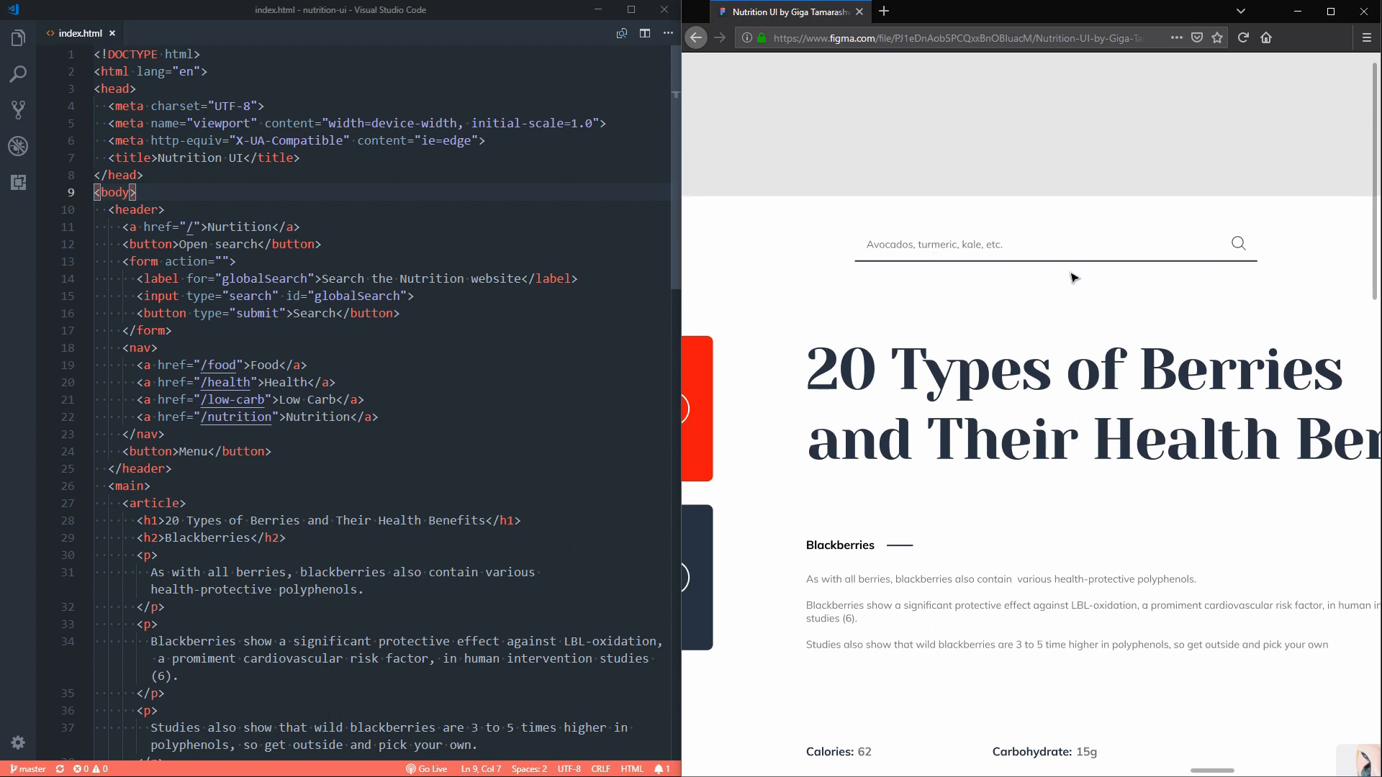
mouse_move(1025, 289)
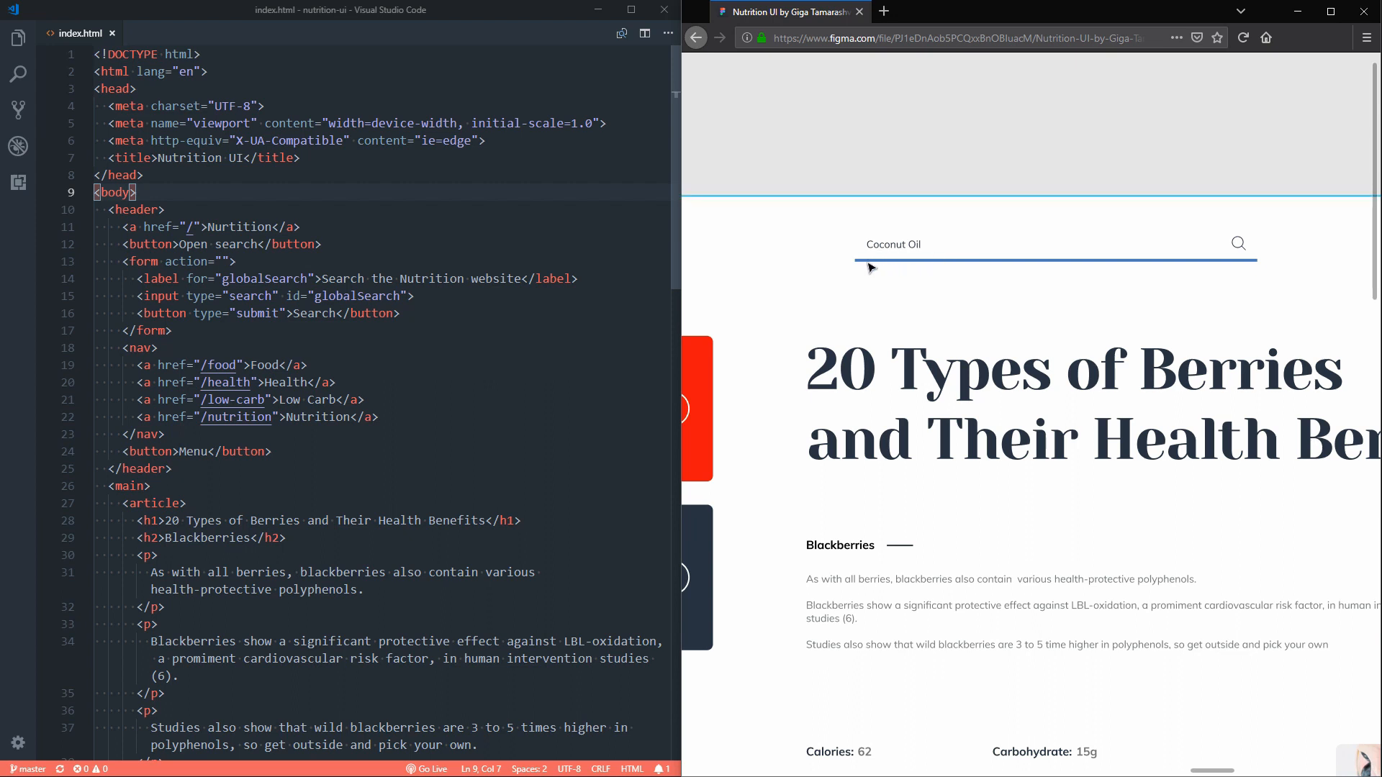
mouse_move(879, 267)
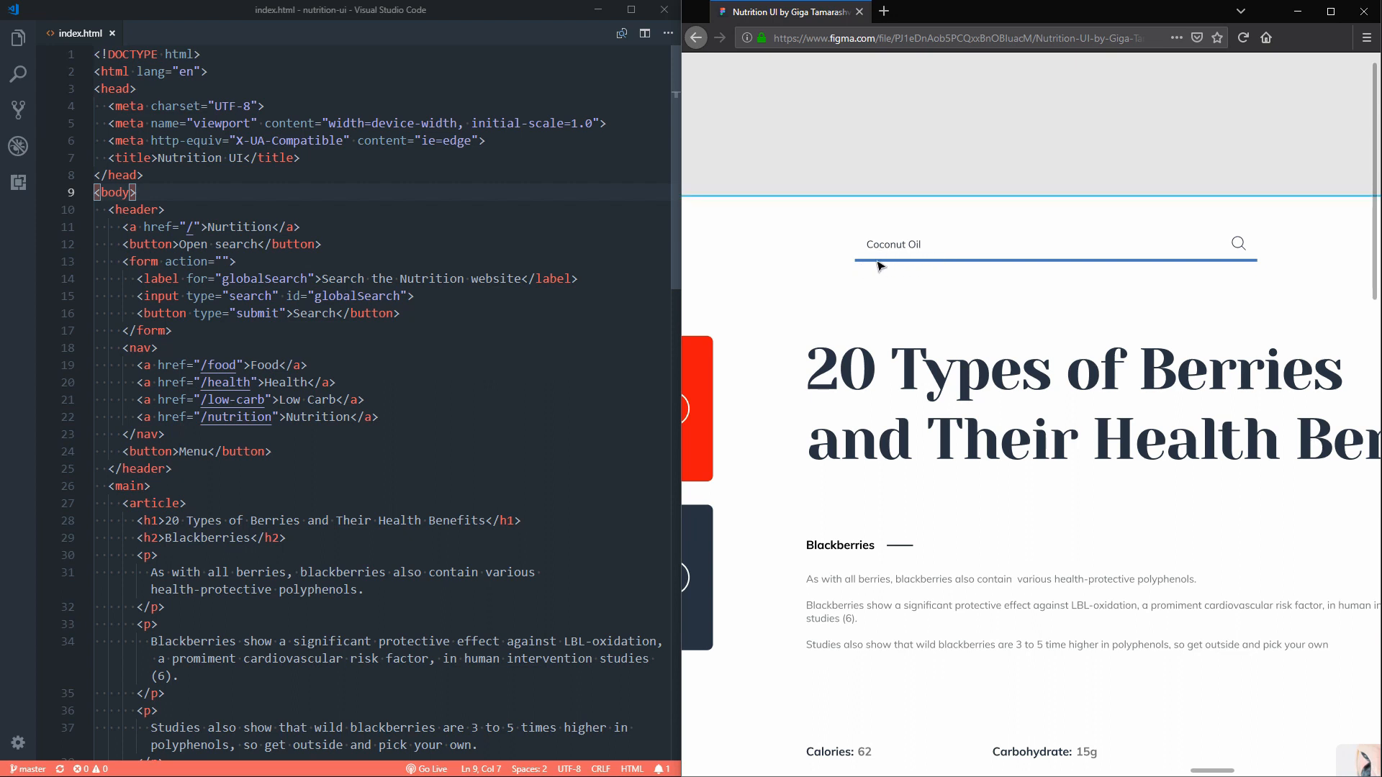
mouse_move(892, 269)
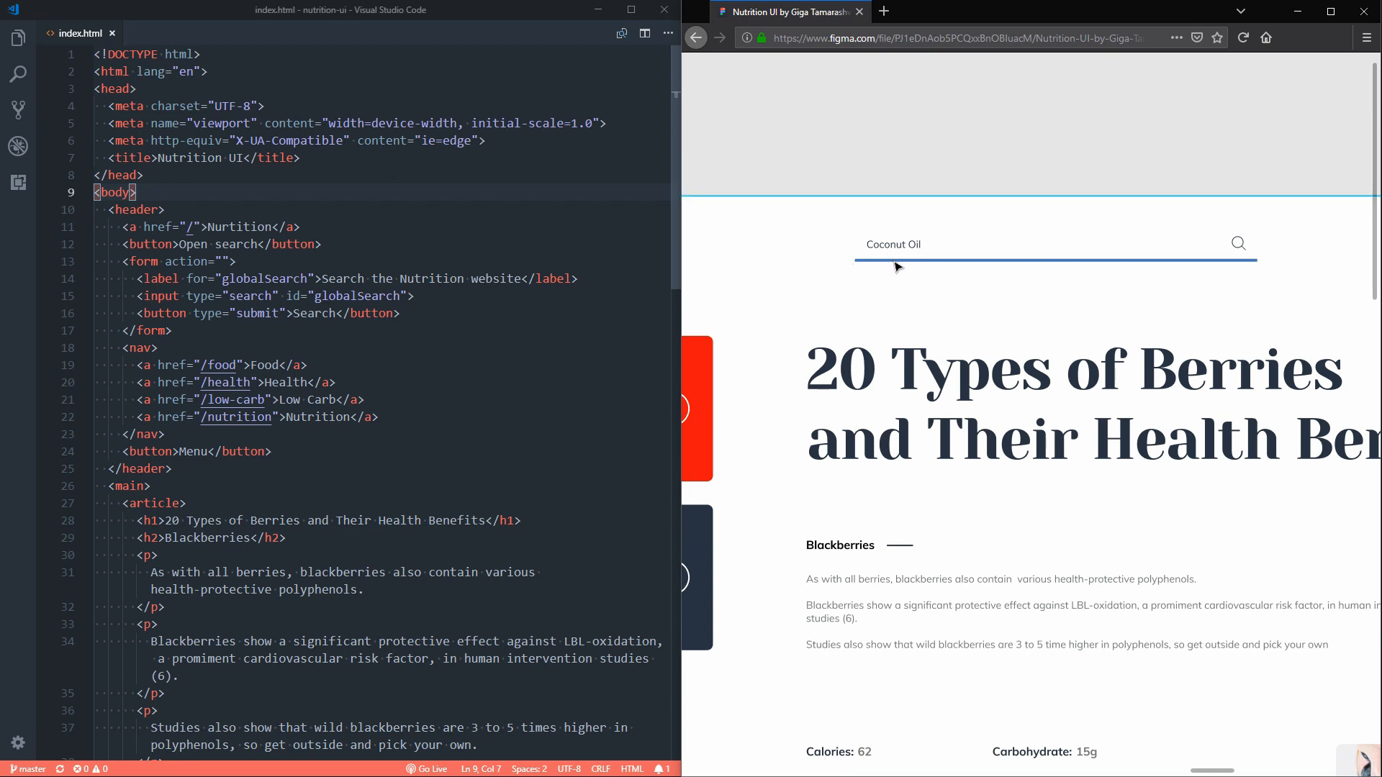
mouse_move(858, 269)
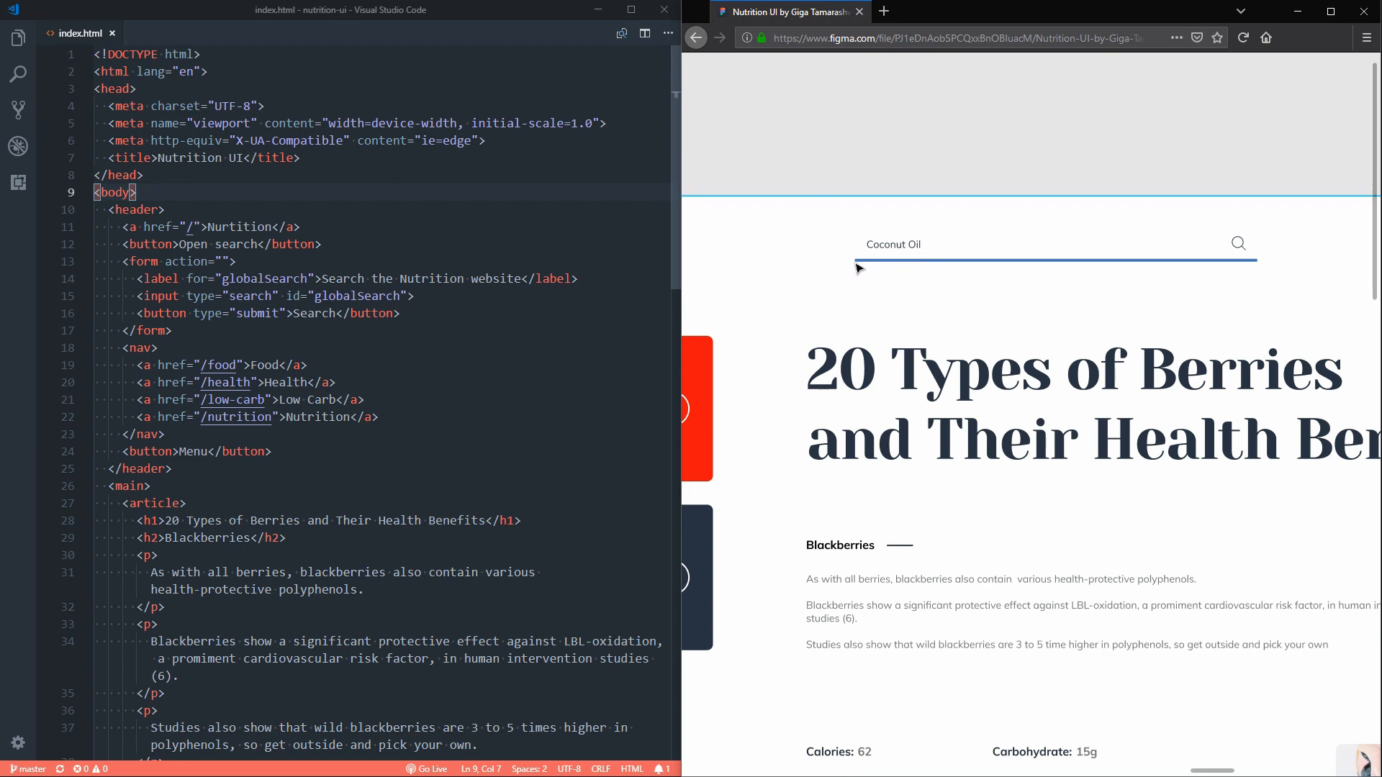
mouse_move(1016, 266)
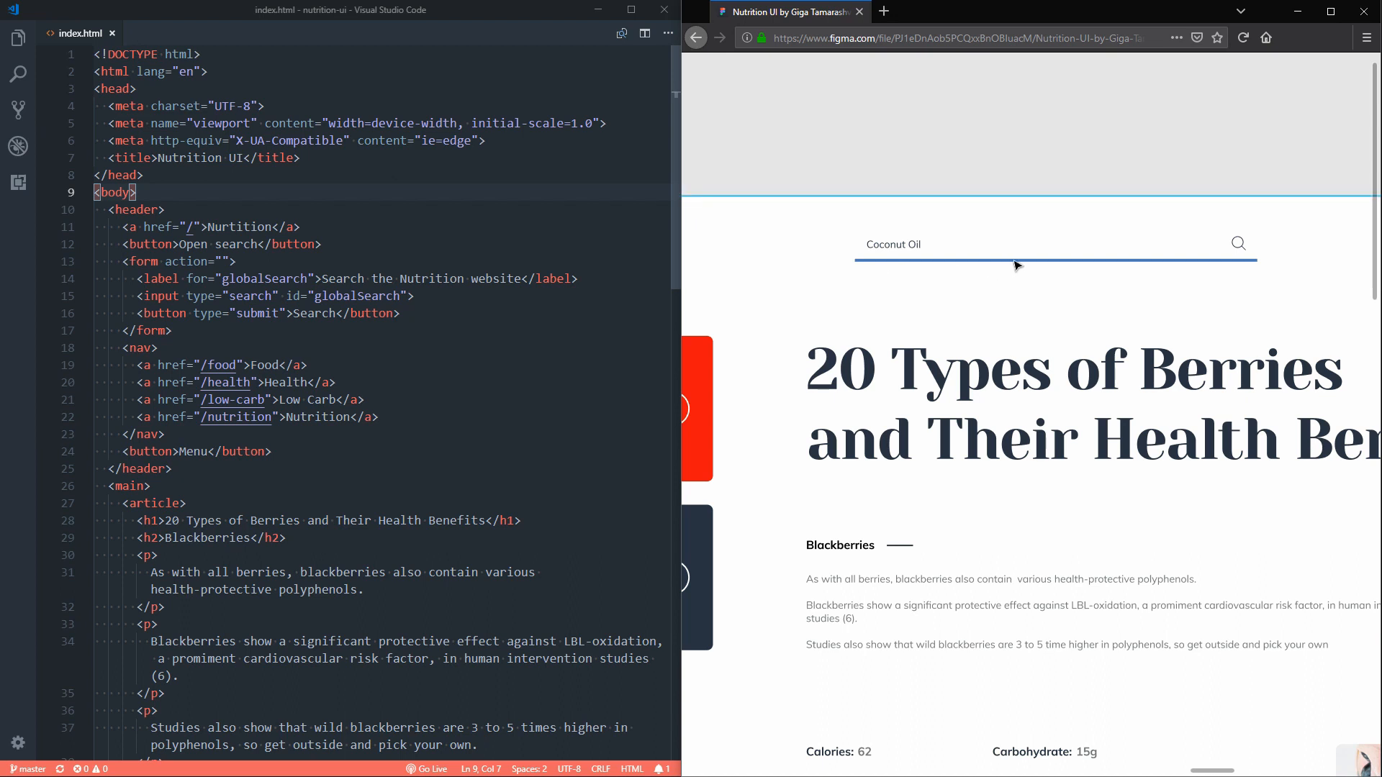
mouse_move(921, 280)
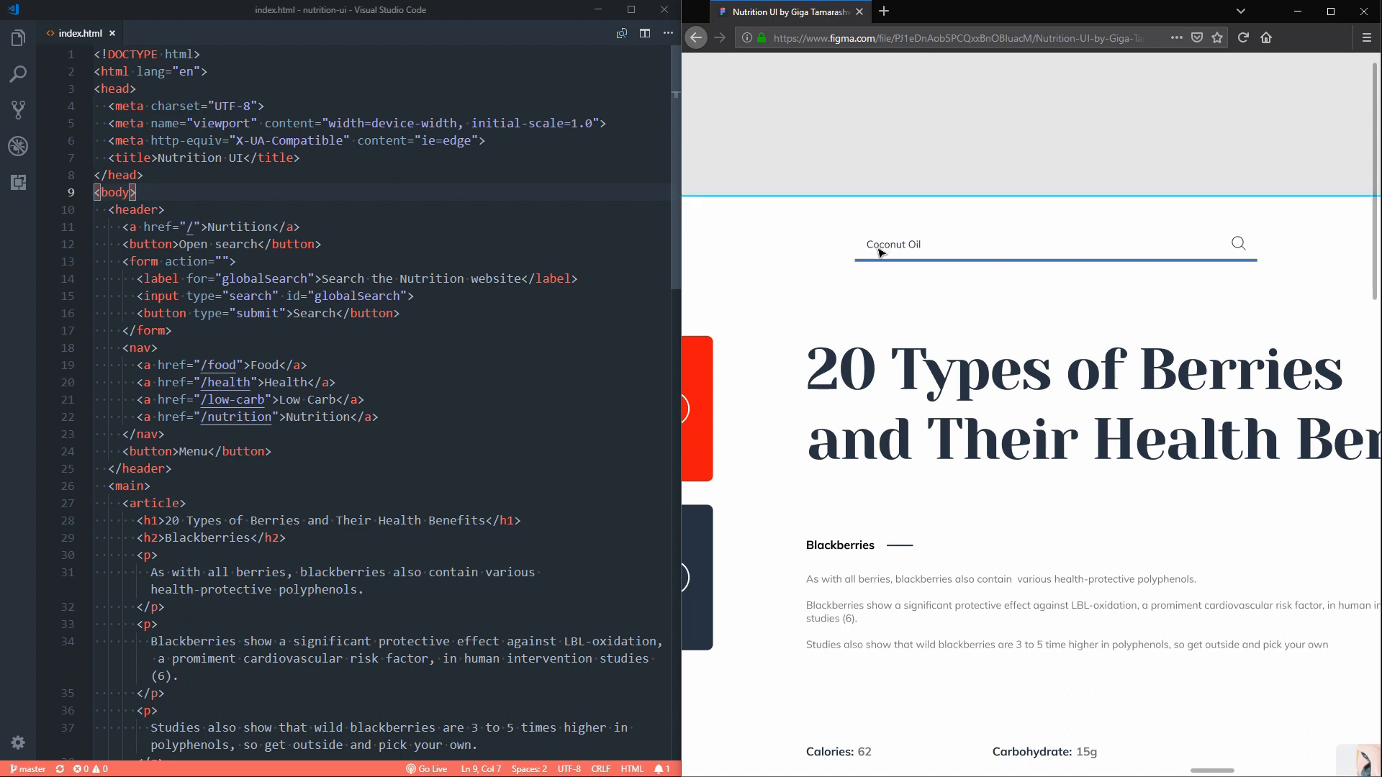
mouse_move(1039, 249)
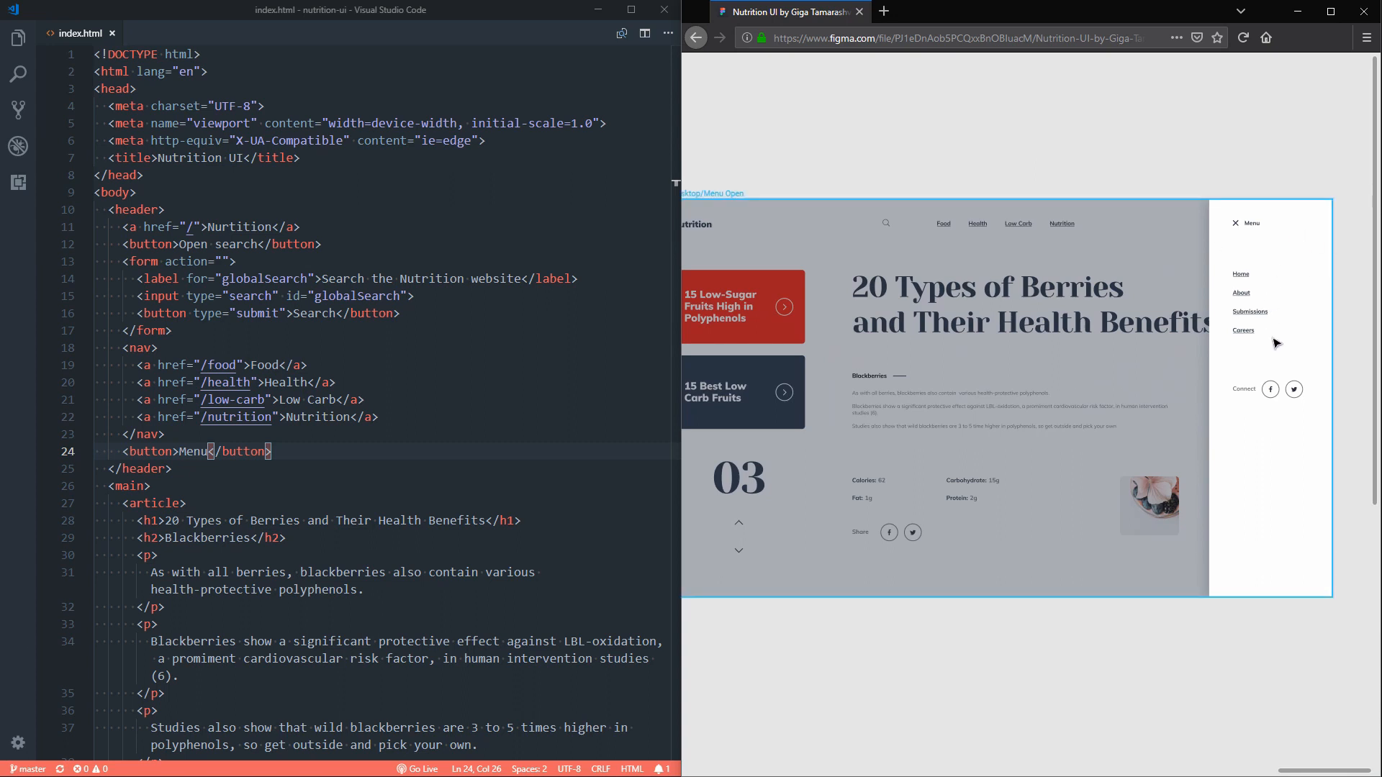
mouse_move(1038, 316)
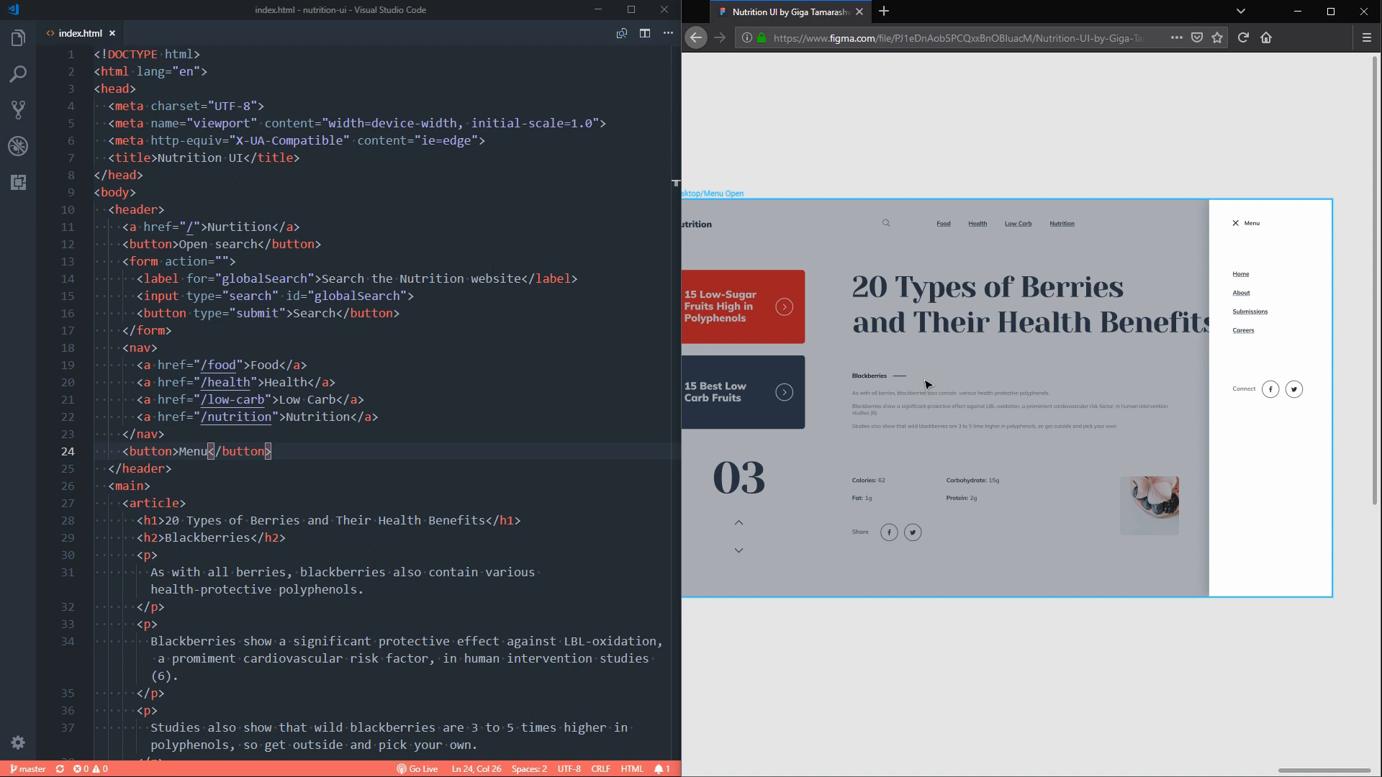
mouse_move(1267, 246)
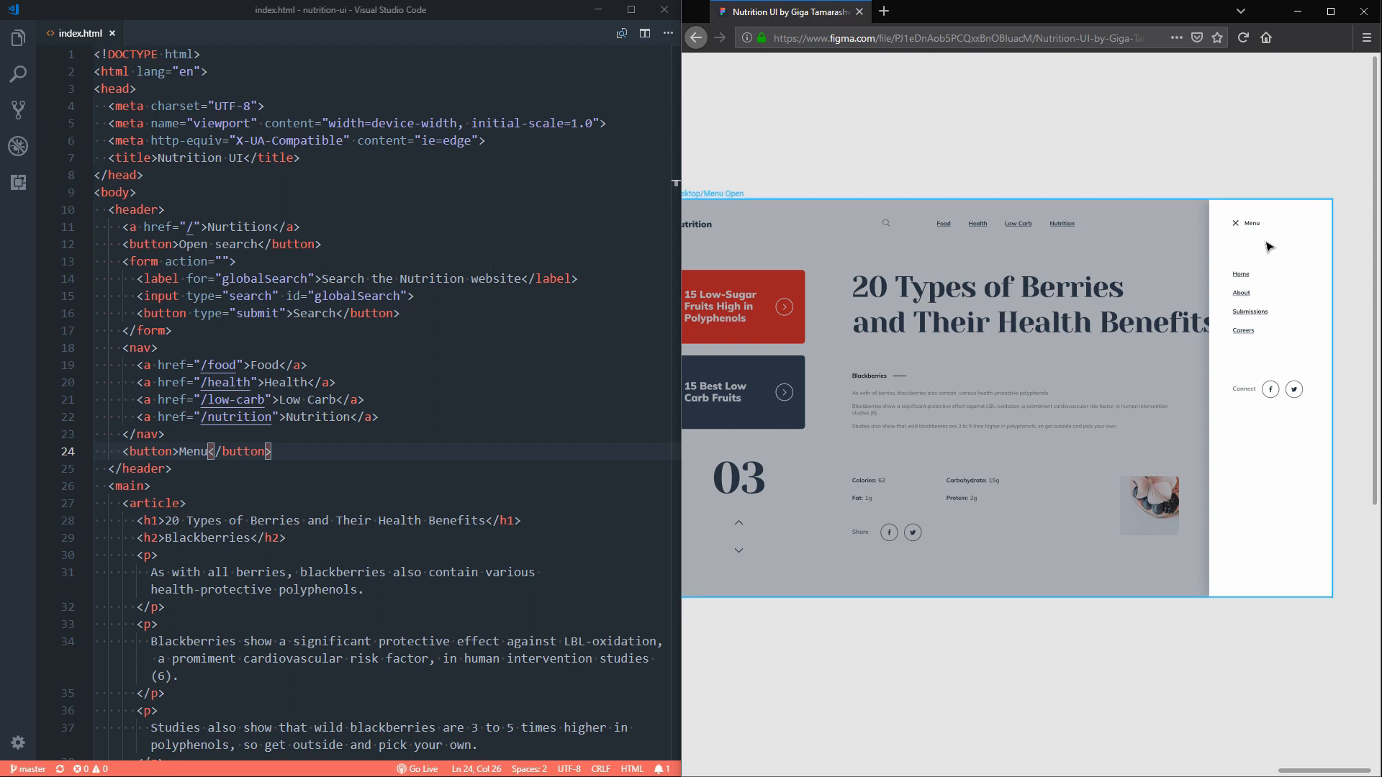
mouse_move(1285, 236)
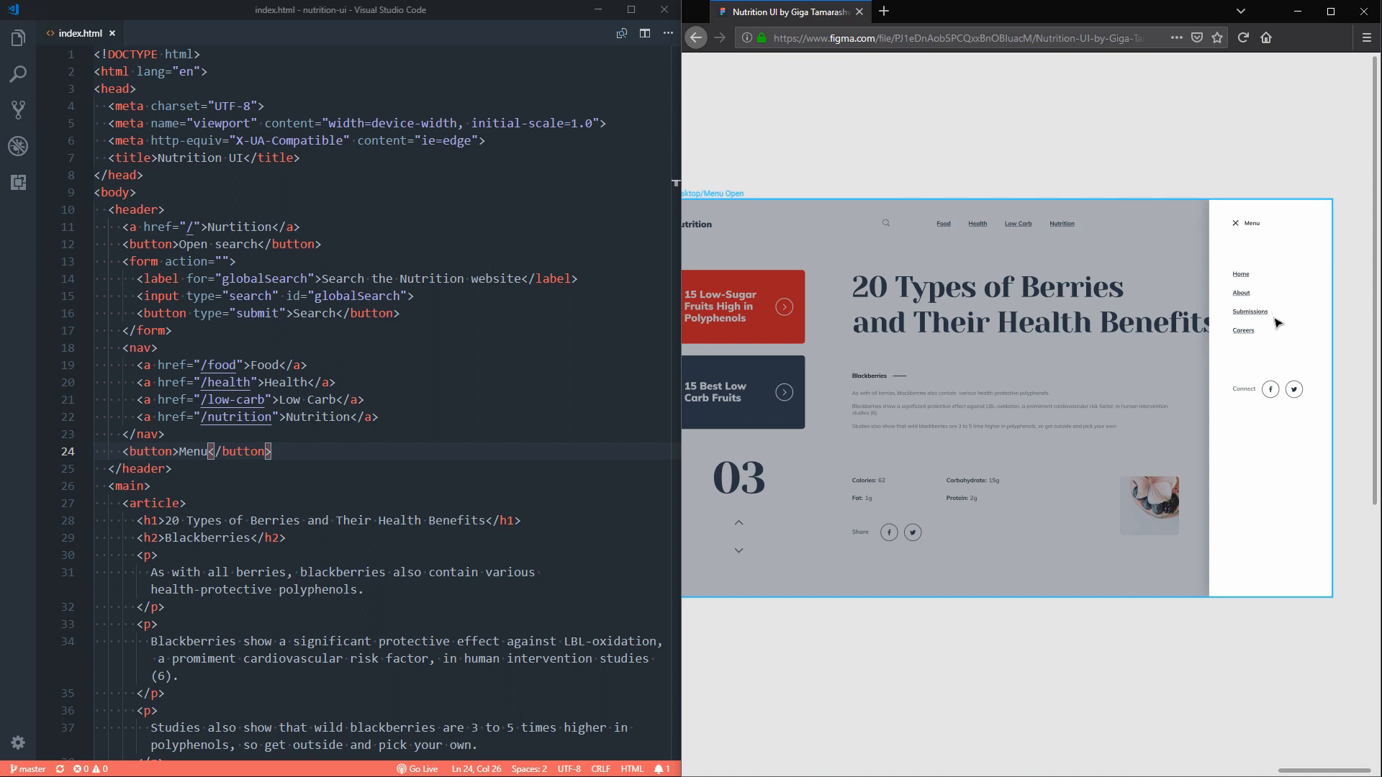
mouse_move(912, 206)
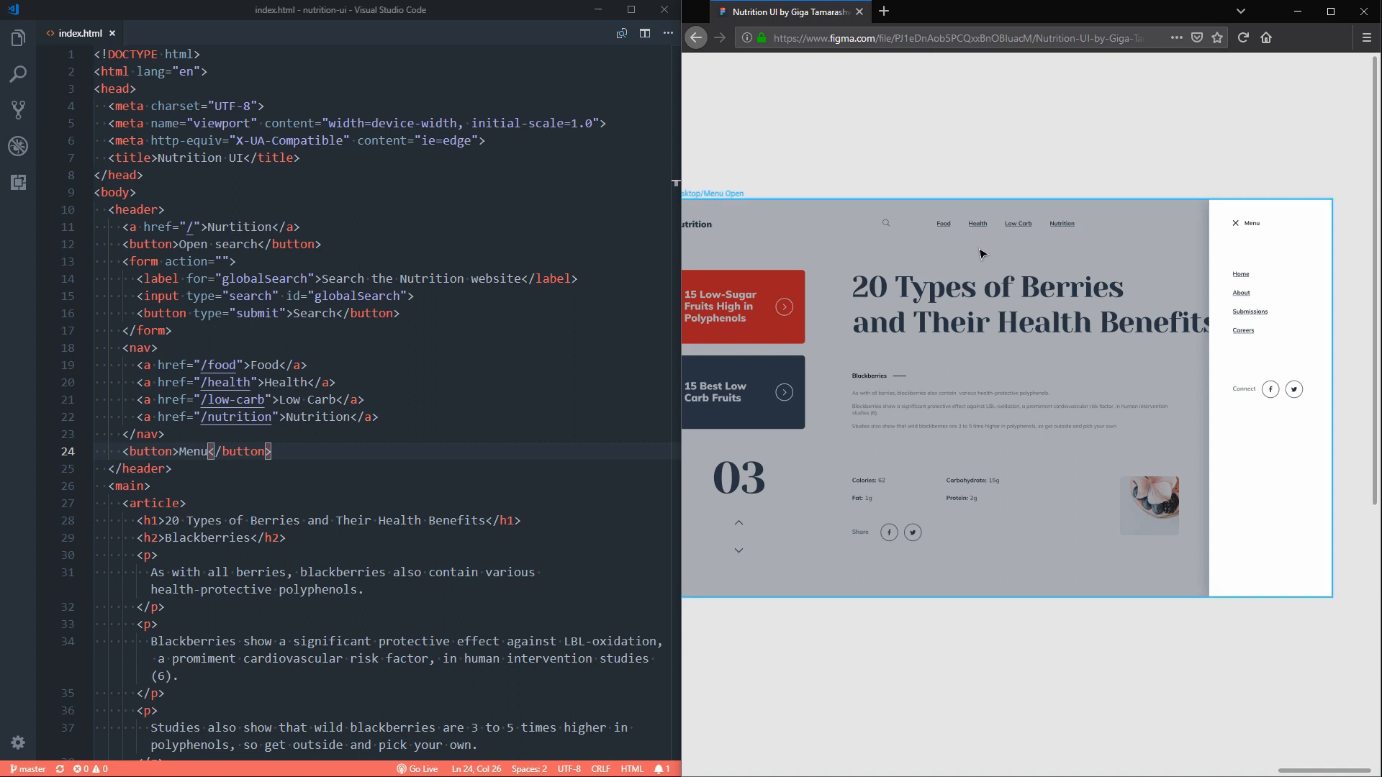
mouse_move(1261, 301)
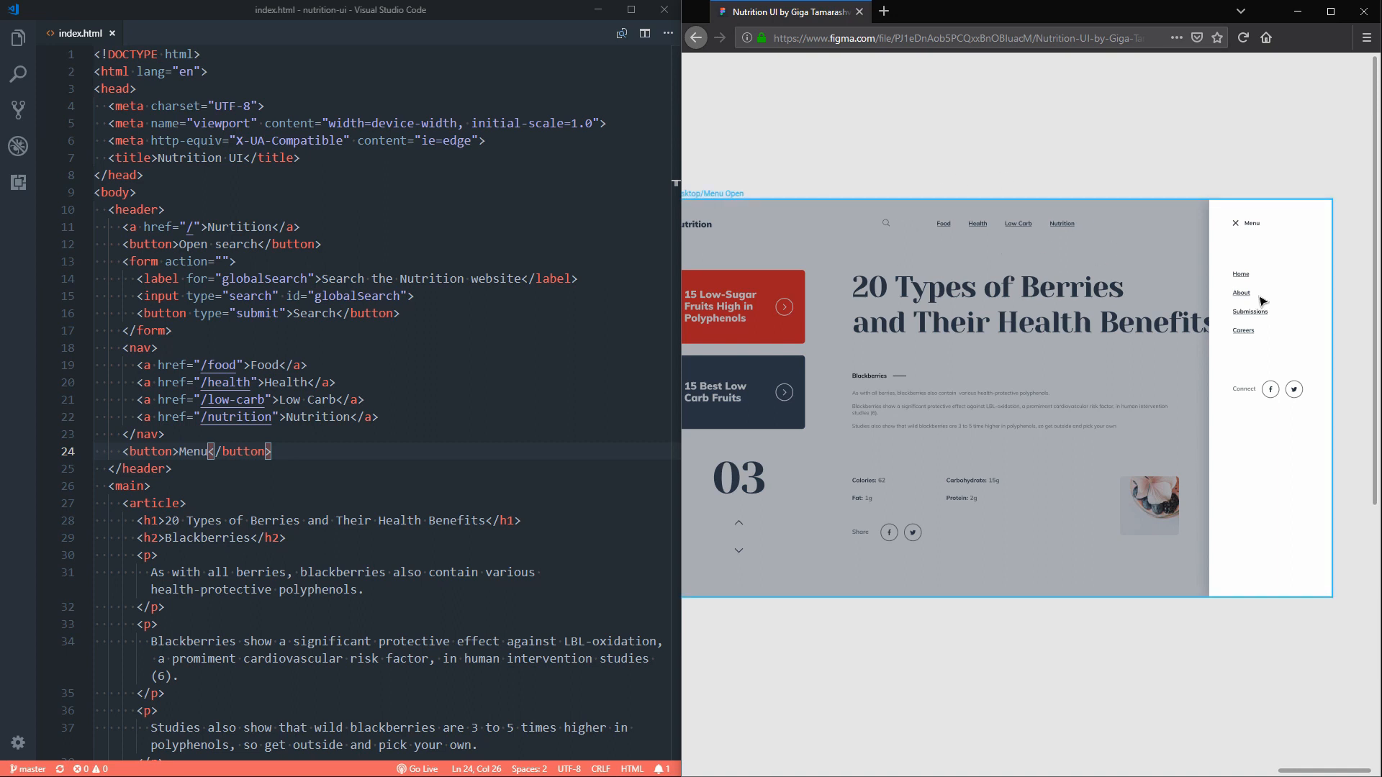
mouse_move(1279, 311)
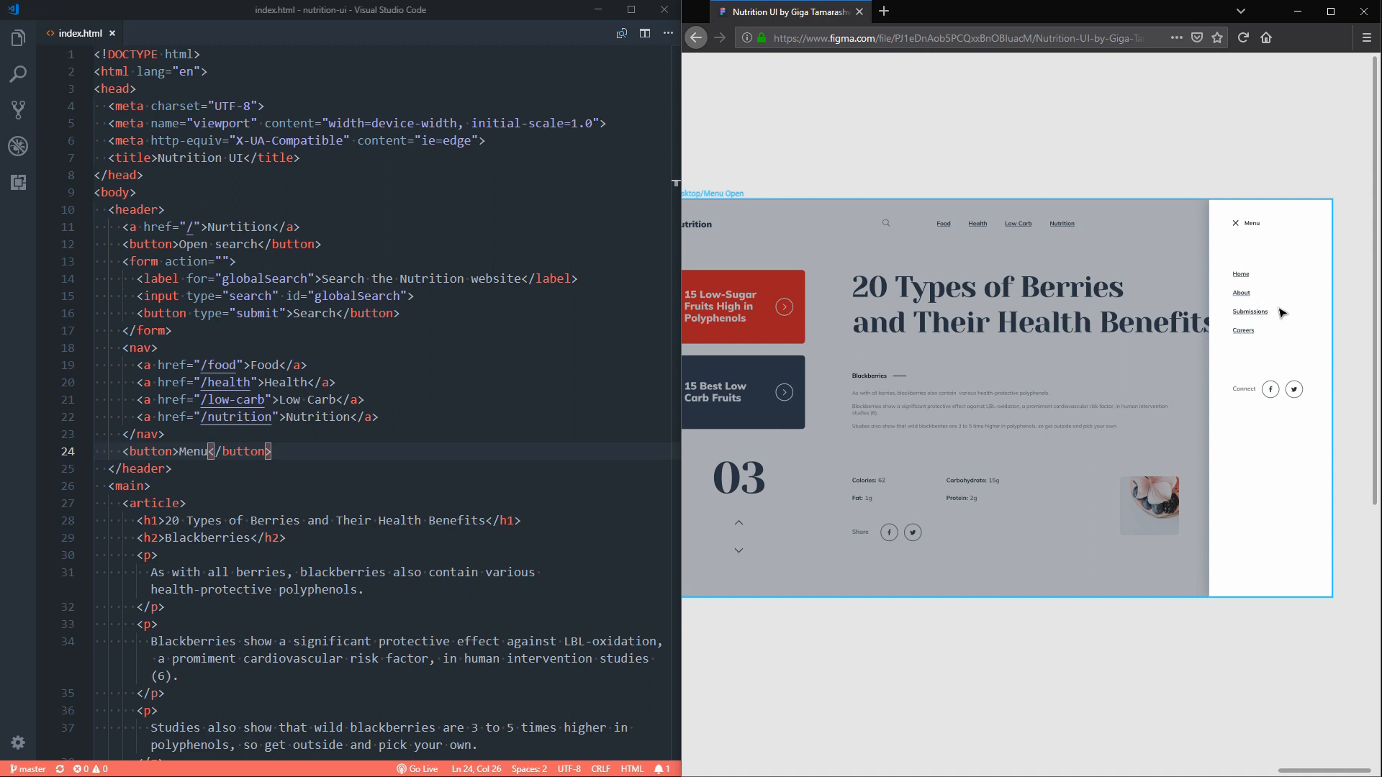
mouse_move(1261, 355)
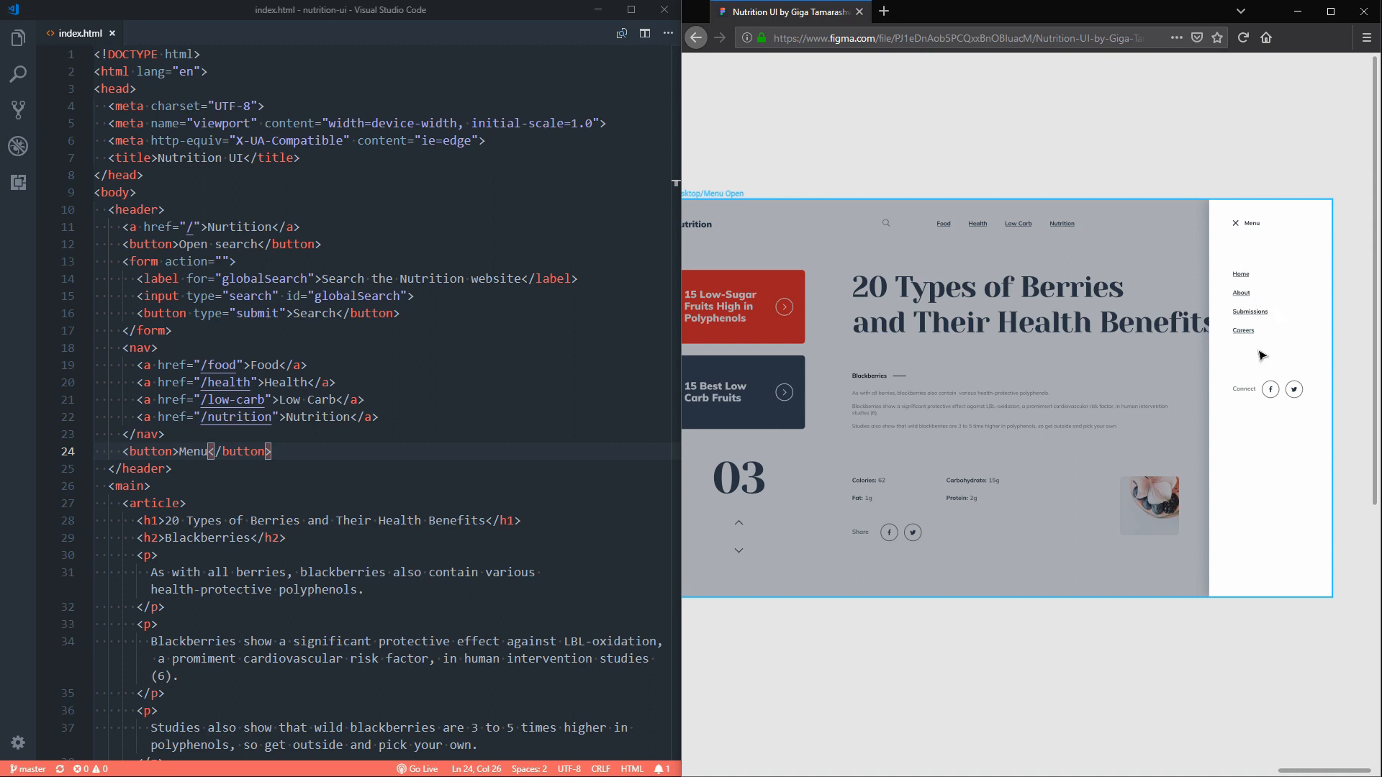
mouse_move(1335, 390)
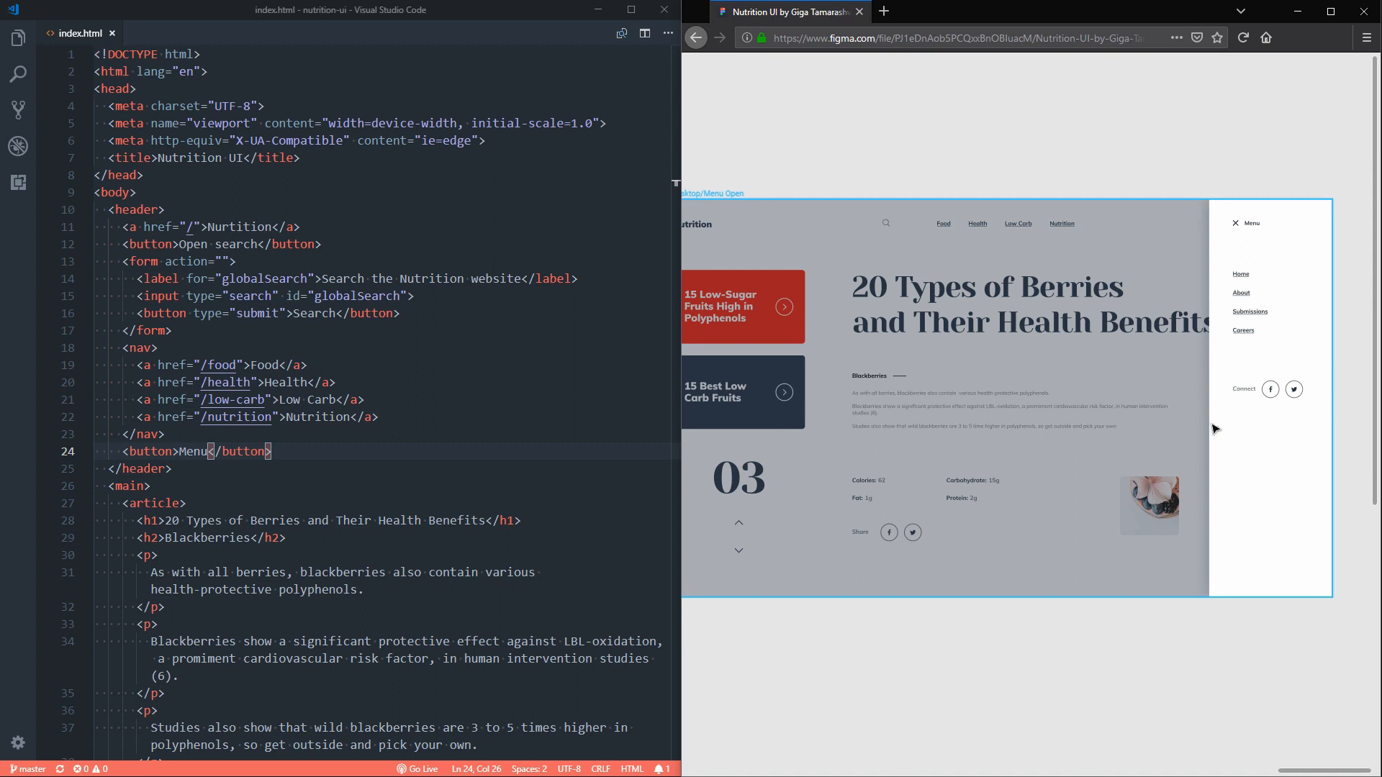
mouse_move(850, 508)
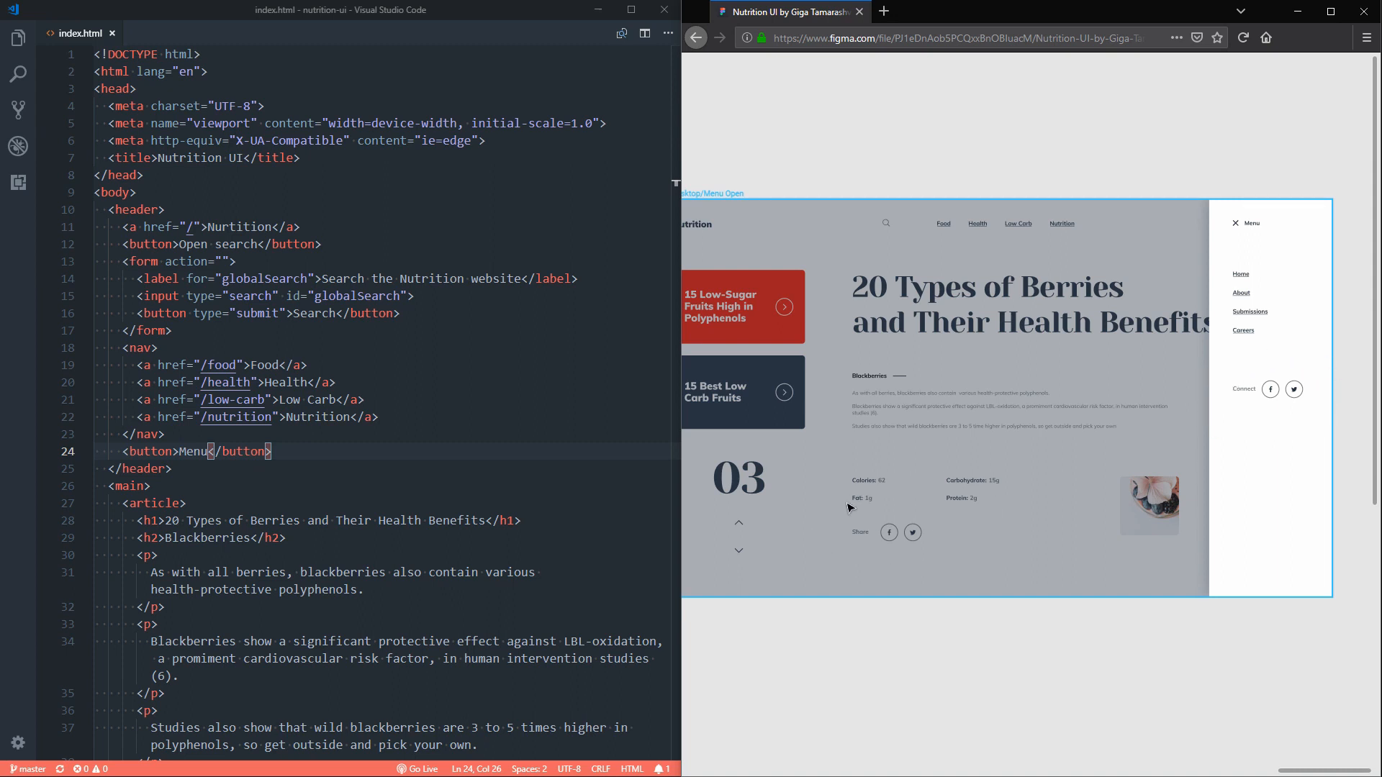
mouse_move(1322, 402)
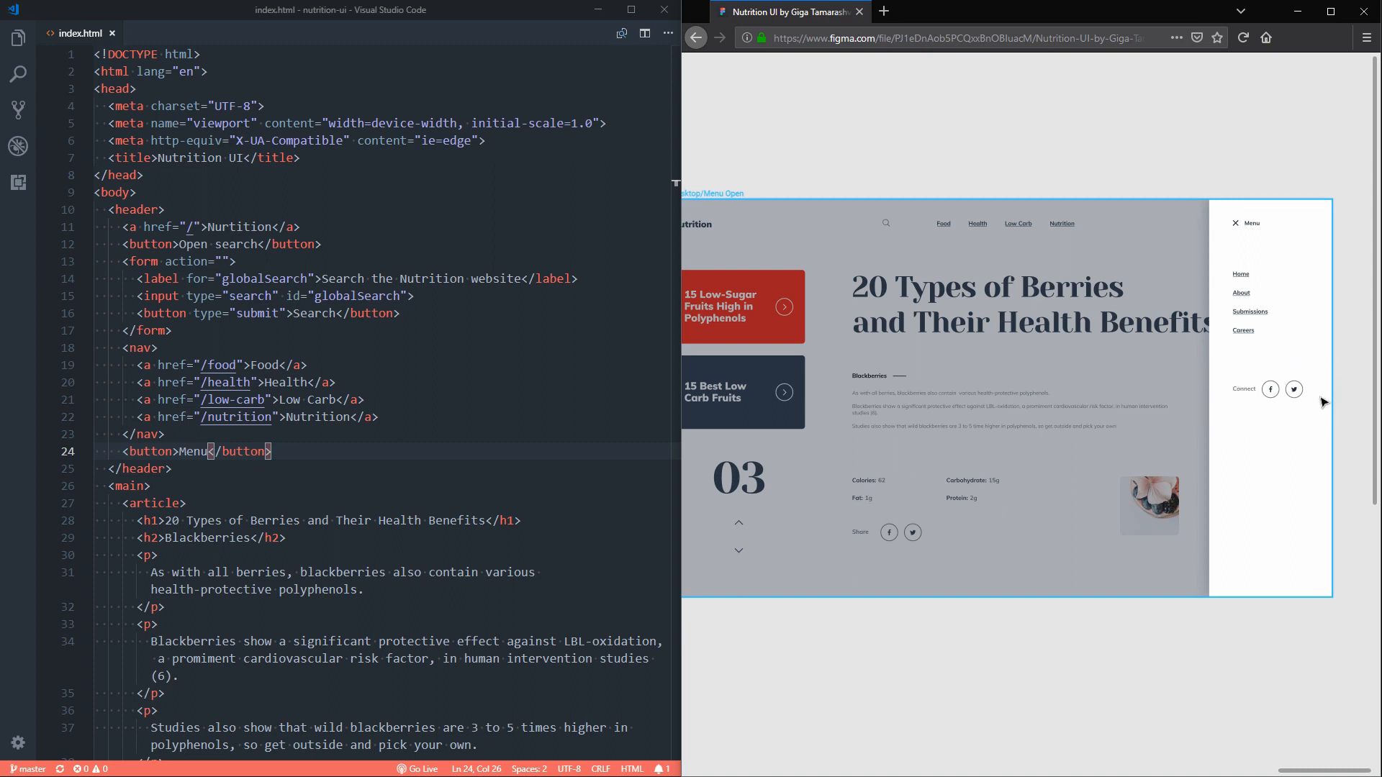
mouse_move(1190, 425)
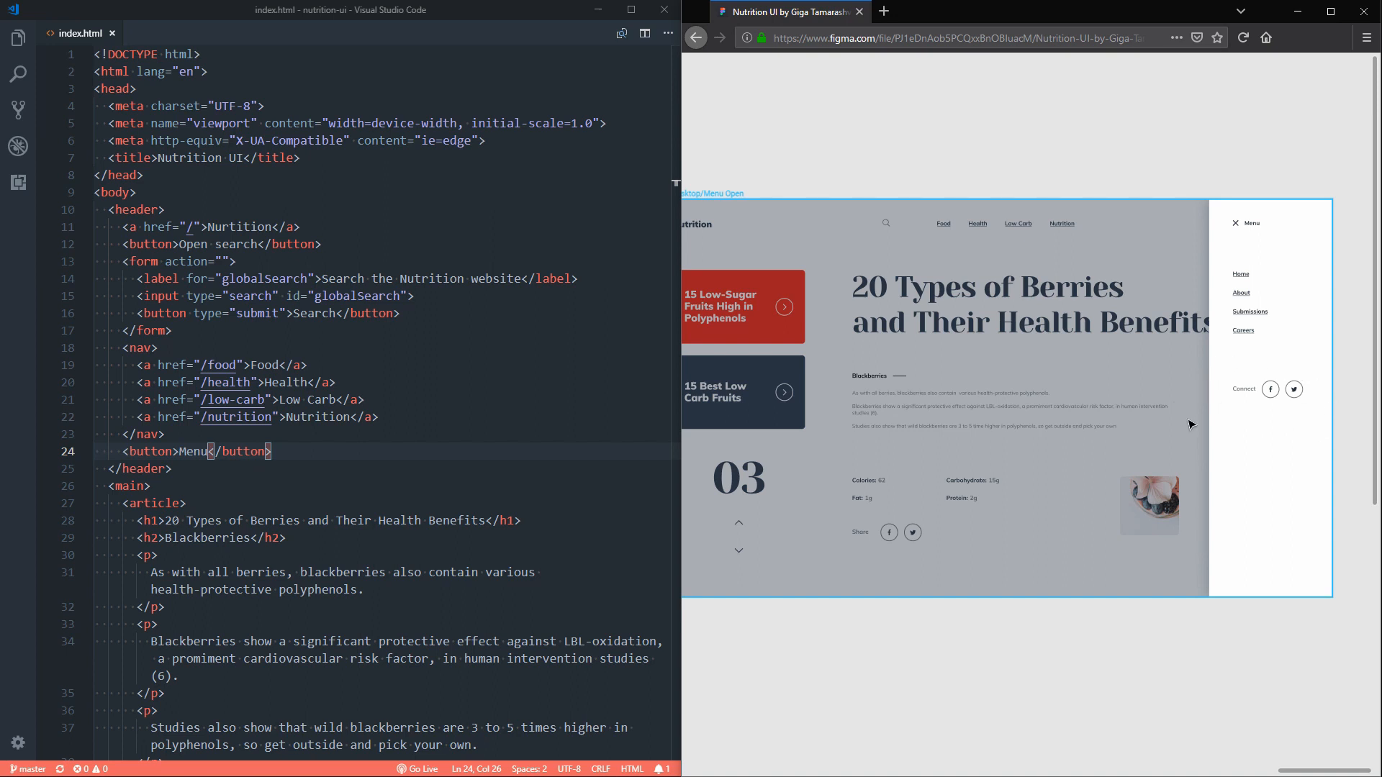
mouse_move(1172, 401)
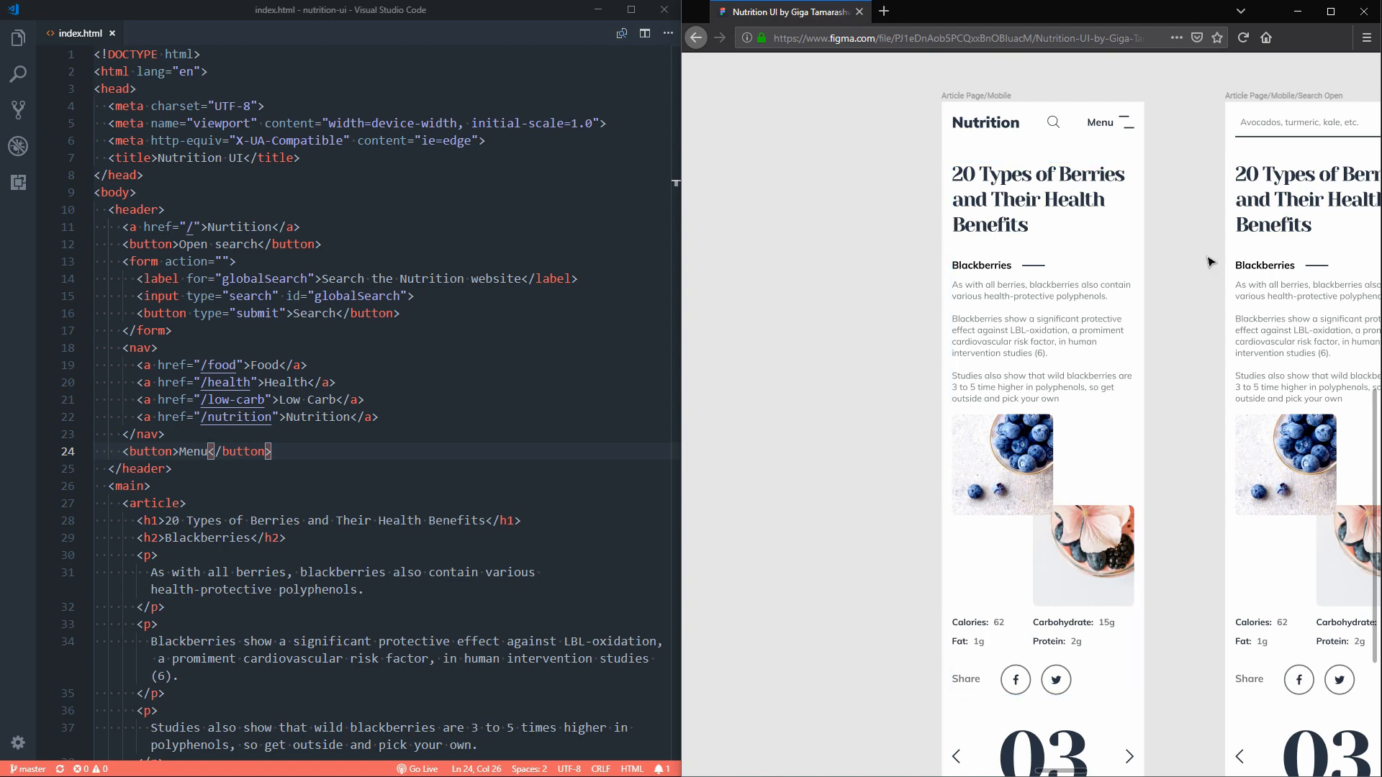
mouse_move(905, 137)
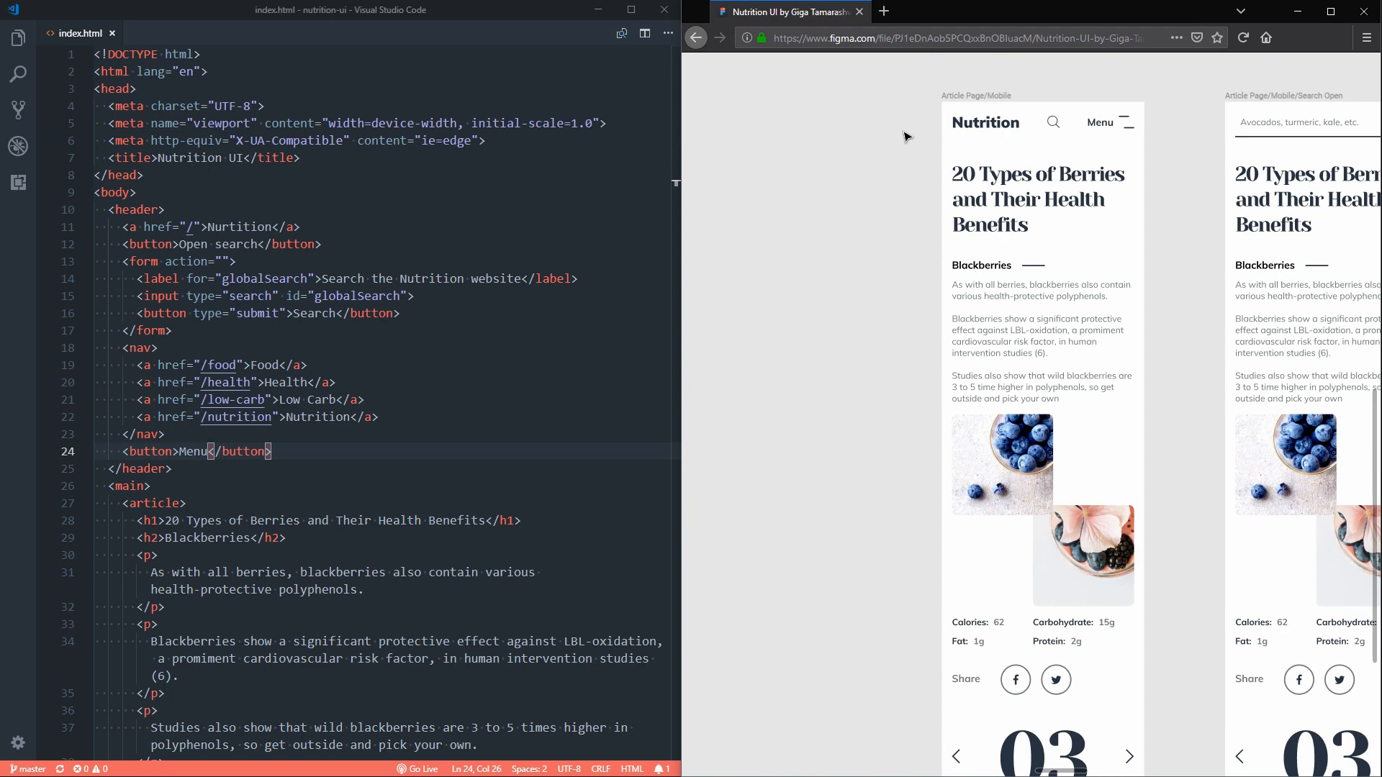
mouse_move(1153, 124)
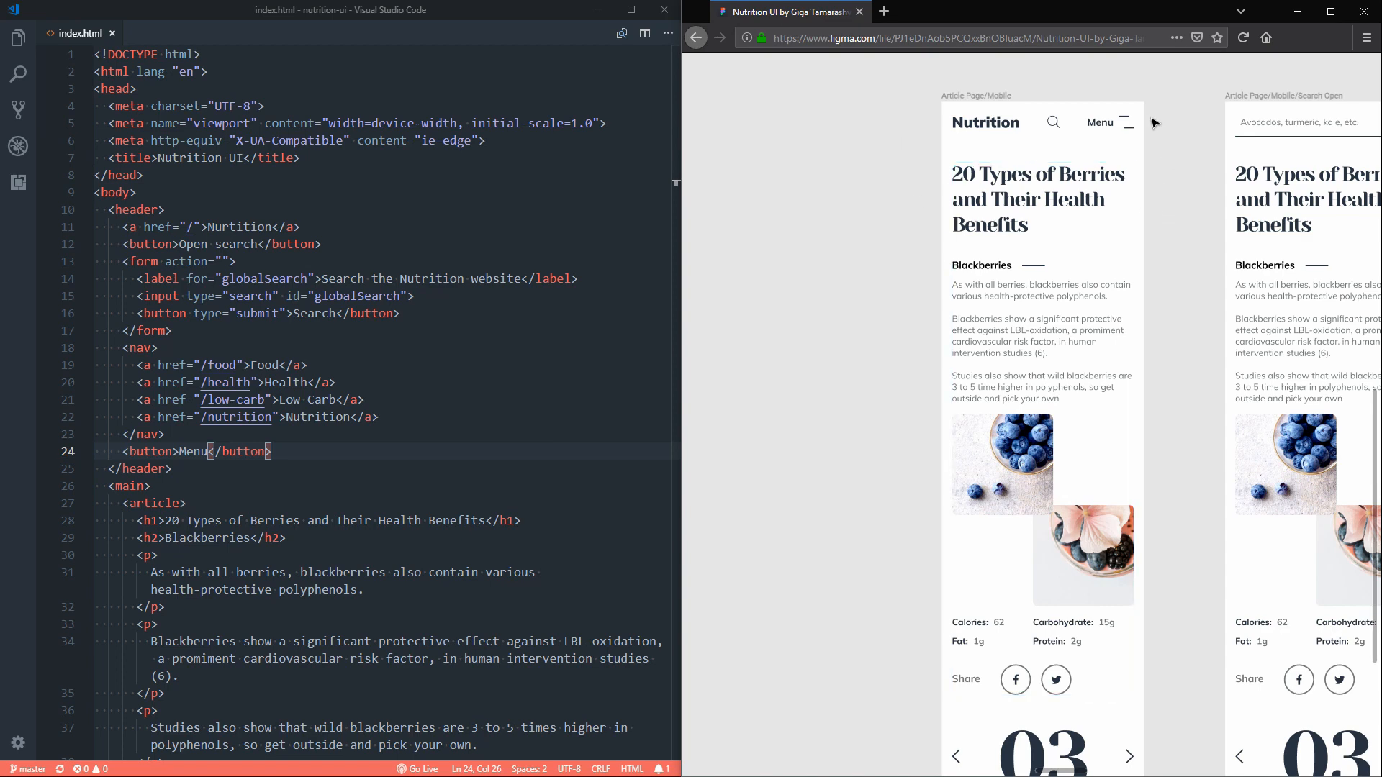
mouse_move(1062, 134)
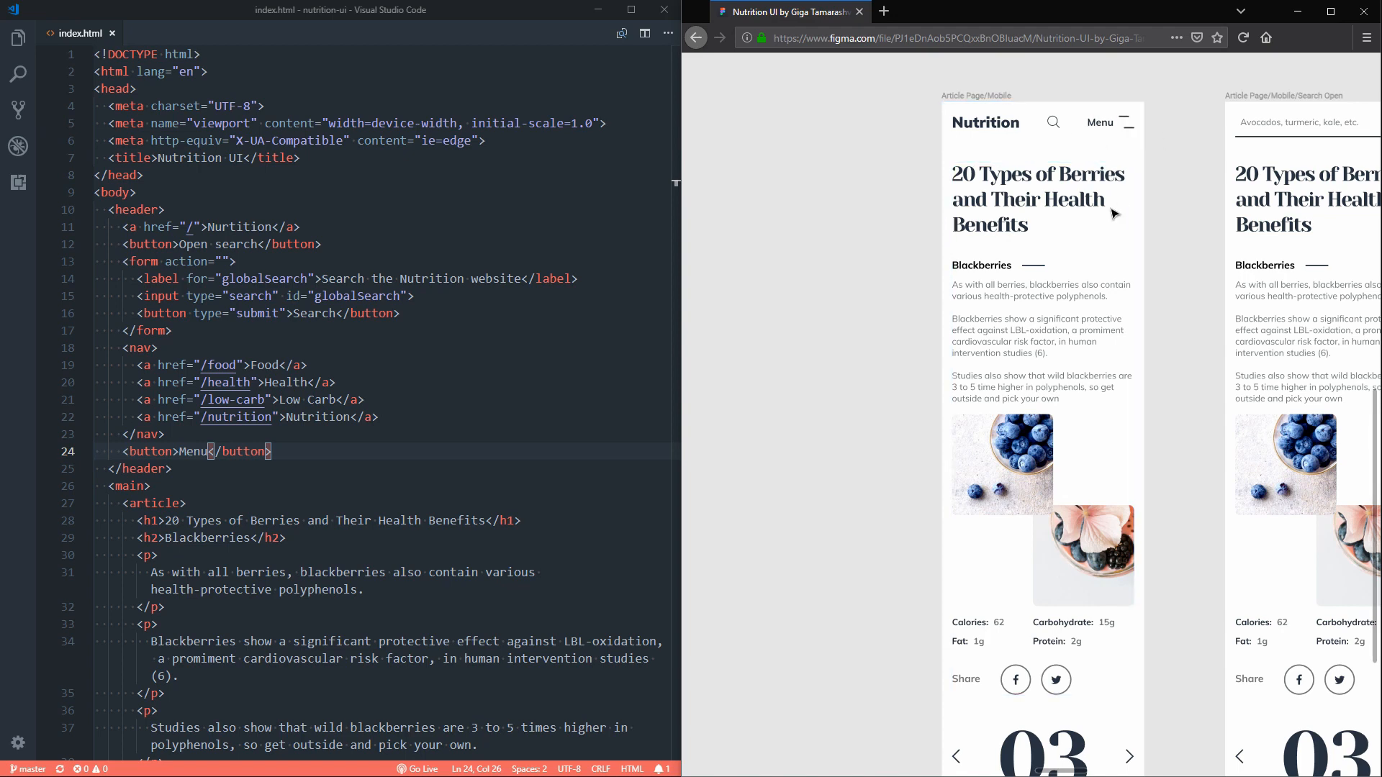
Step: Scroll the Figma canvas through the mobile article frame up to the title and Blackberries section
scroll(down, 3)
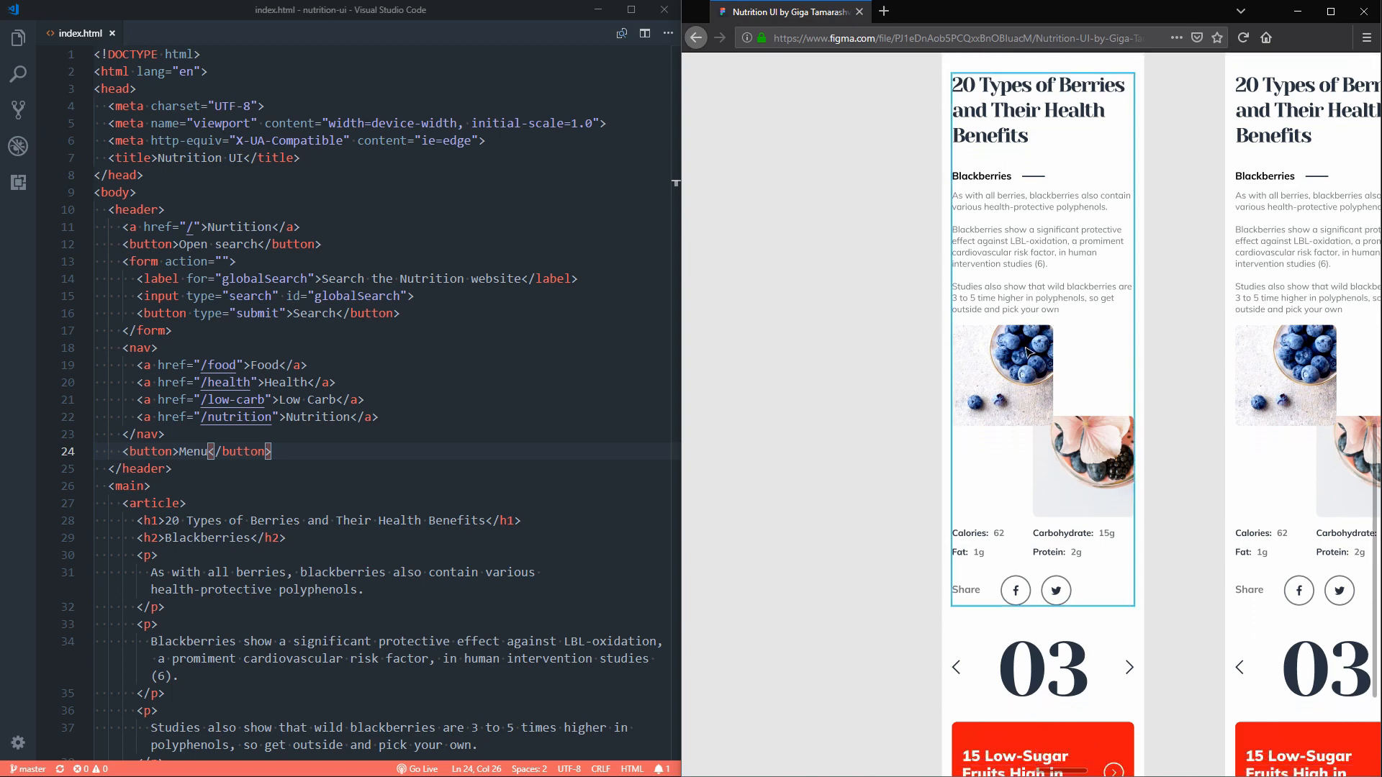
mouse_move(1058, 430)
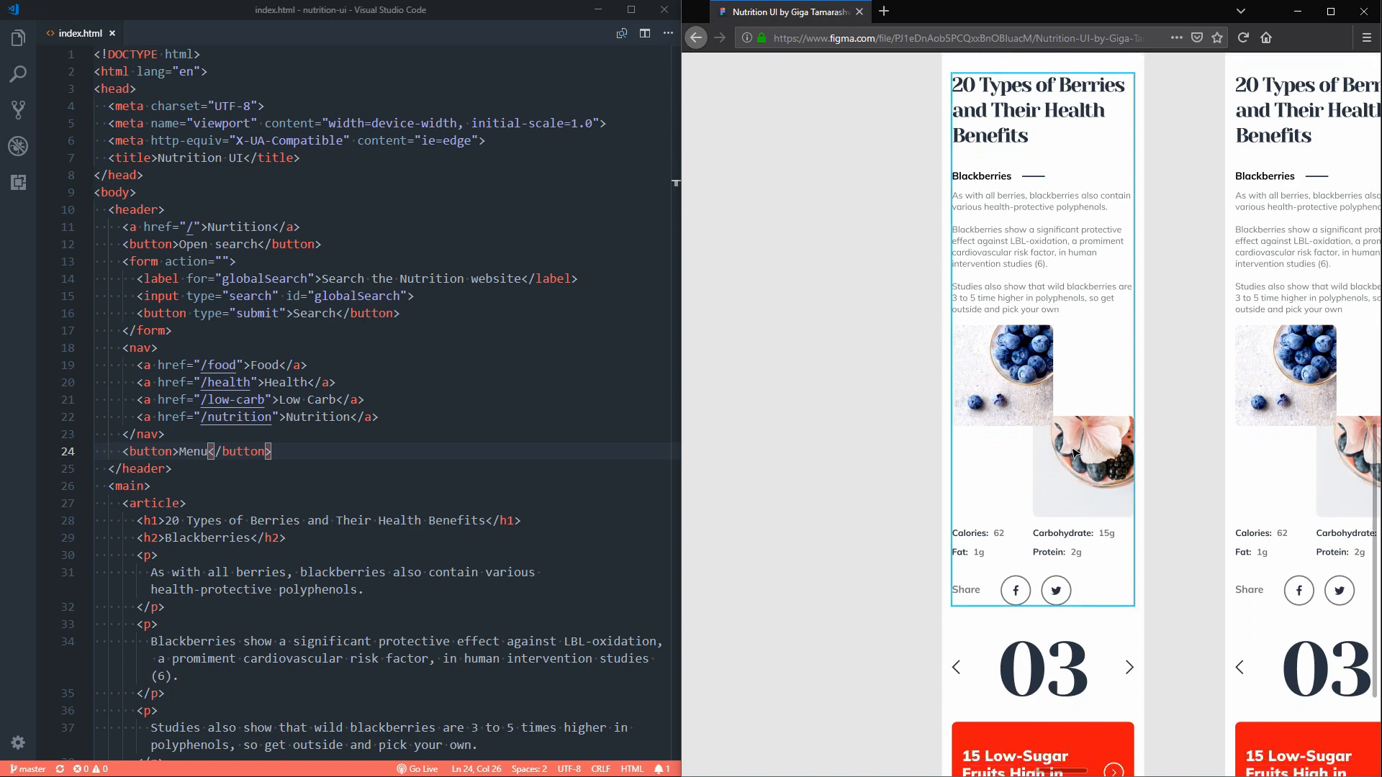
scroll(down, 3)
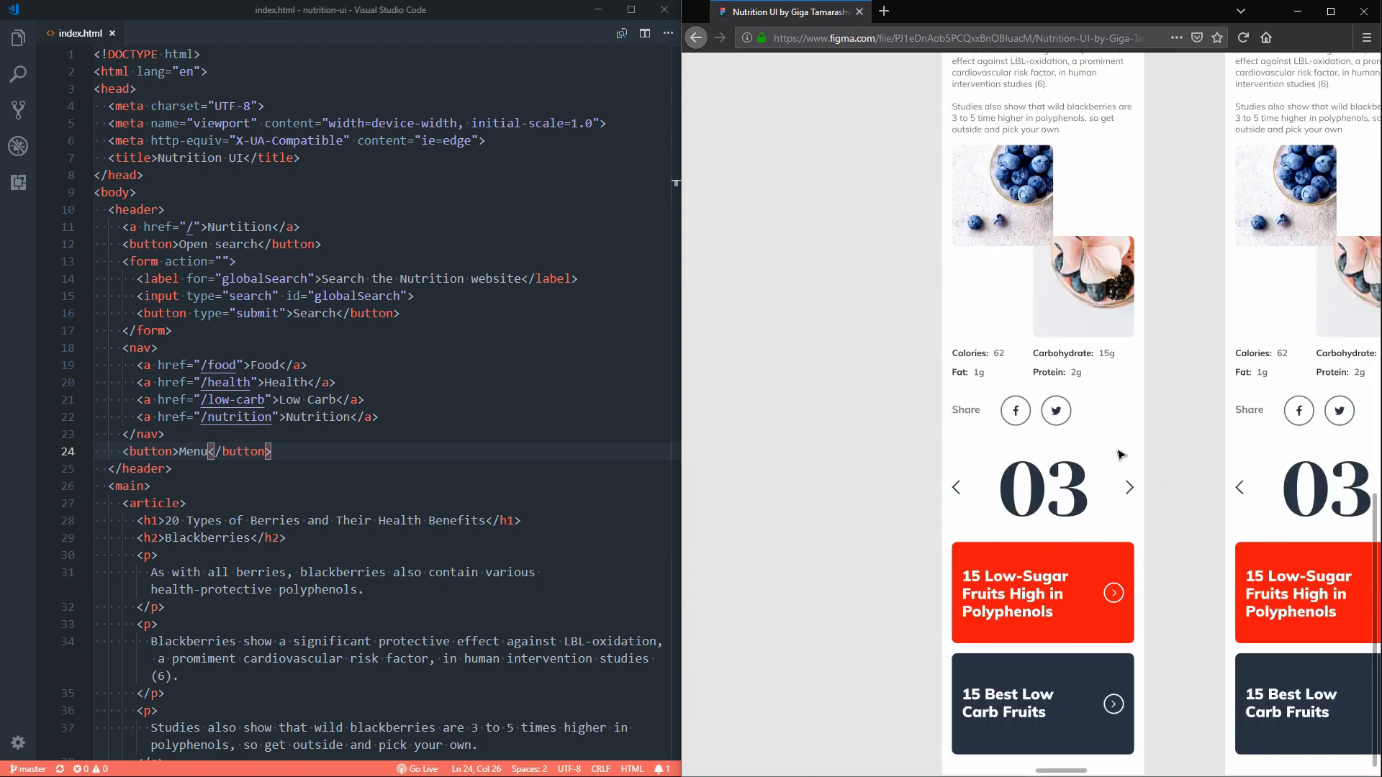
click(1042, 537)
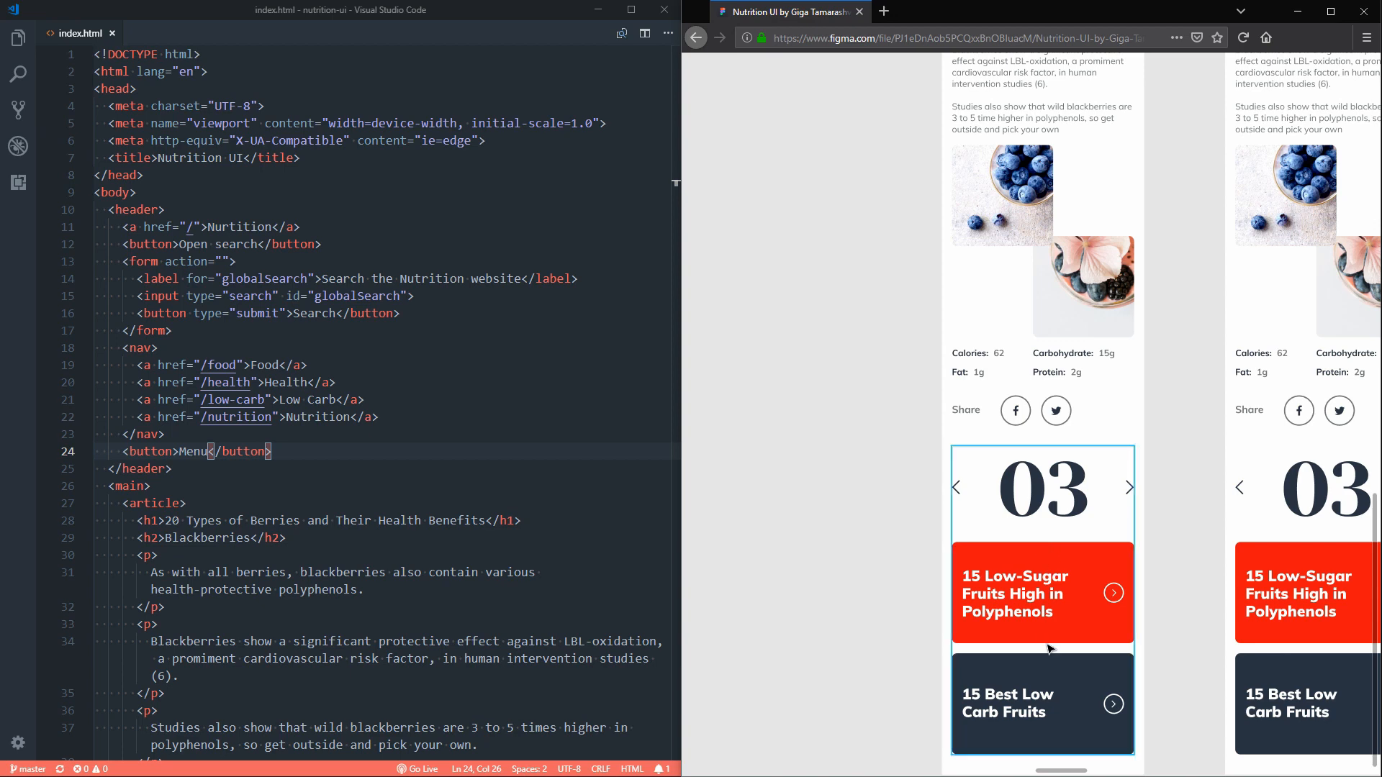
mouse_move(1107, 488)
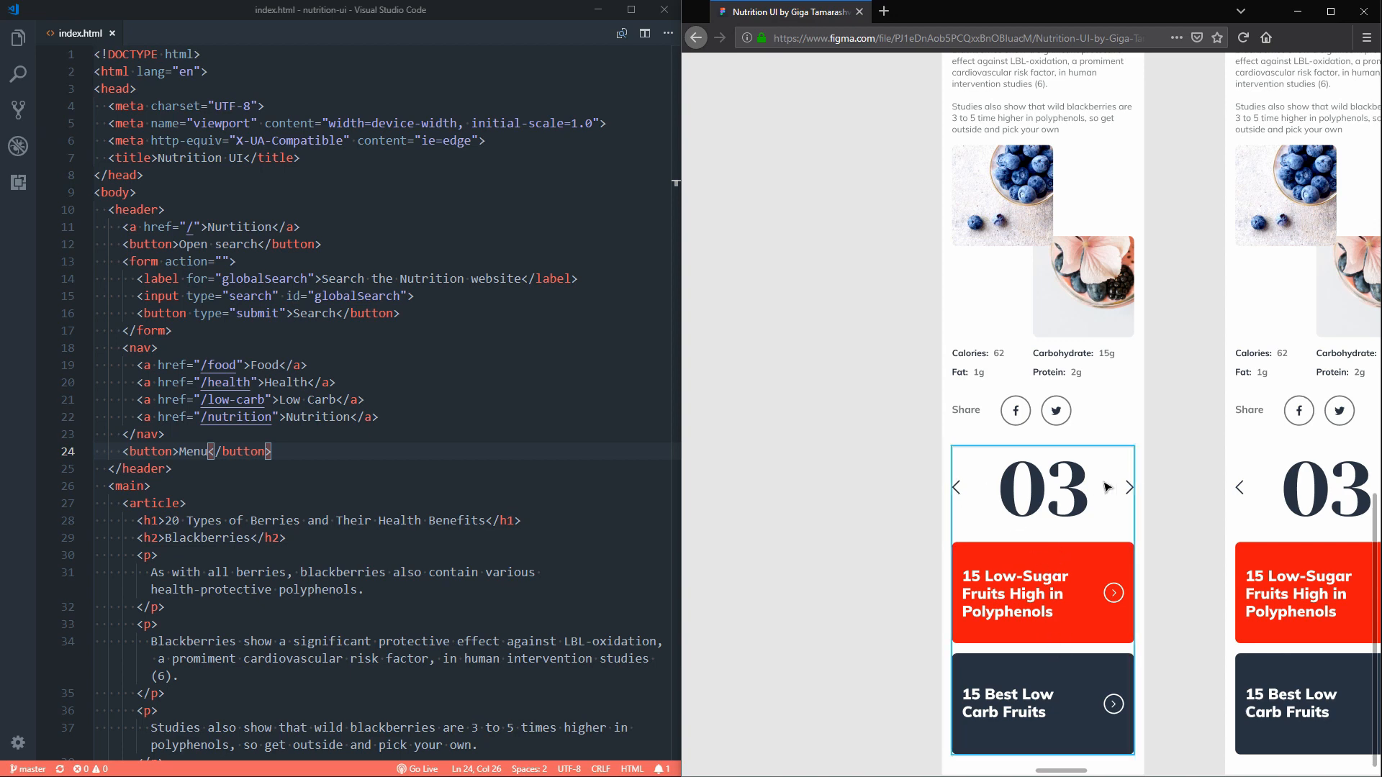
mouse_move(1131, 487)
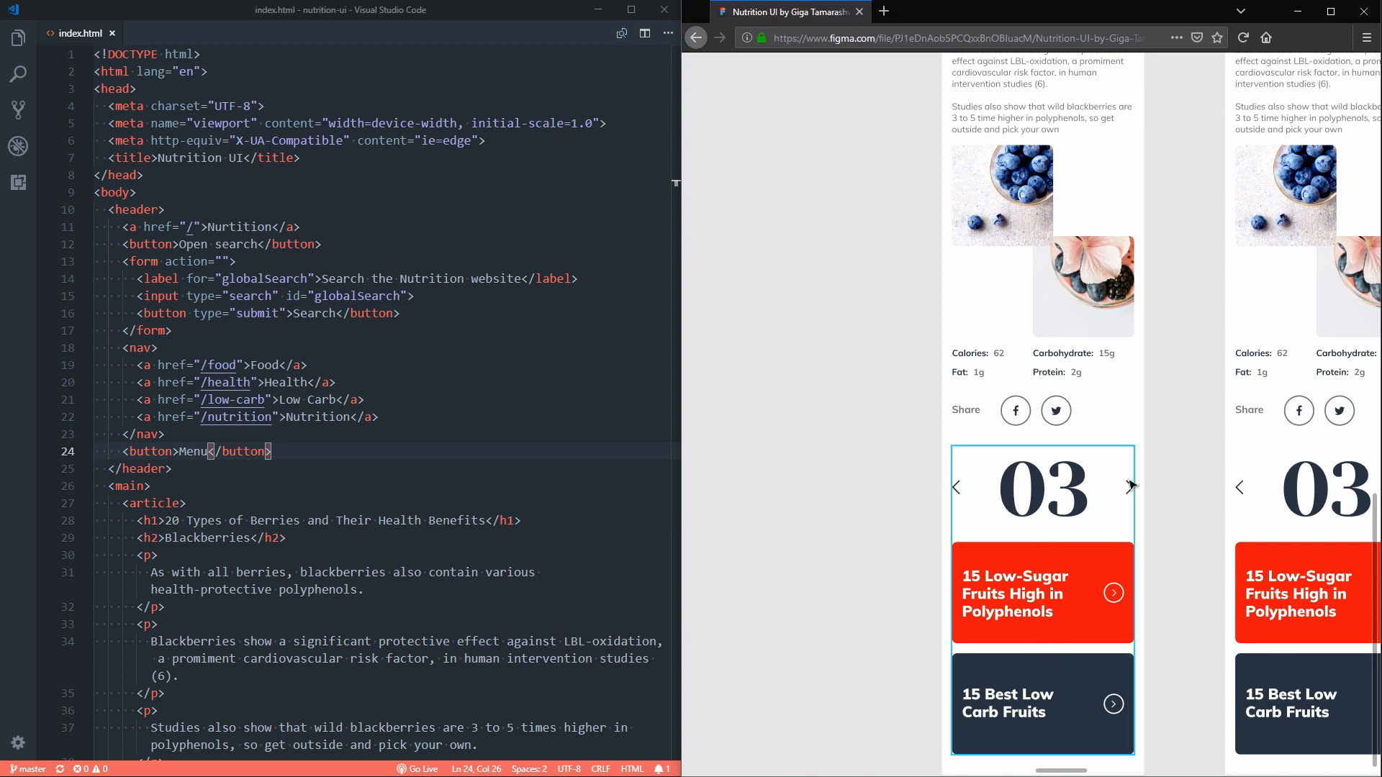
scroll(down, 3)
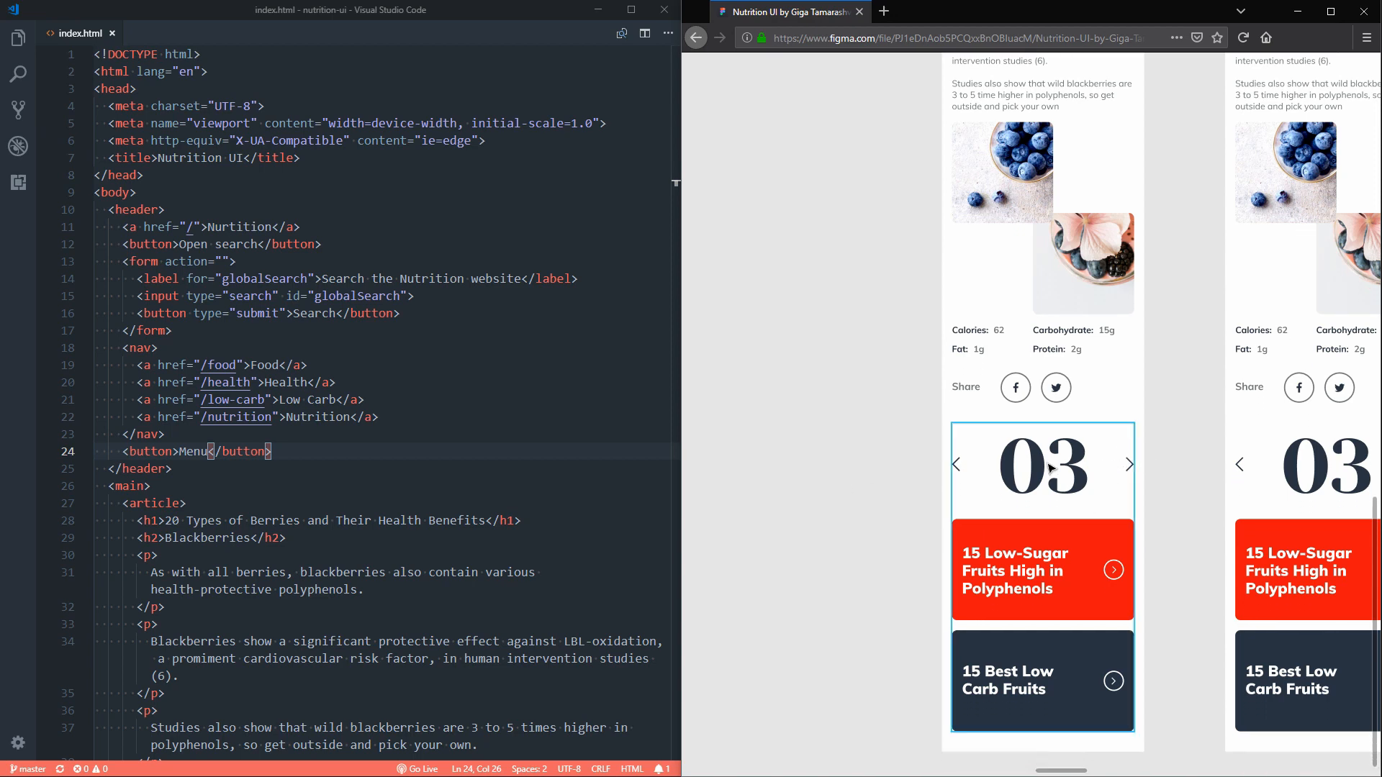
mouse_move(1071, 472)
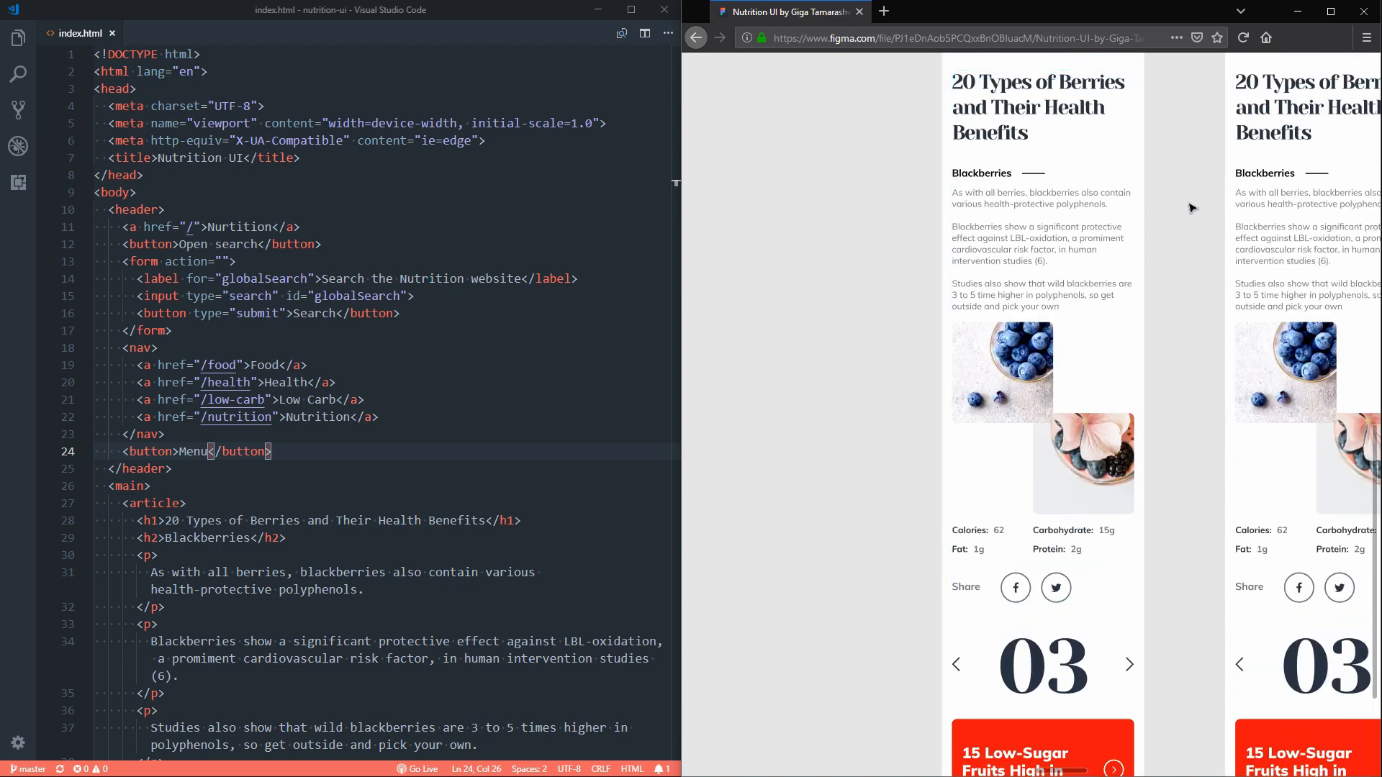
scroll(down, 3)
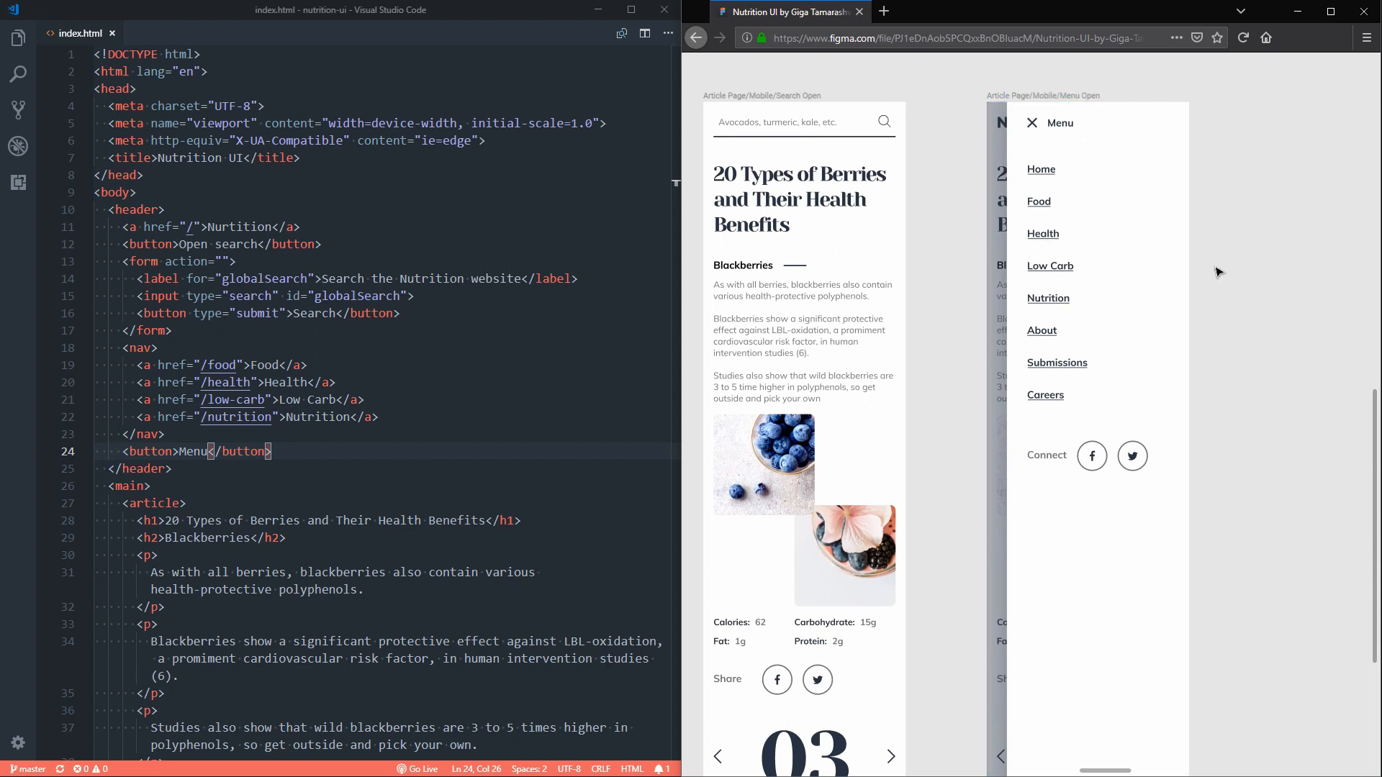
mouse_move(953, 245)
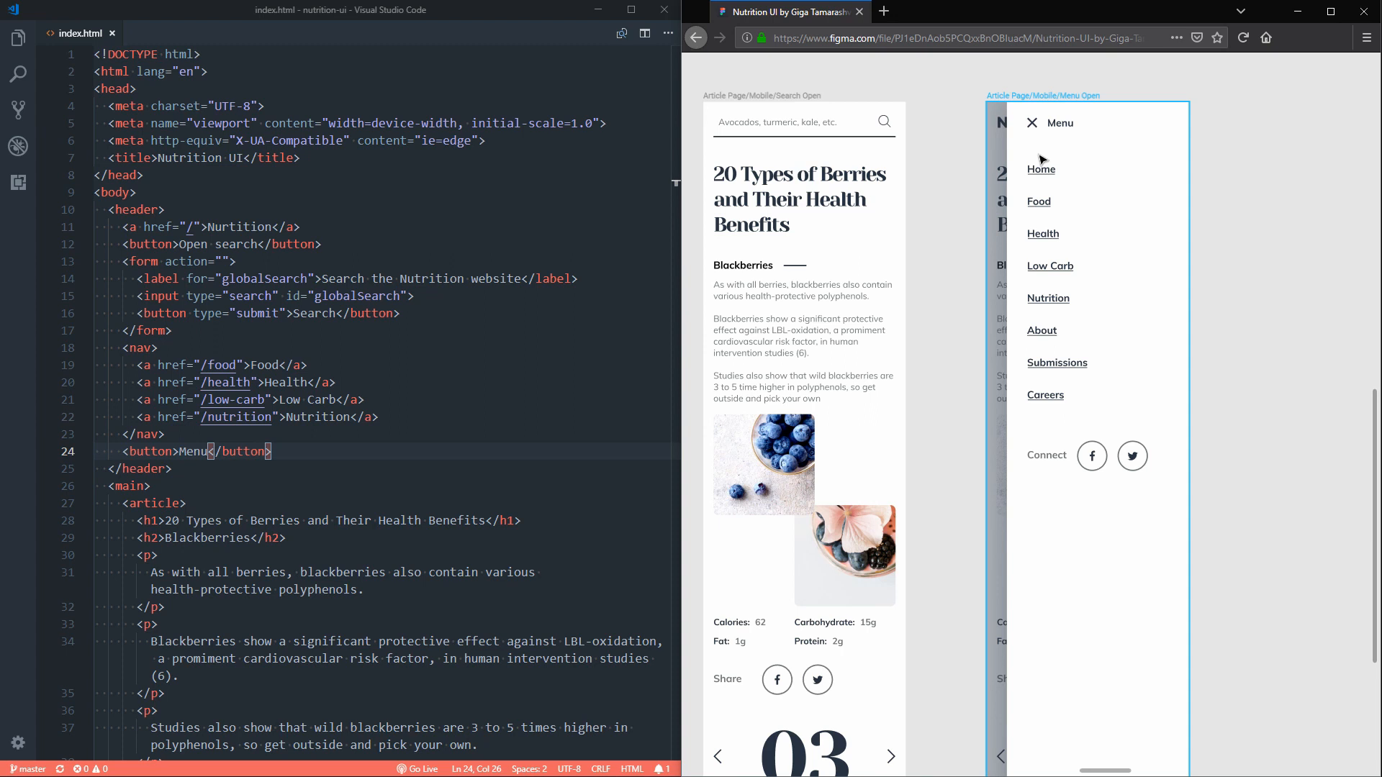
mouse_move(1061, 344)
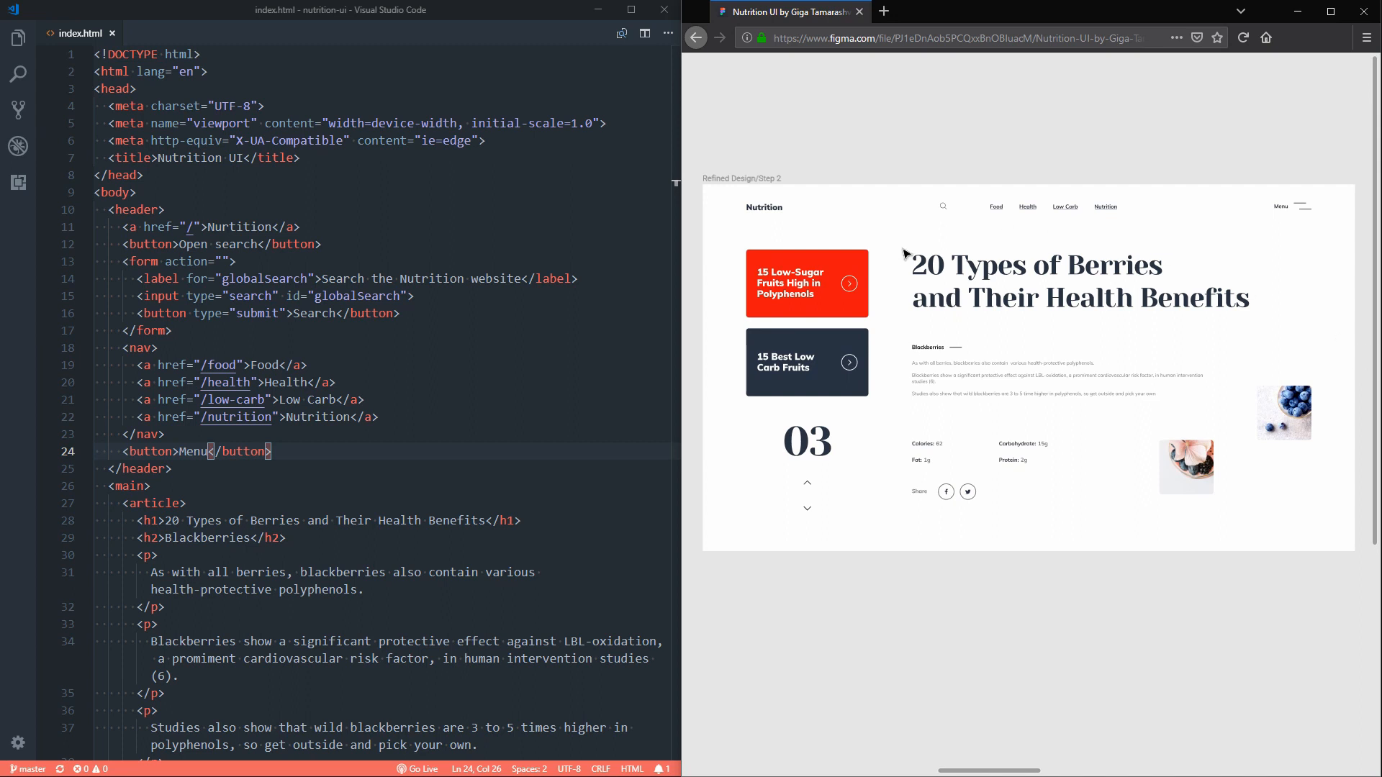
mouse_move(1011, 161)
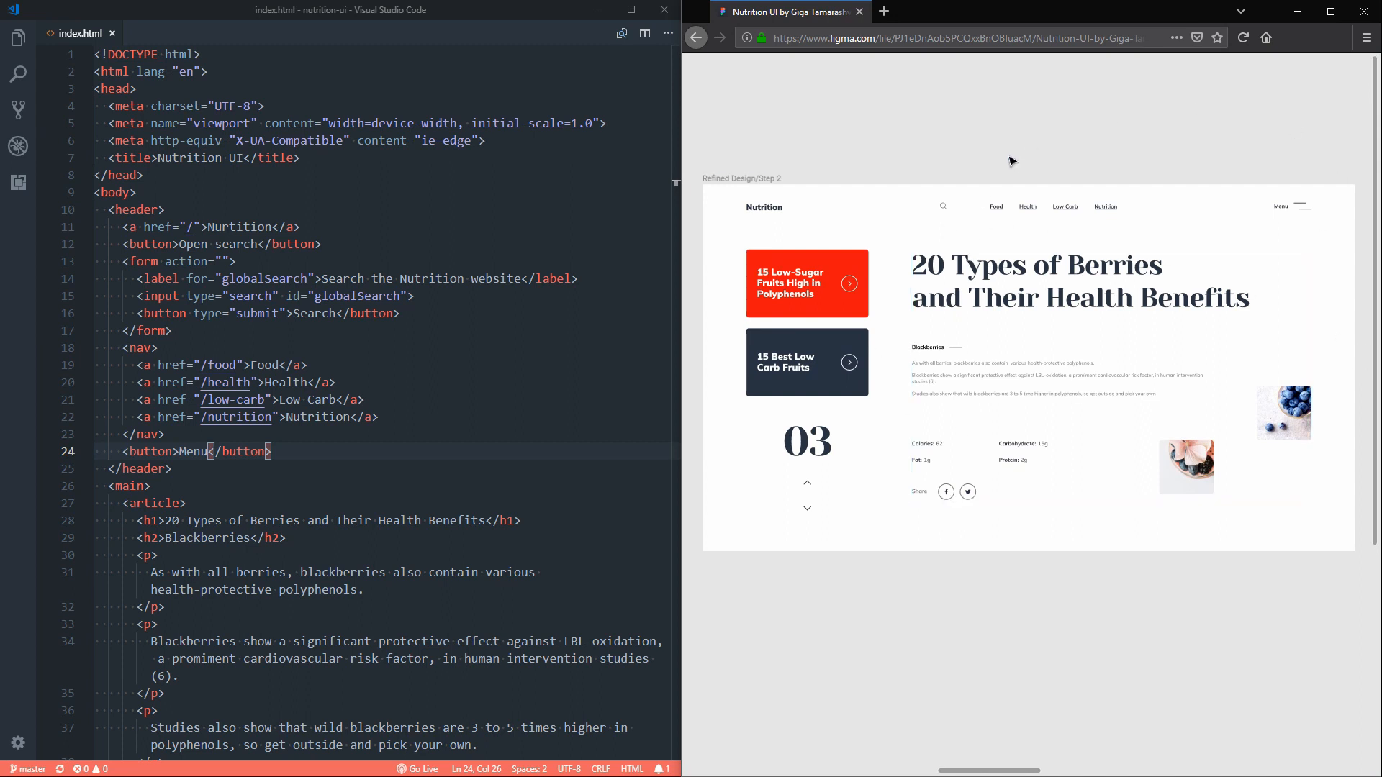
Step: Launch Live Server from the status bar to preview index.html
click(374, 418)
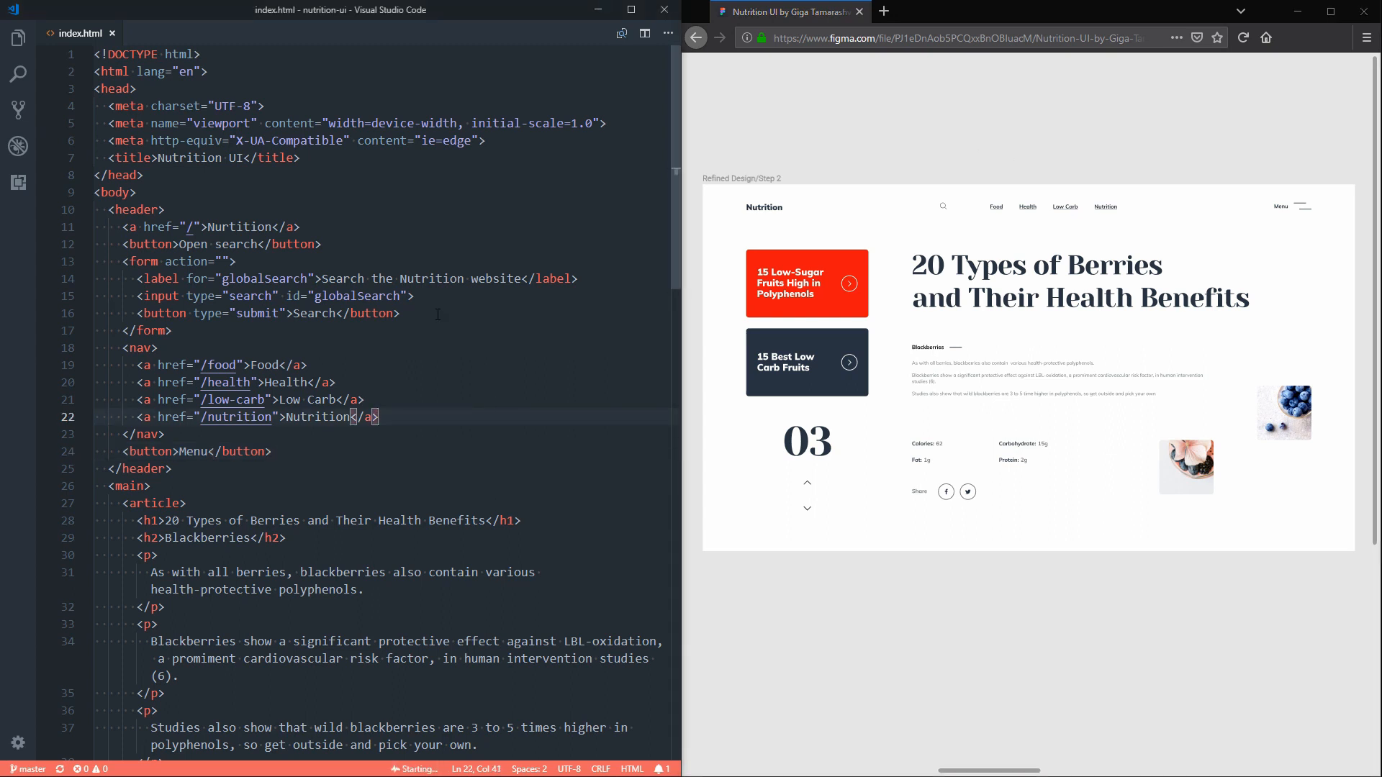
Step: Change both img src paths from /assets/... to ./assets/... so the photos load in the preview
click(1046, 12)
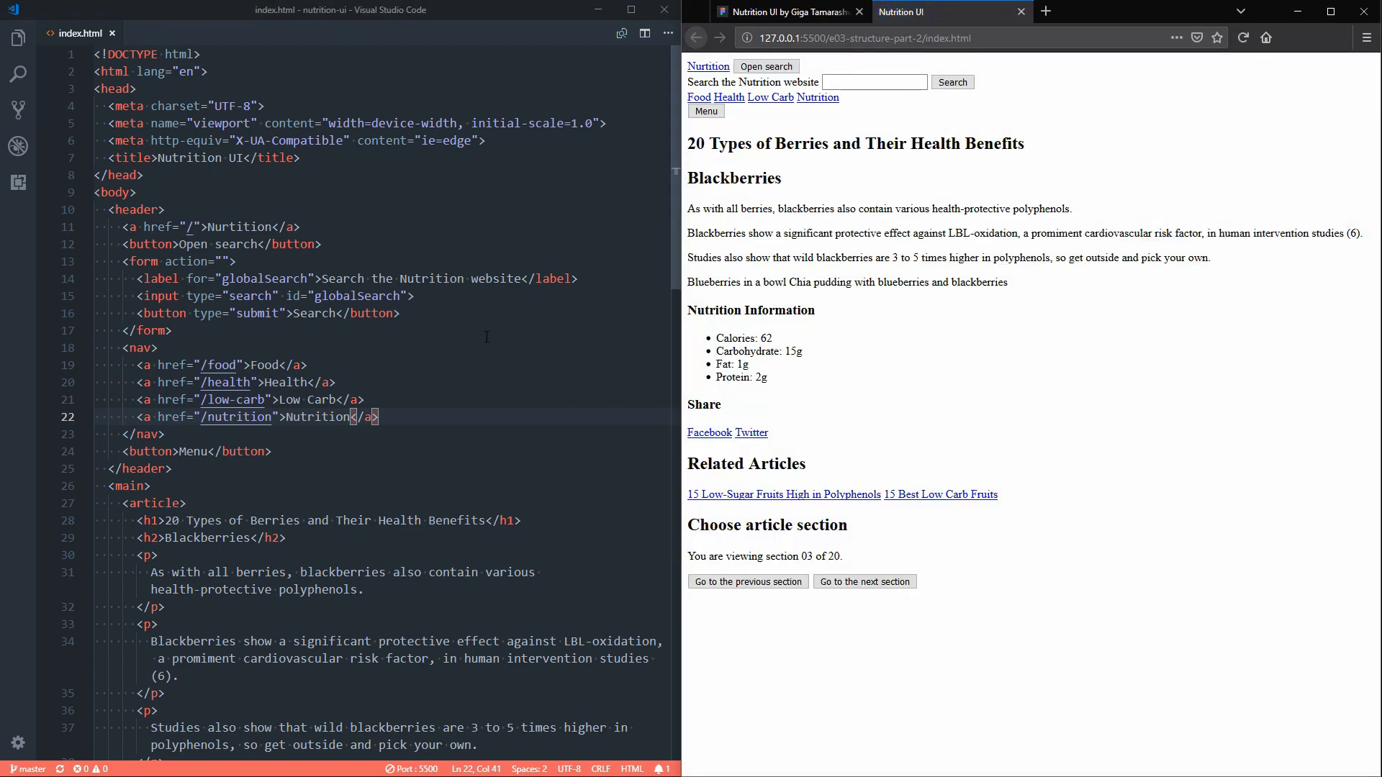
mouse_move(755, 483)
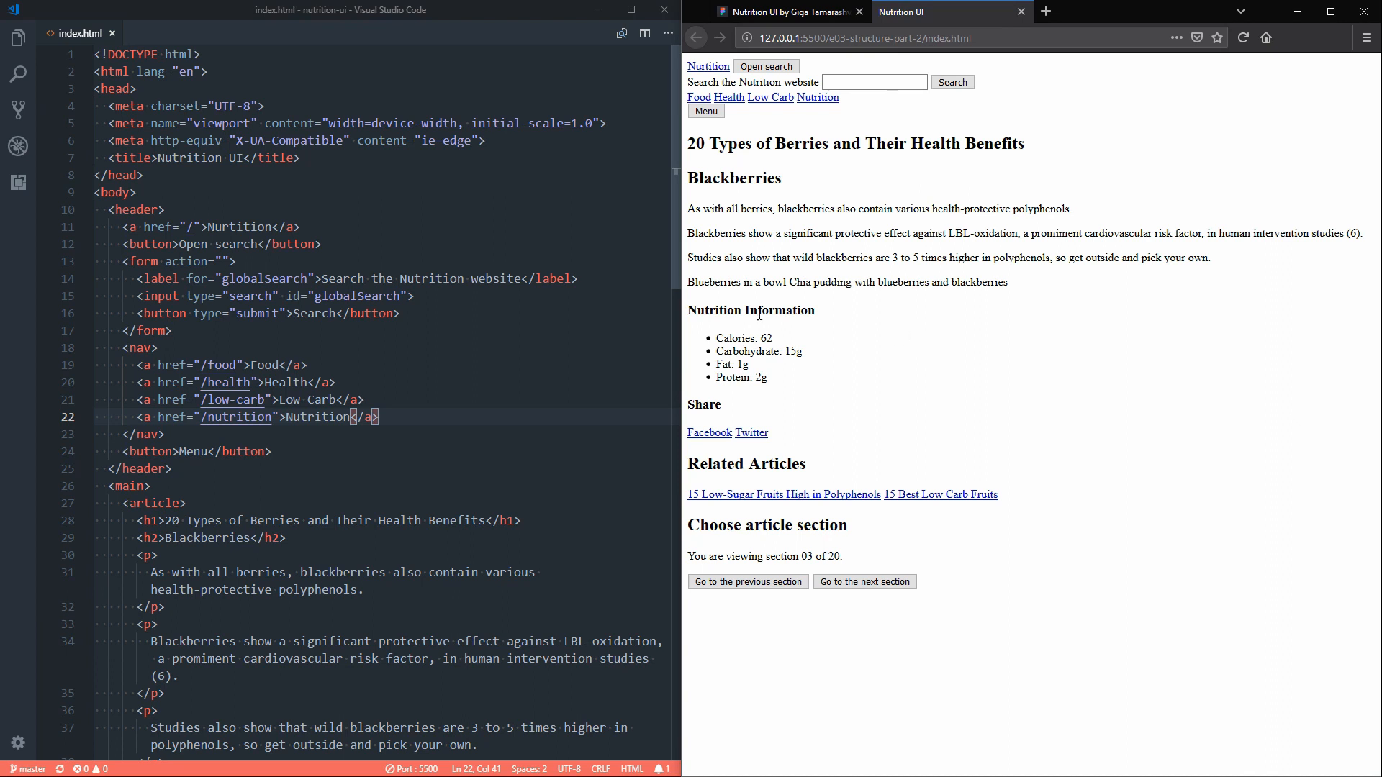
scroll(down, 3)
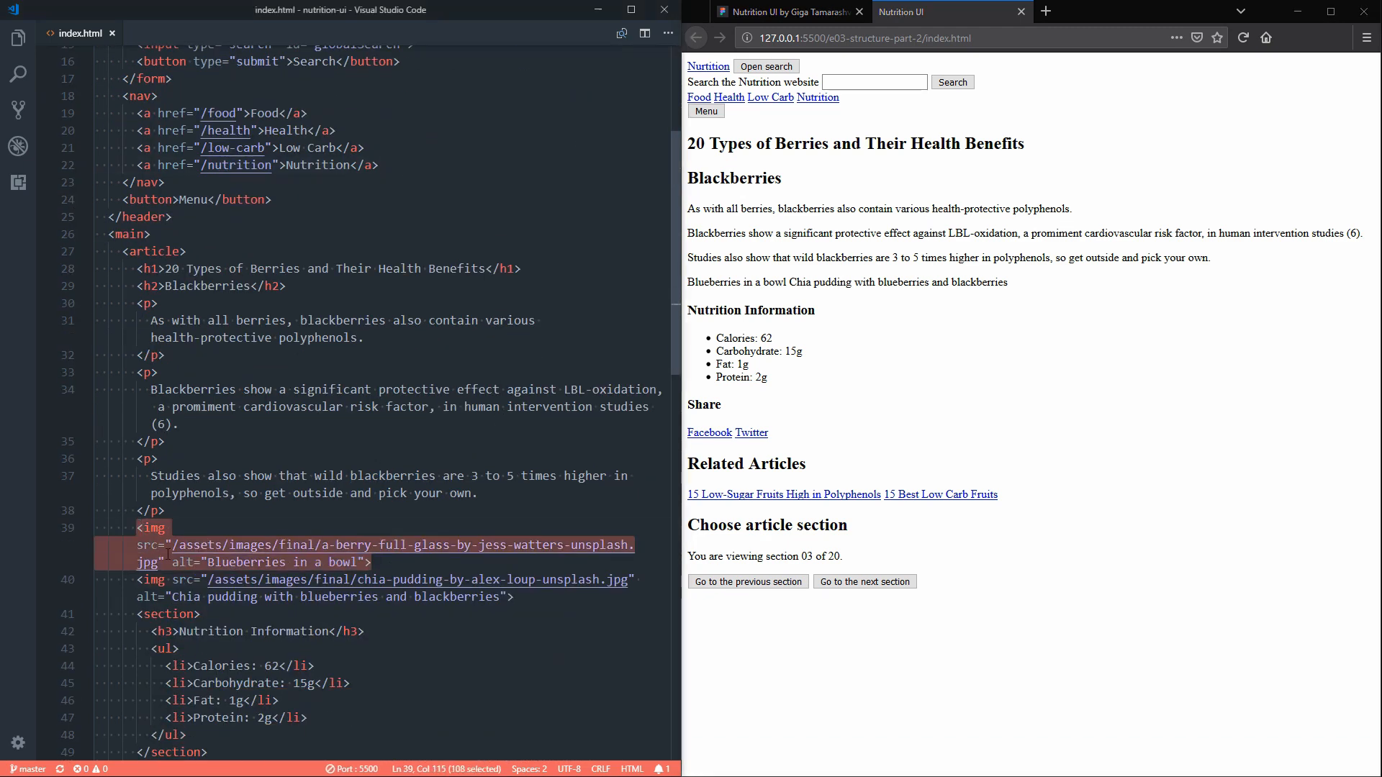
click(174, 544)
text(.)
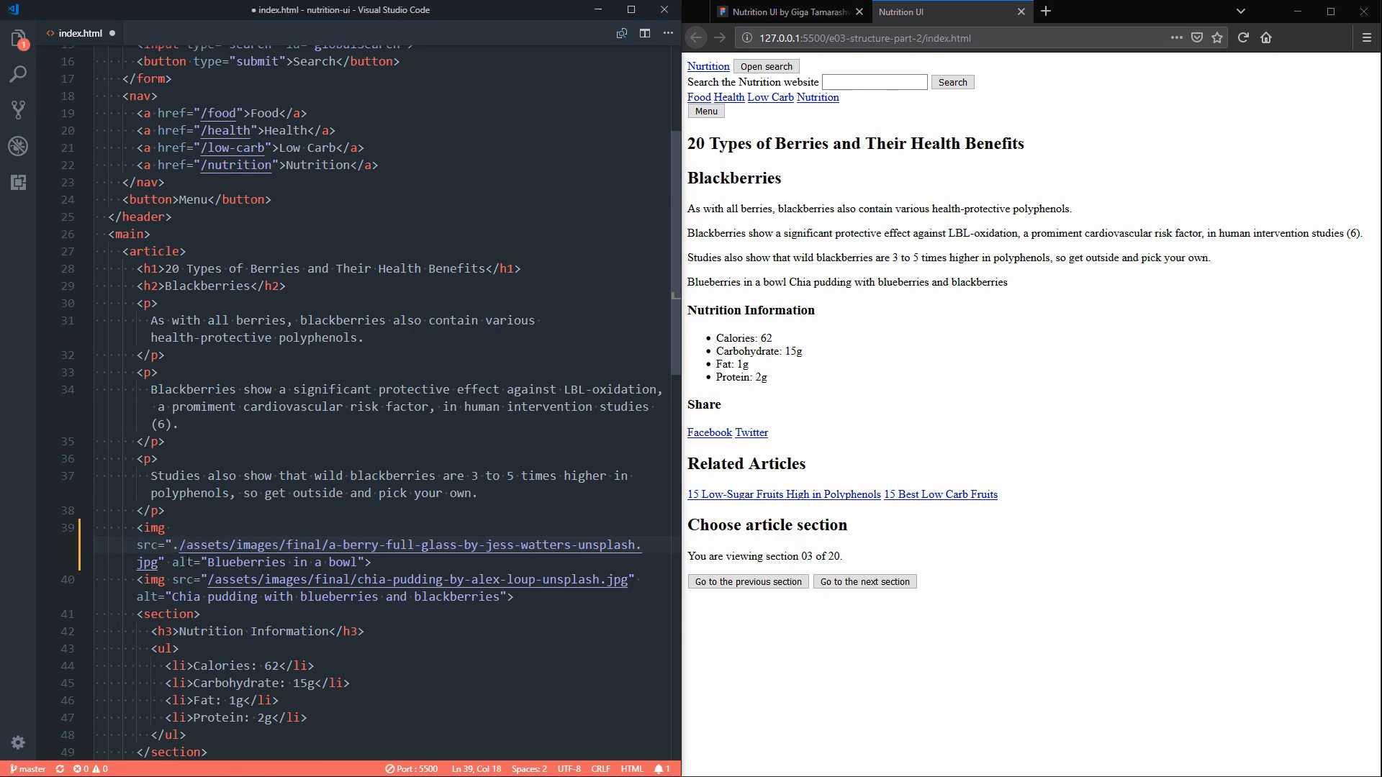
click(209, 580)
text(.)
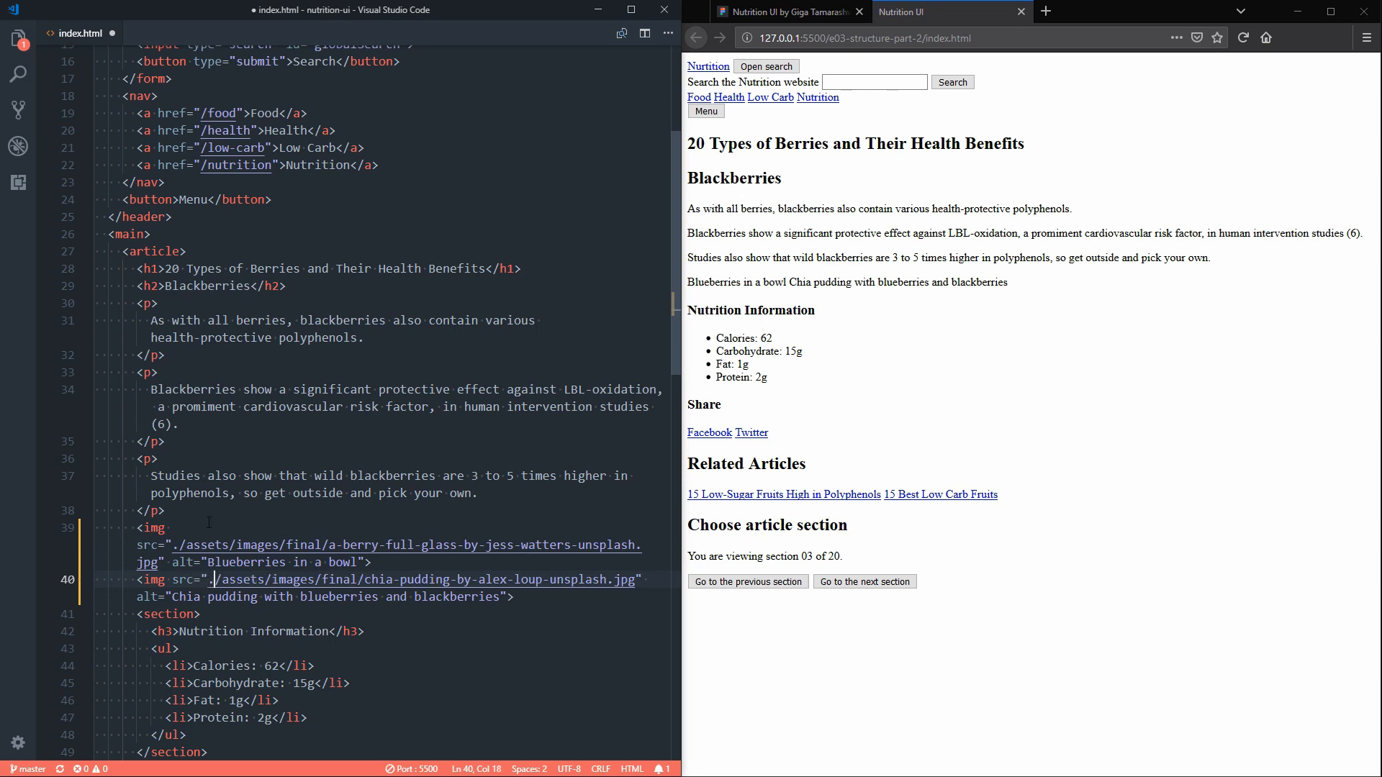
double_click(208, 544)
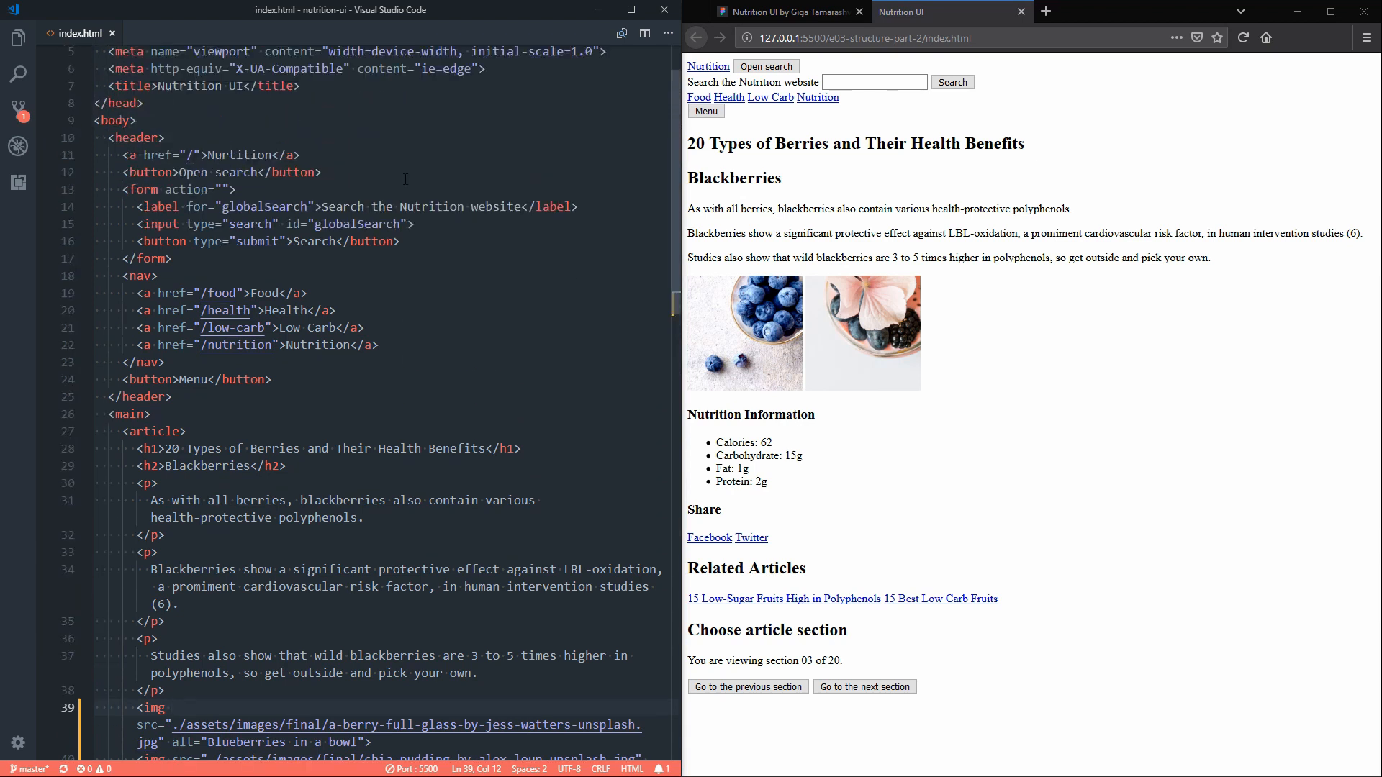
Step: Add an empty link with href="#mainContent" right after the body opening tag and check the preview
click(136, 119)
text(a)
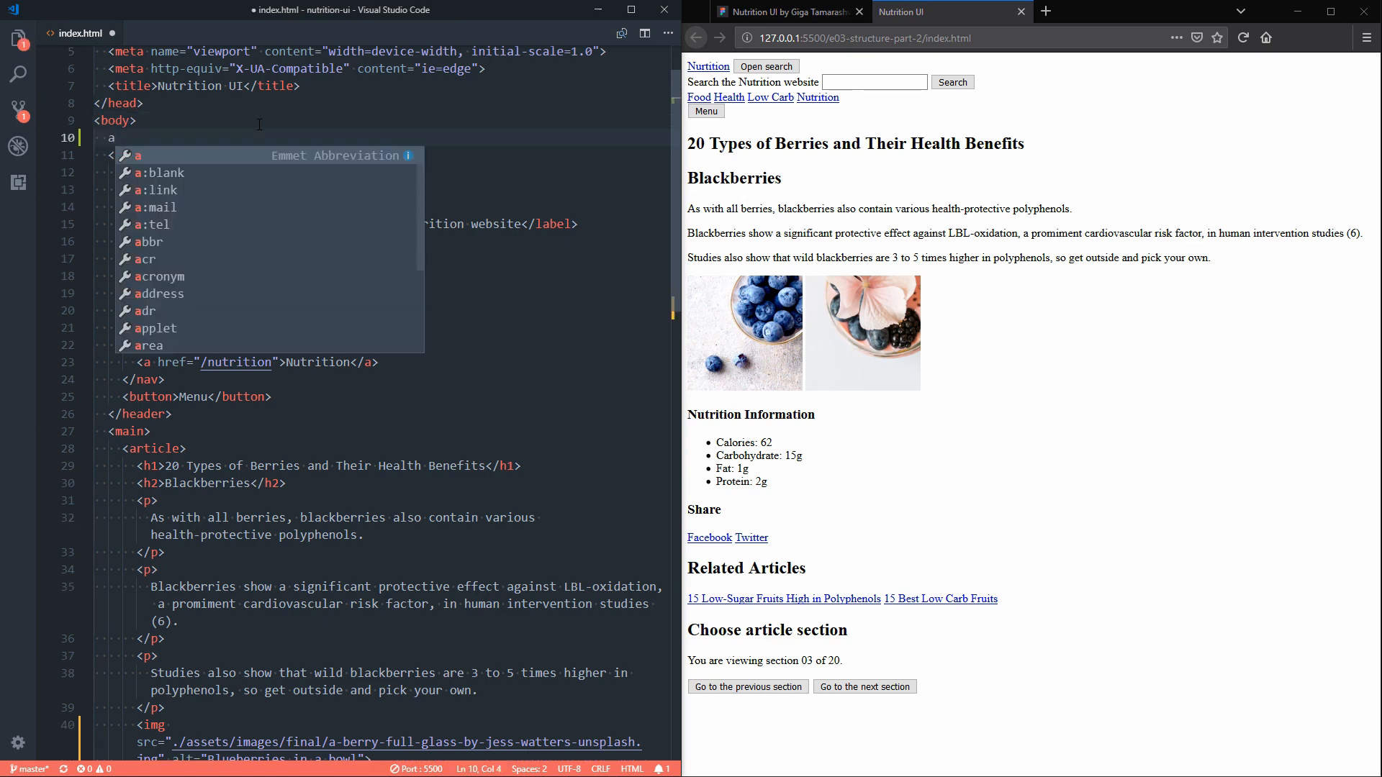
key(Tab)
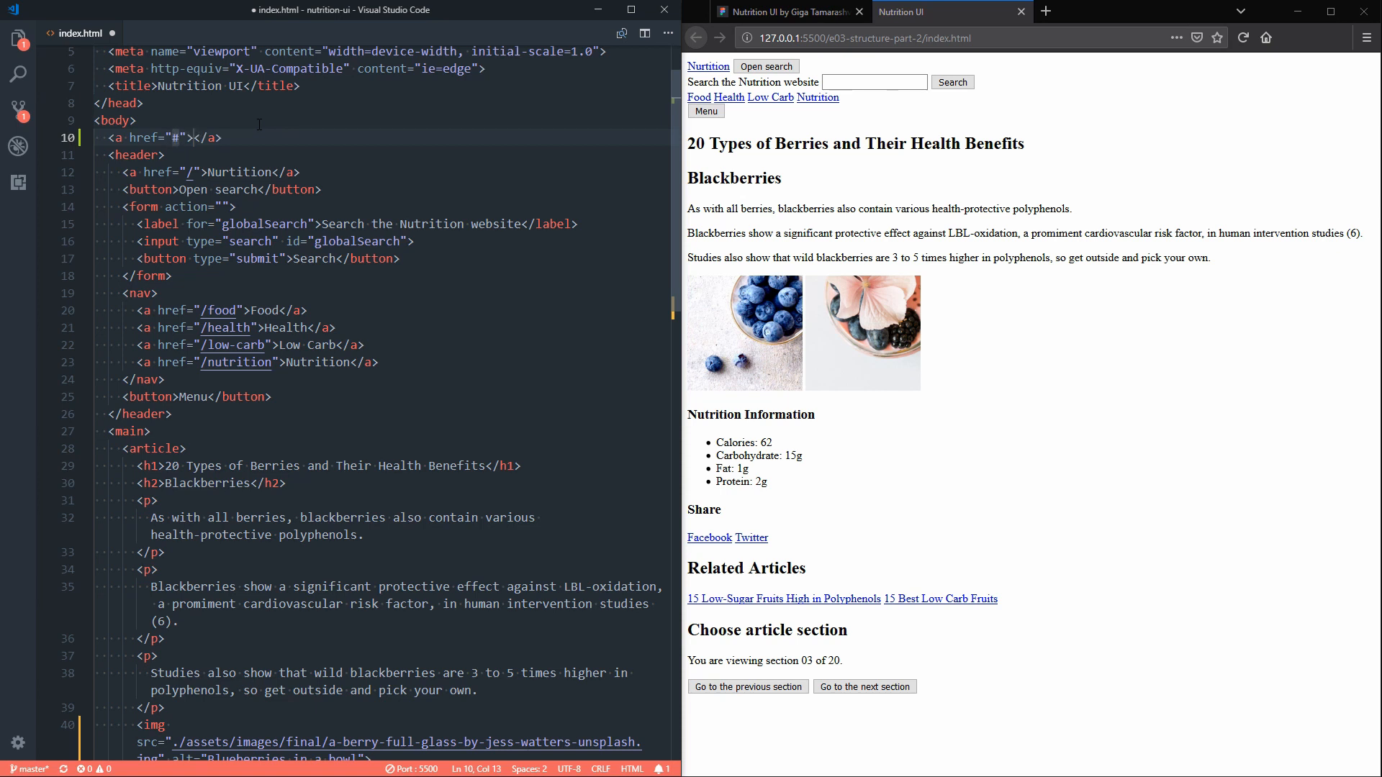
text(mainContent)
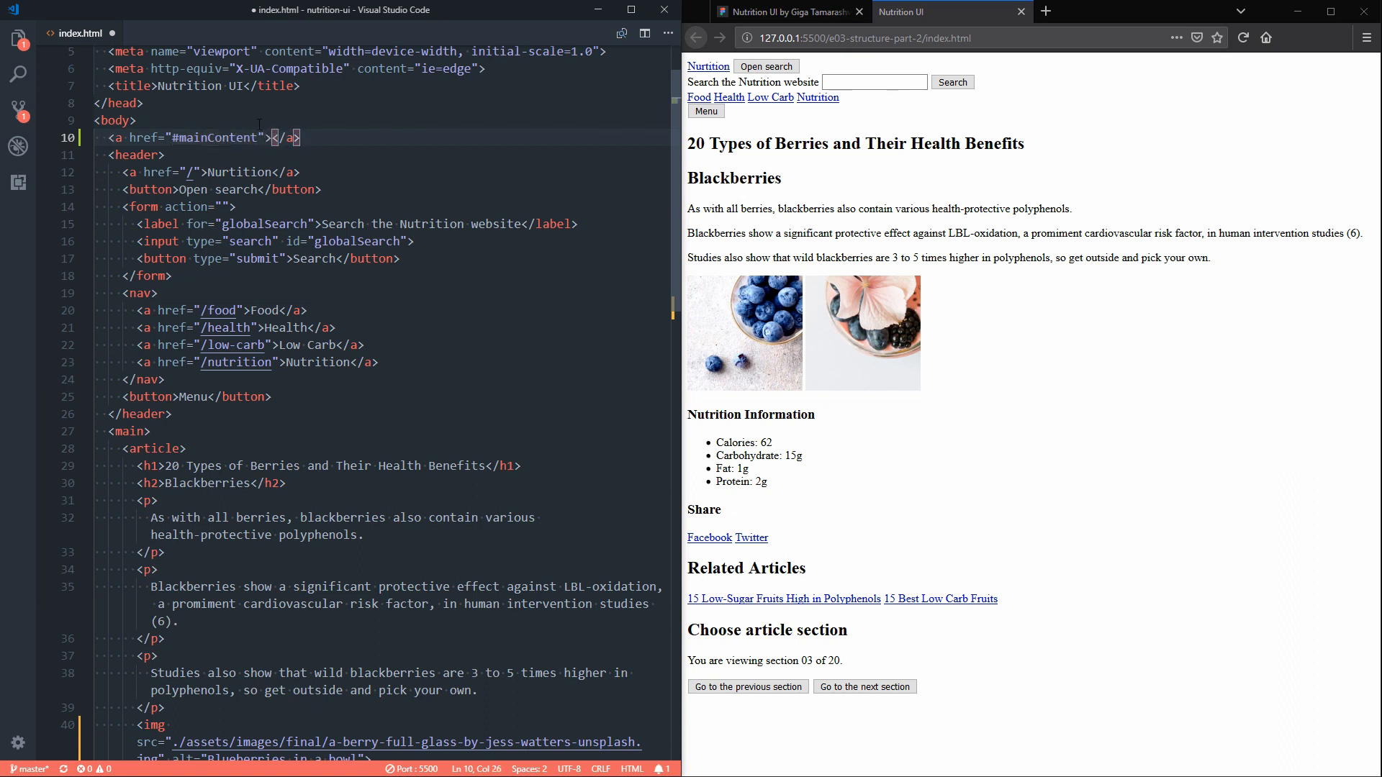
click(706, 110)
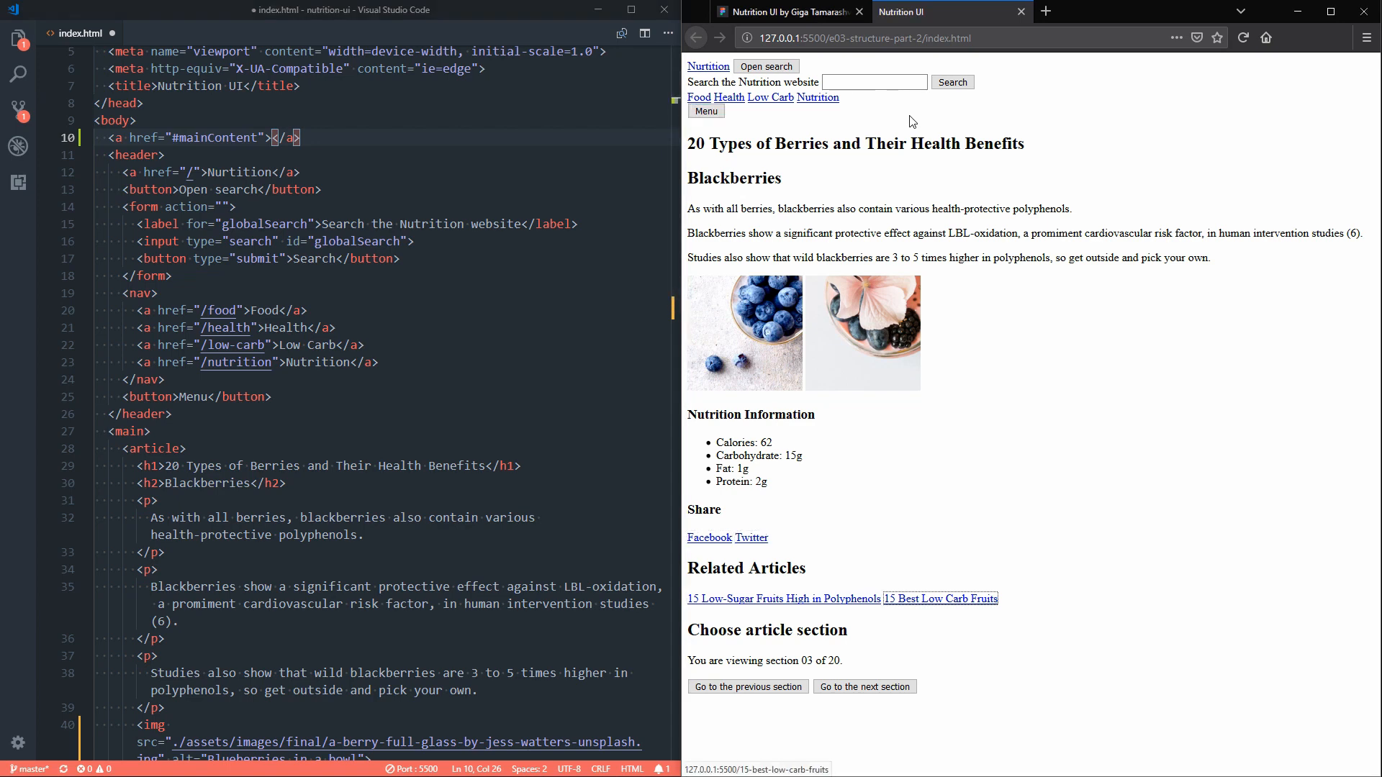
mouse_move(716, 78)
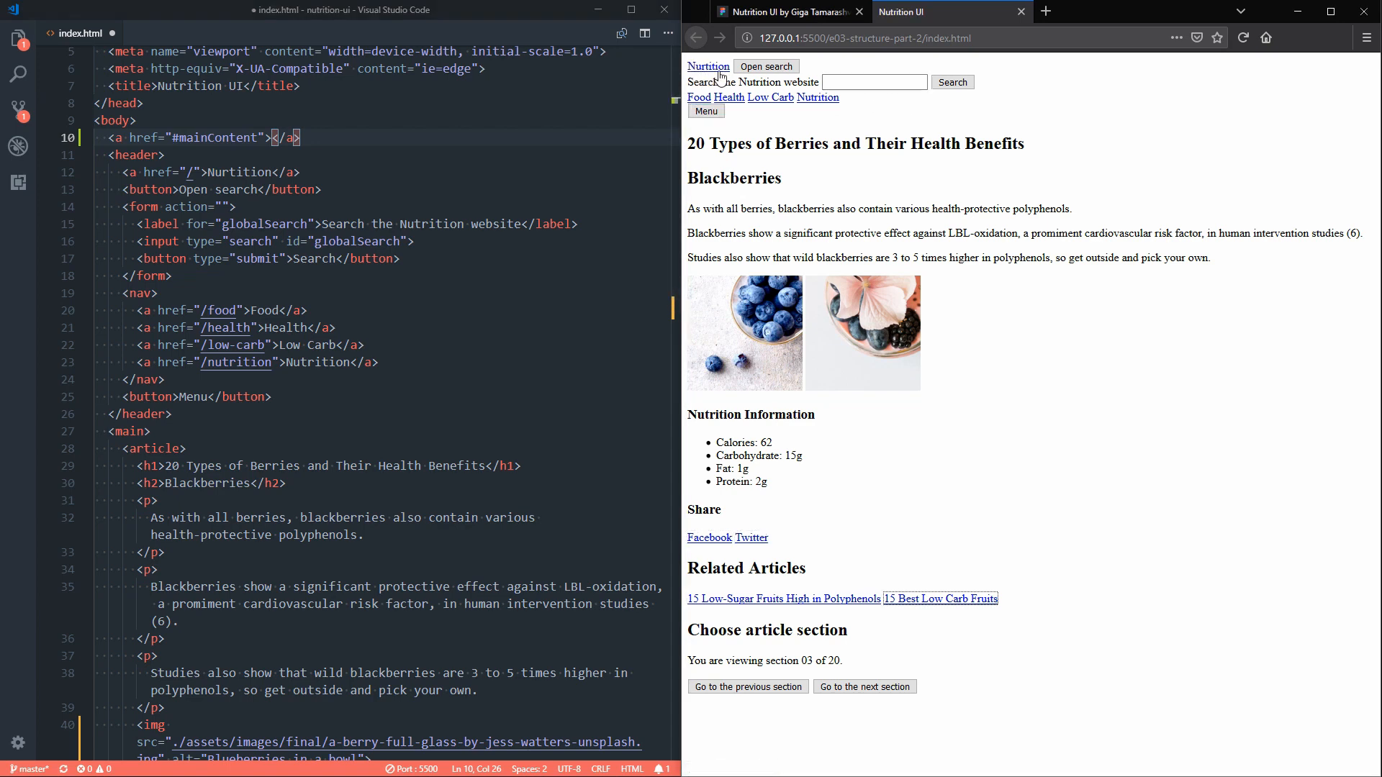
click(874, 82)
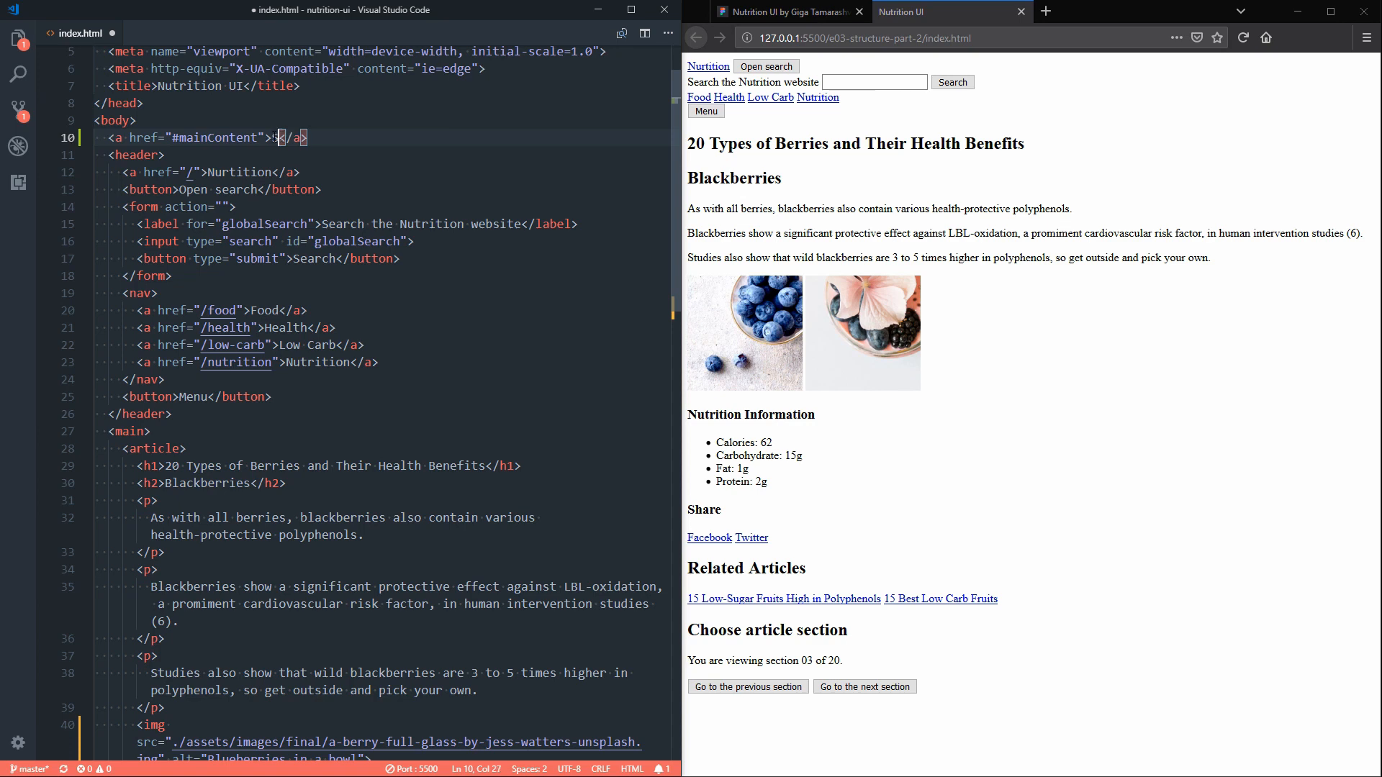
Step: Give the link the text Skip to main content and move to the main opening tag
text(Skip to main)
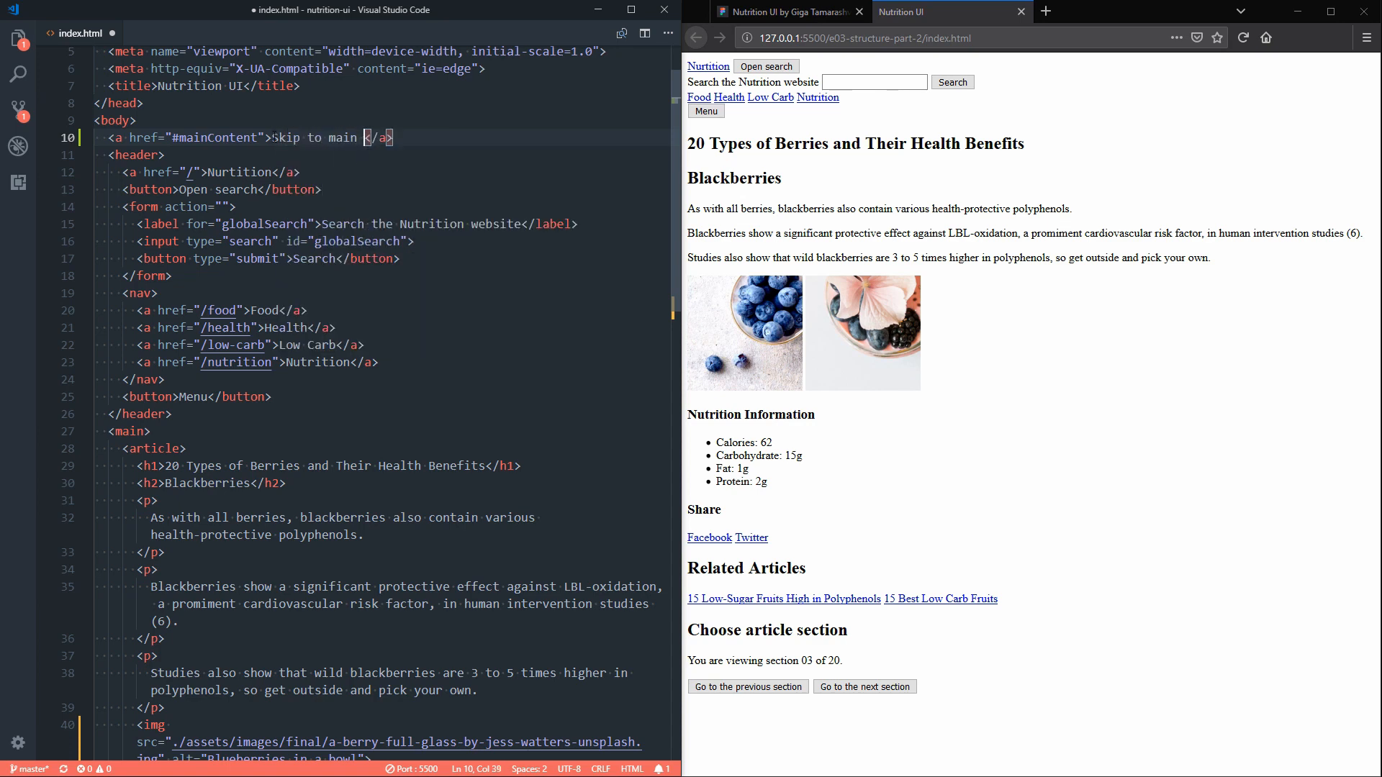
text(content)
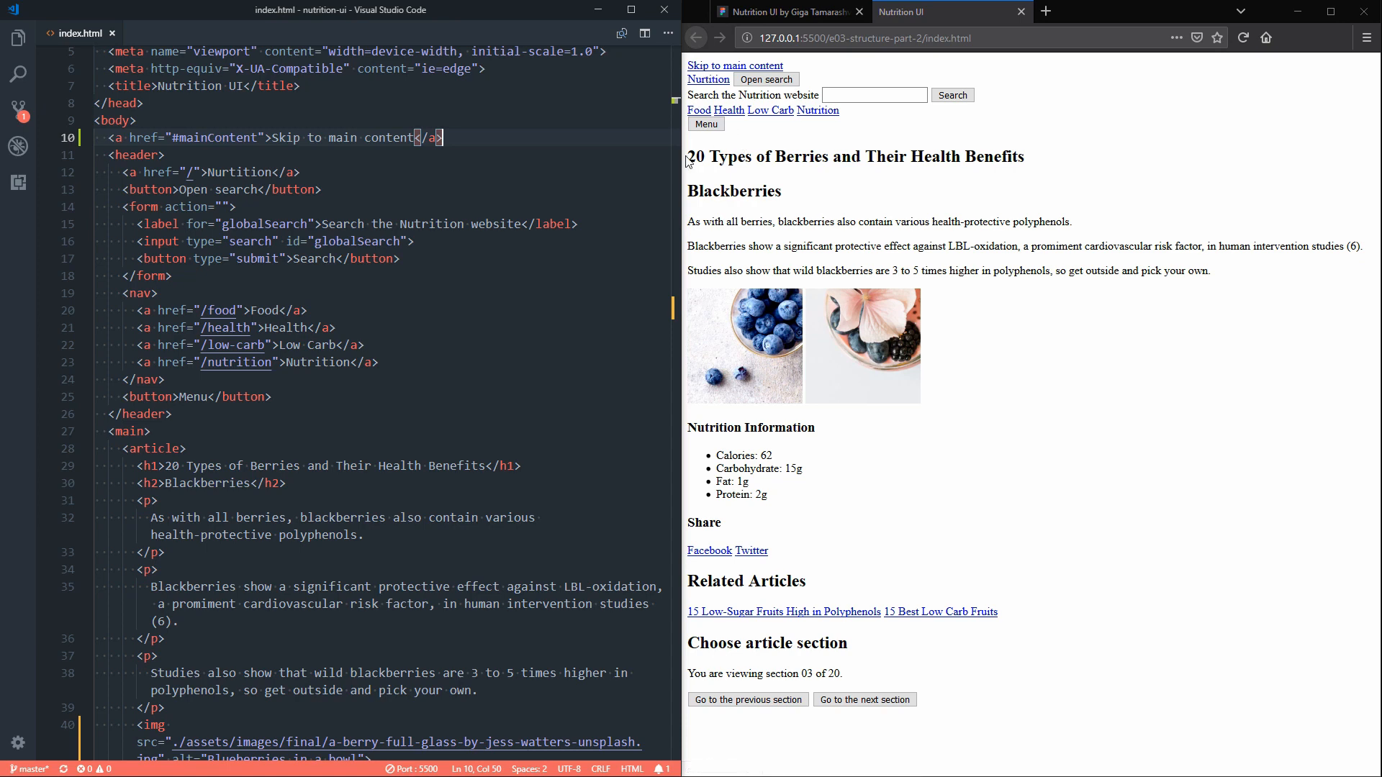
drag(688, 155, 783, 191)
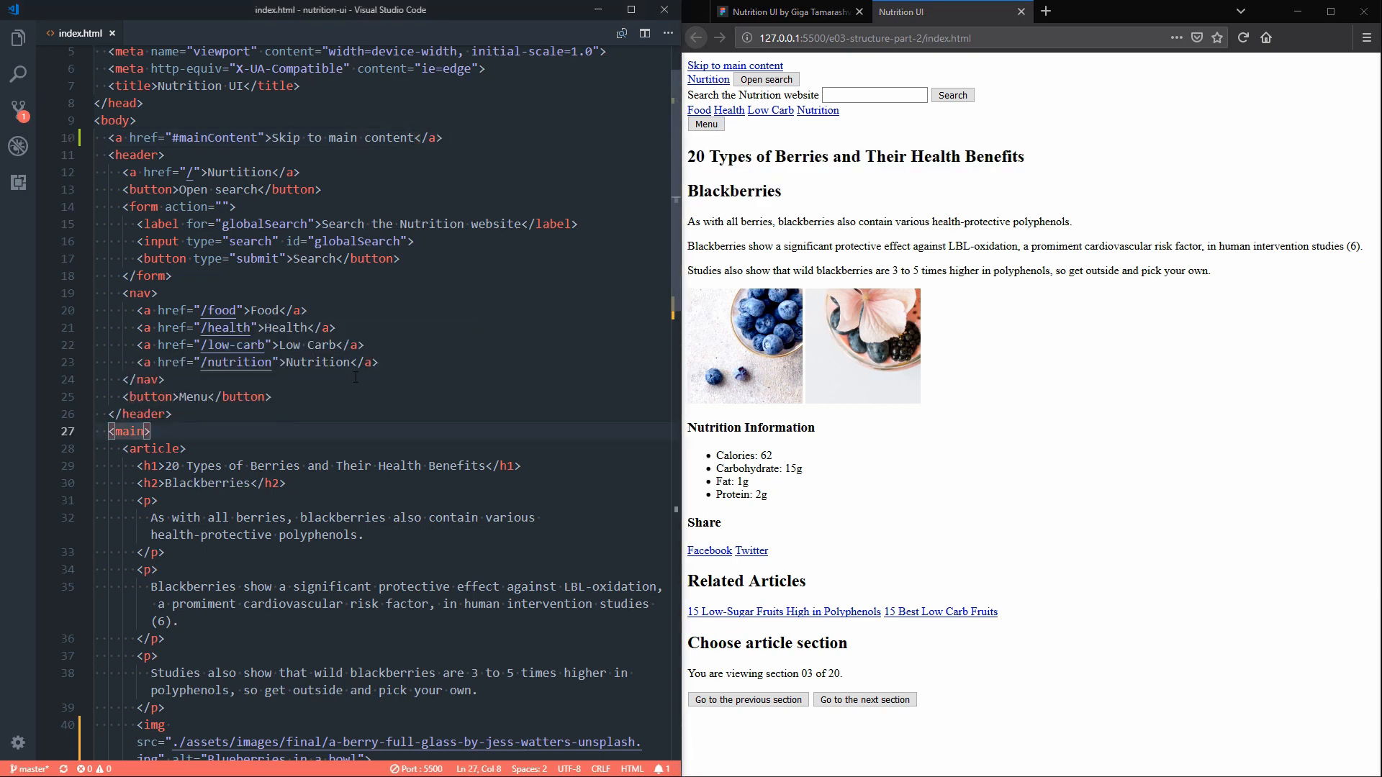
Step: Add id="mainContent" to the main element and test the Skip to main content link in the preview
text(id="")
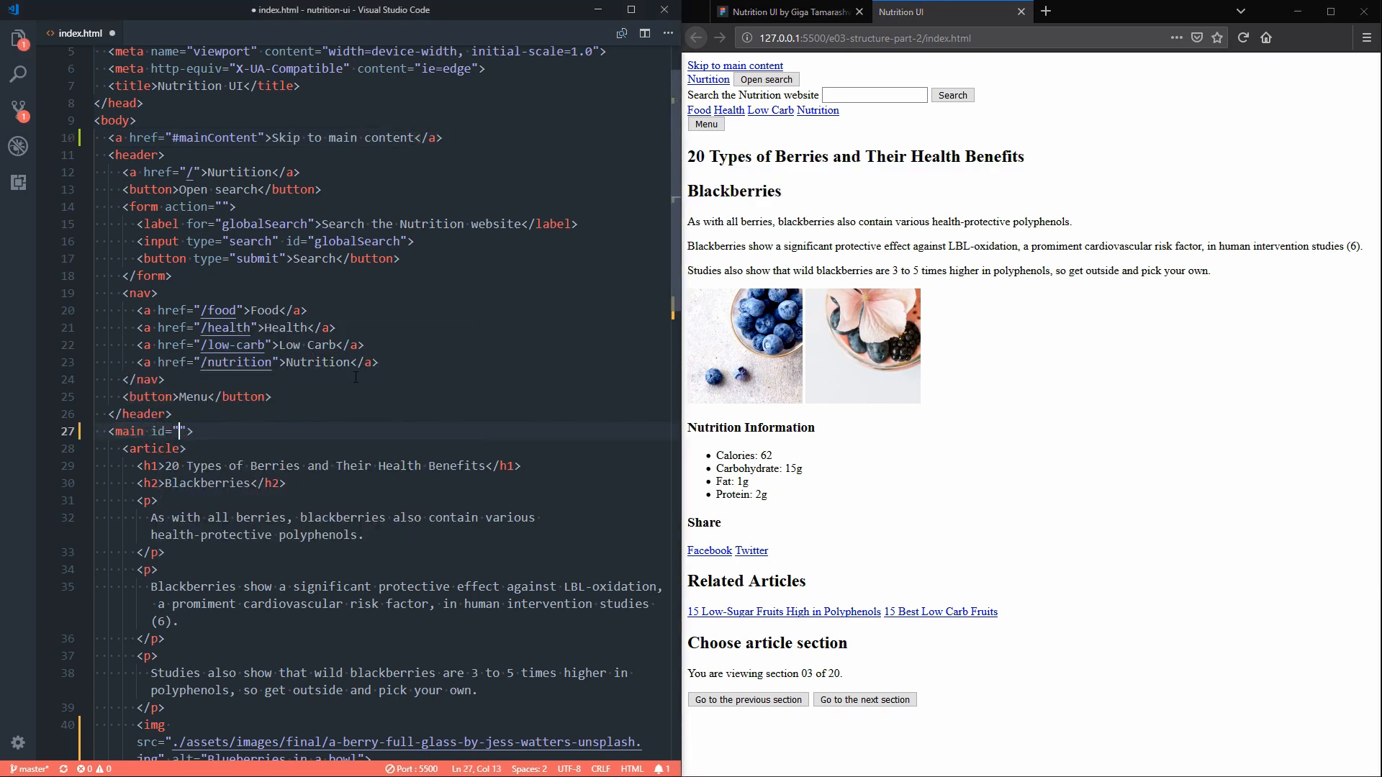
text(mainContent)
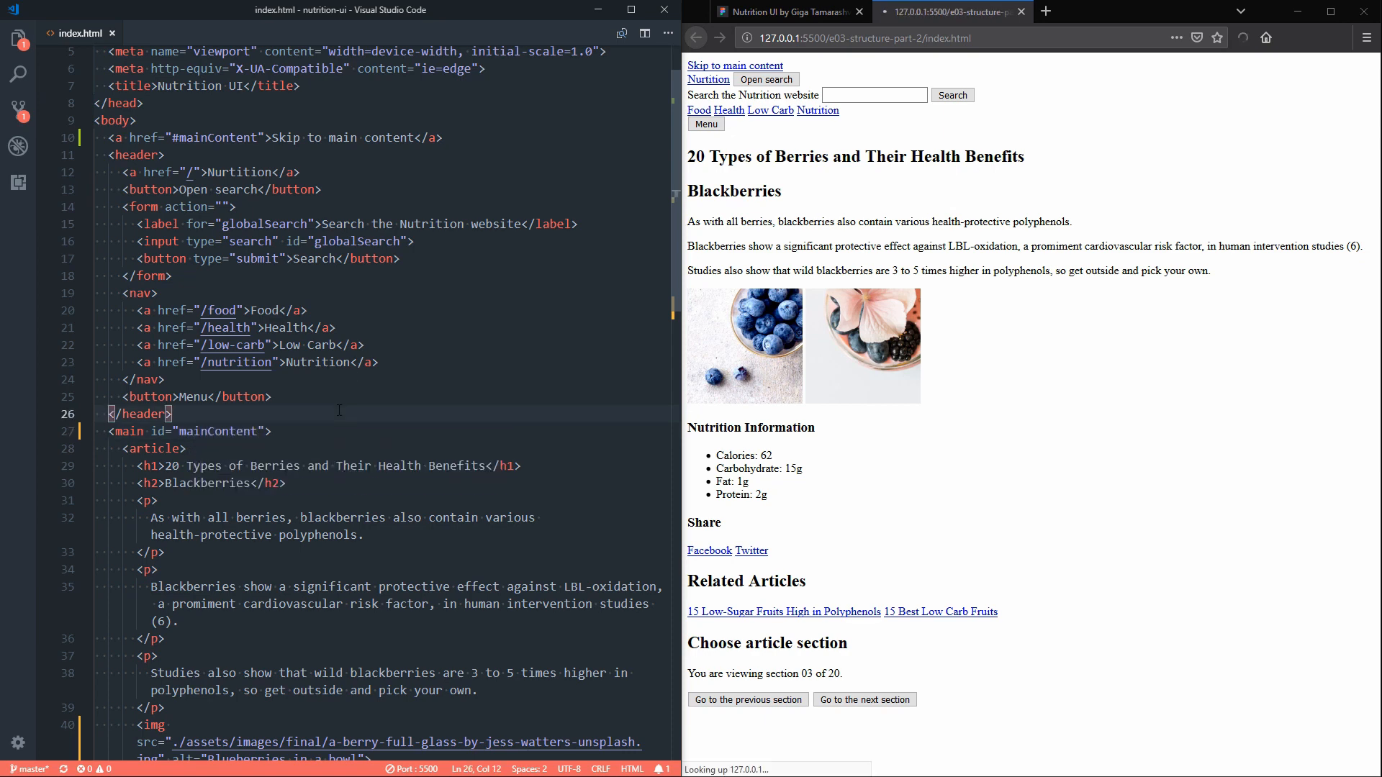
click(735, 64)
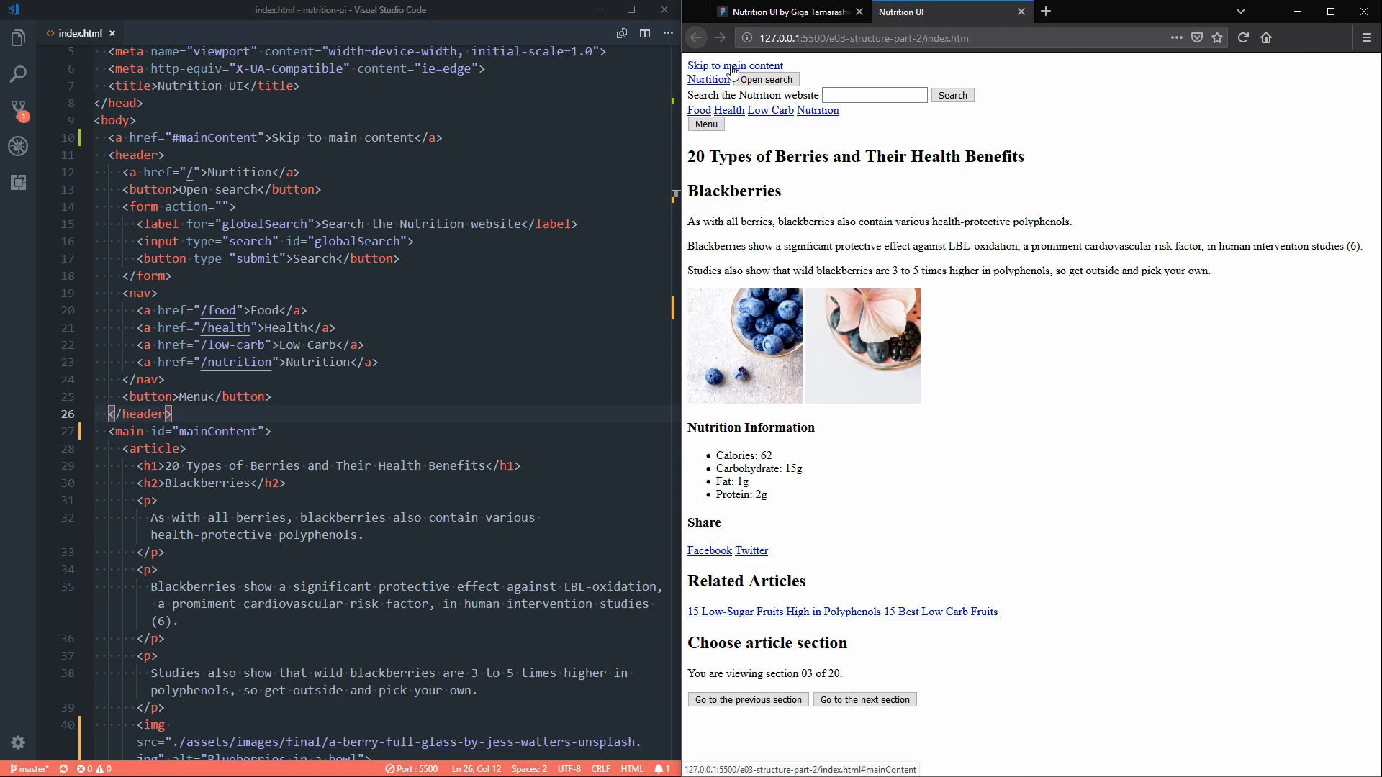
click(734, 65)
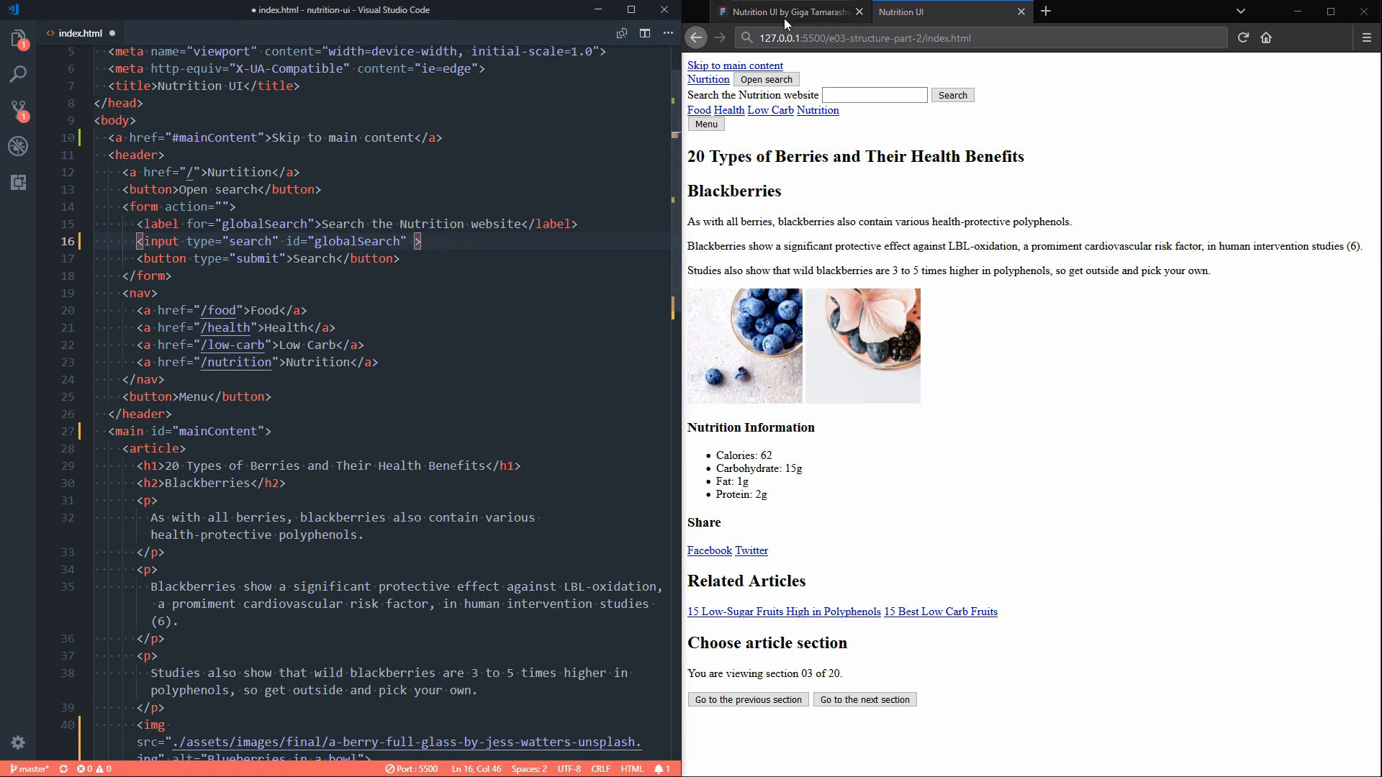
Step: Give the search input placeholder="Avocados, tumeric, kale, etc." matching the Figma search field
click(785, 12)
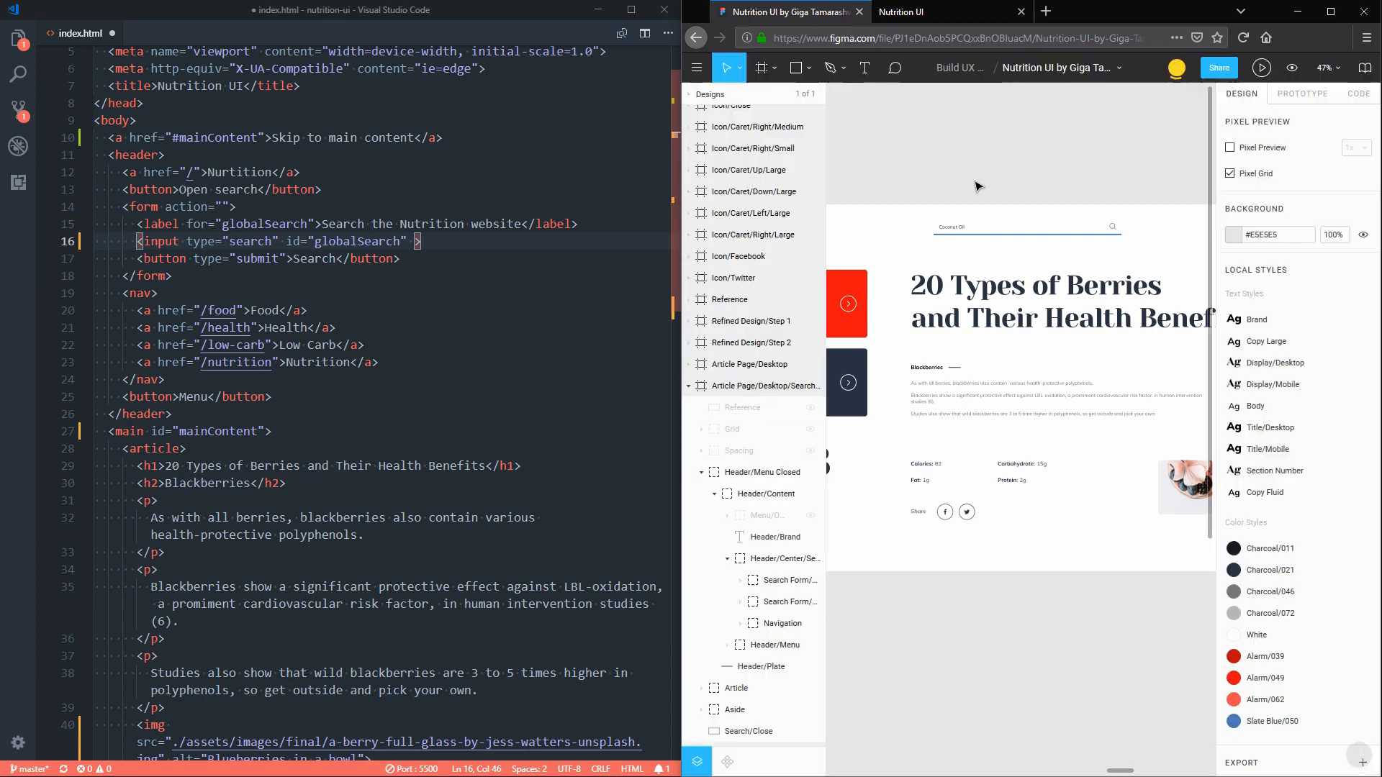
click(774, 580)
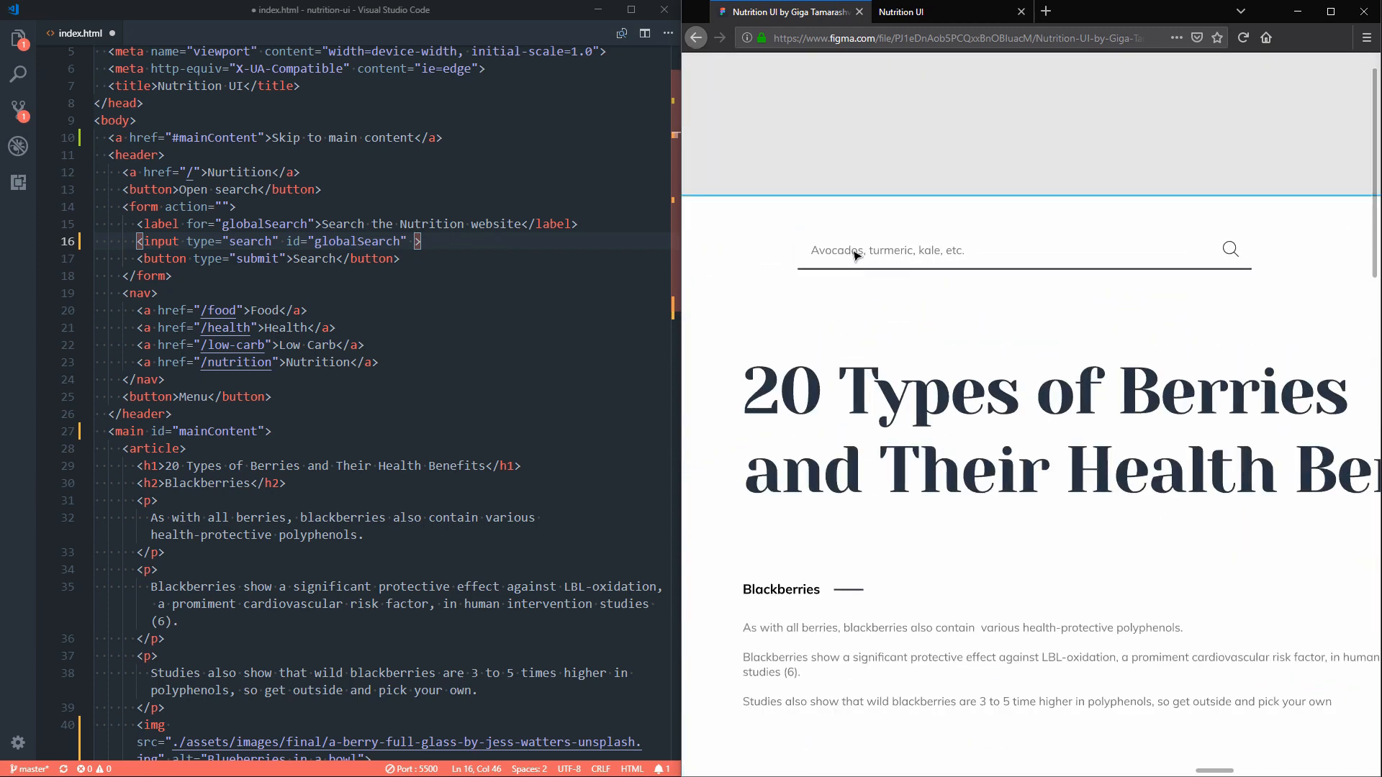
mouse_move(839, 255)
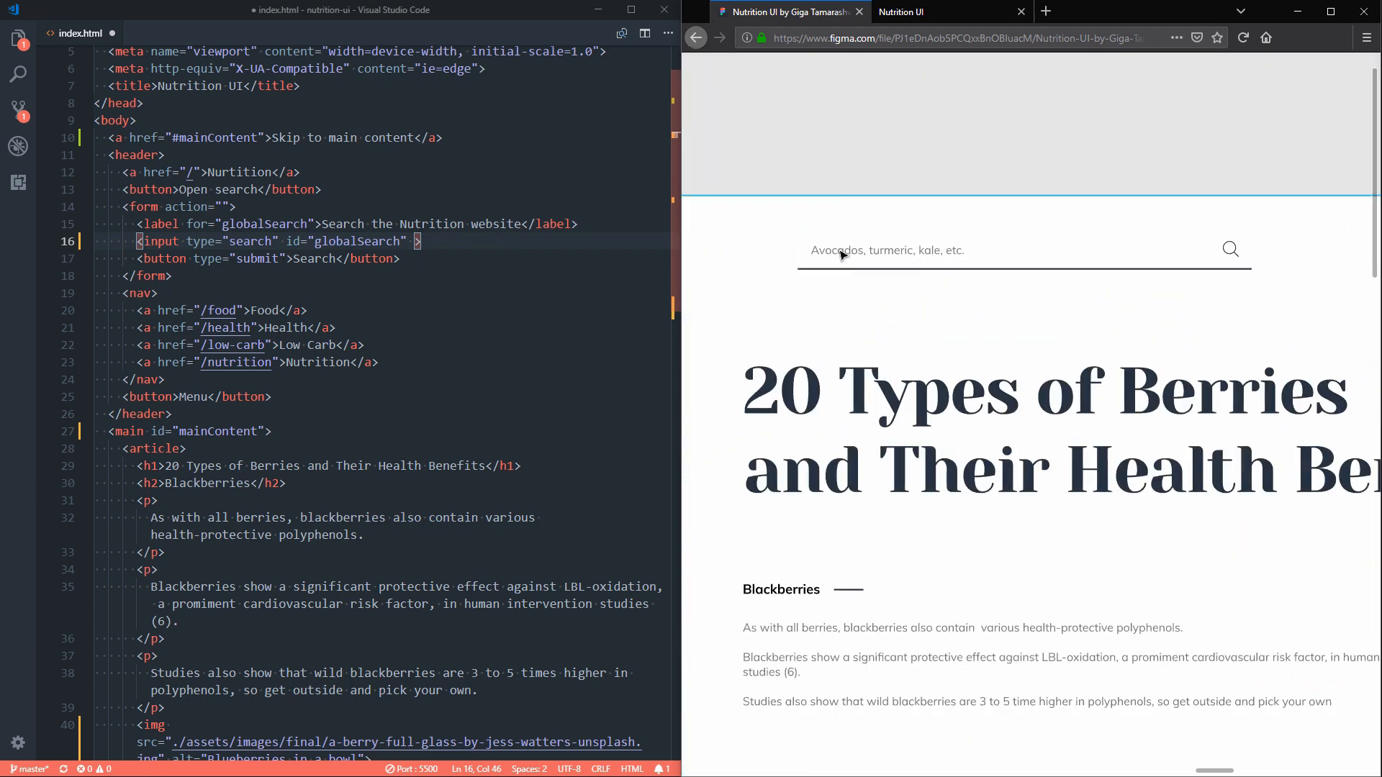
text(placeholder=")
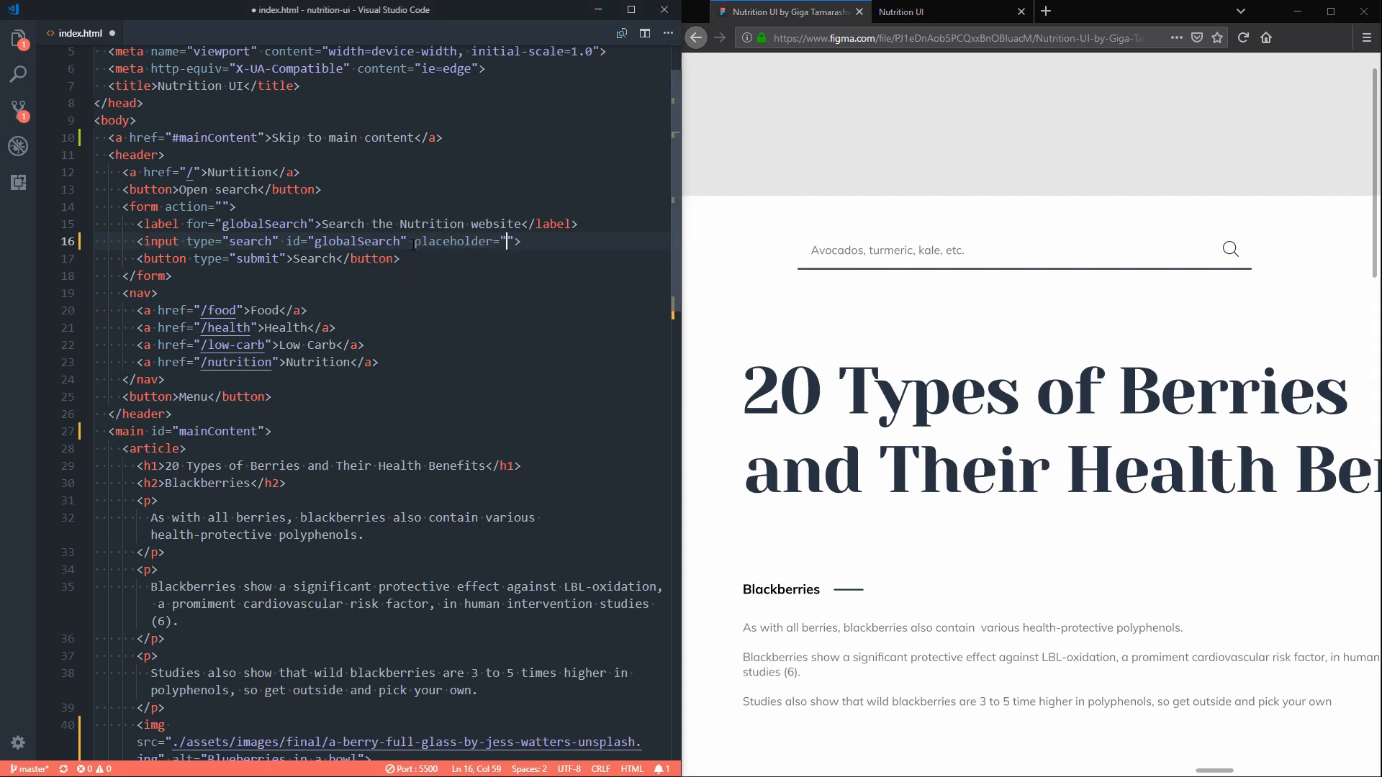
text(Avocados, tumeric, kale,)
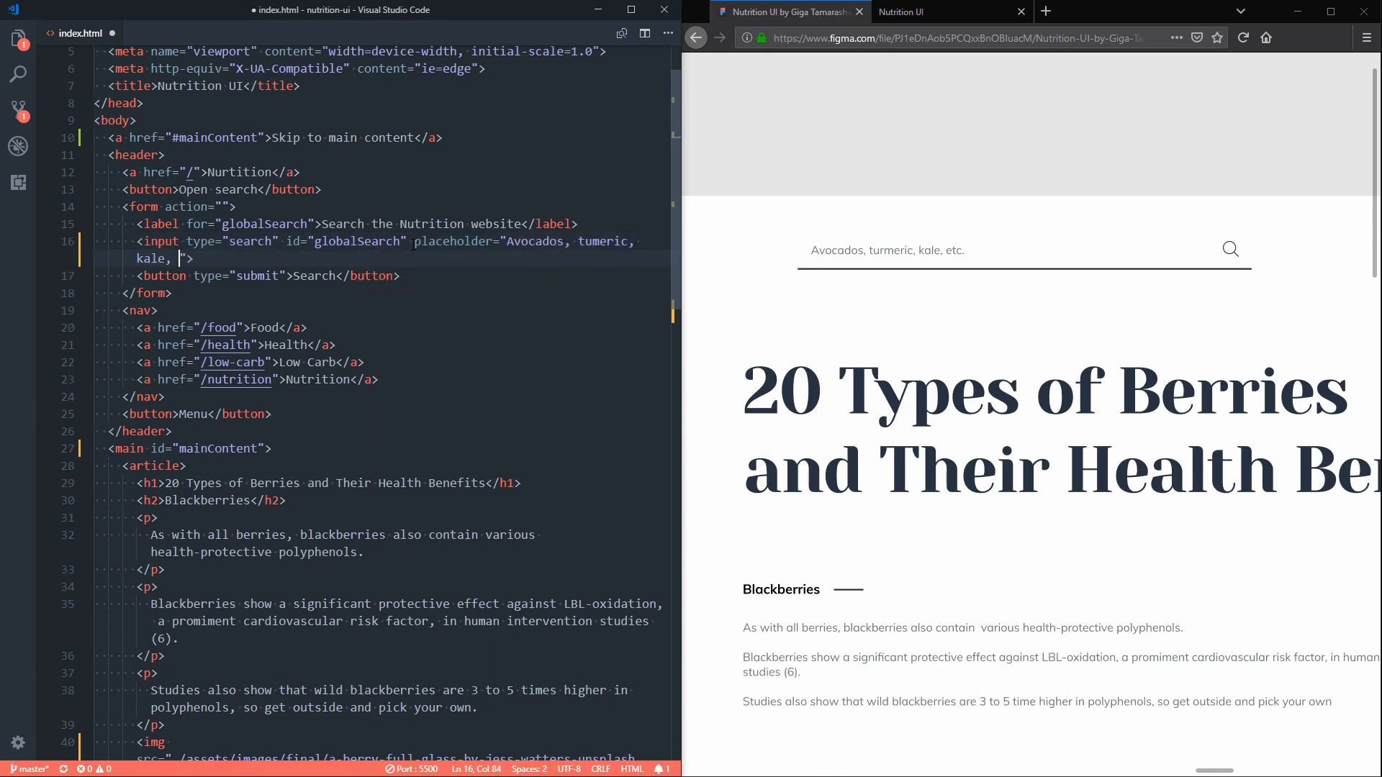
text(etc.)
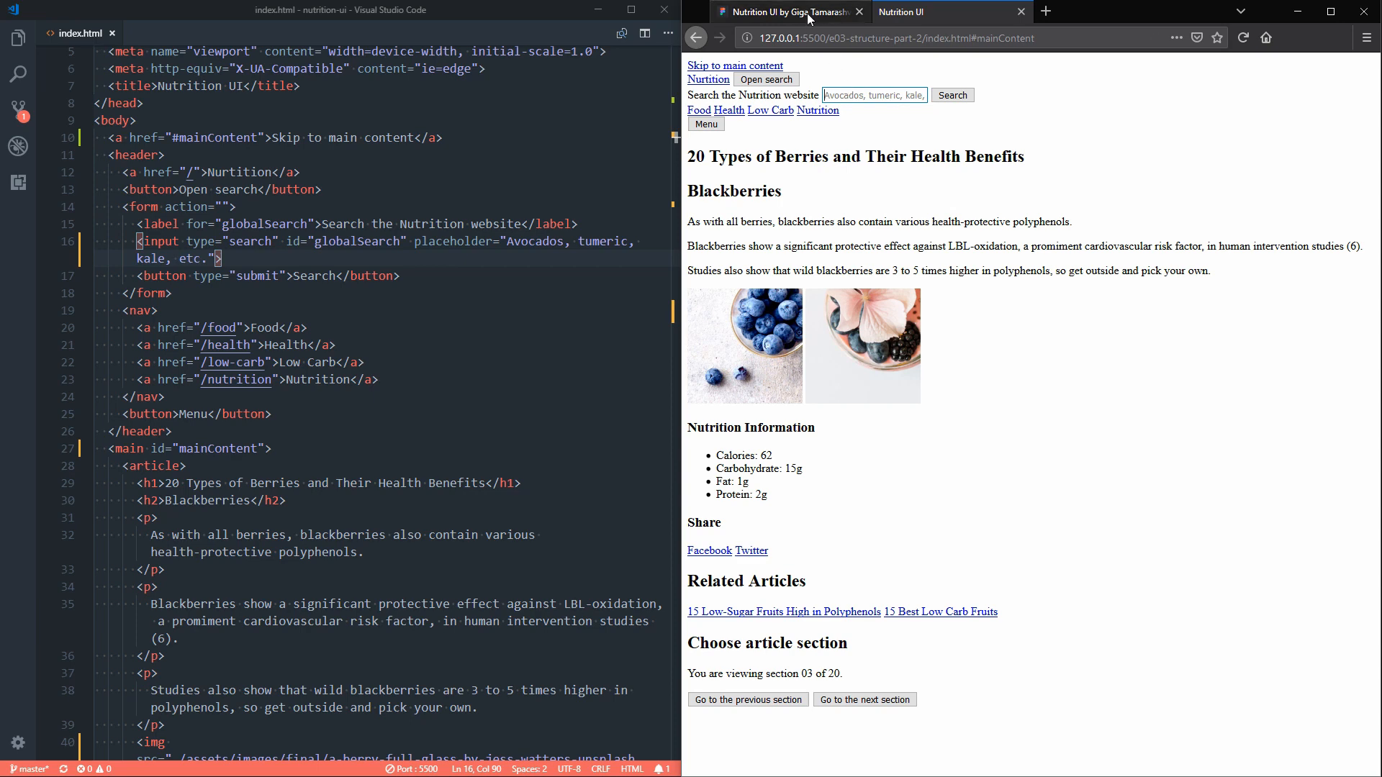
click(783, 12)
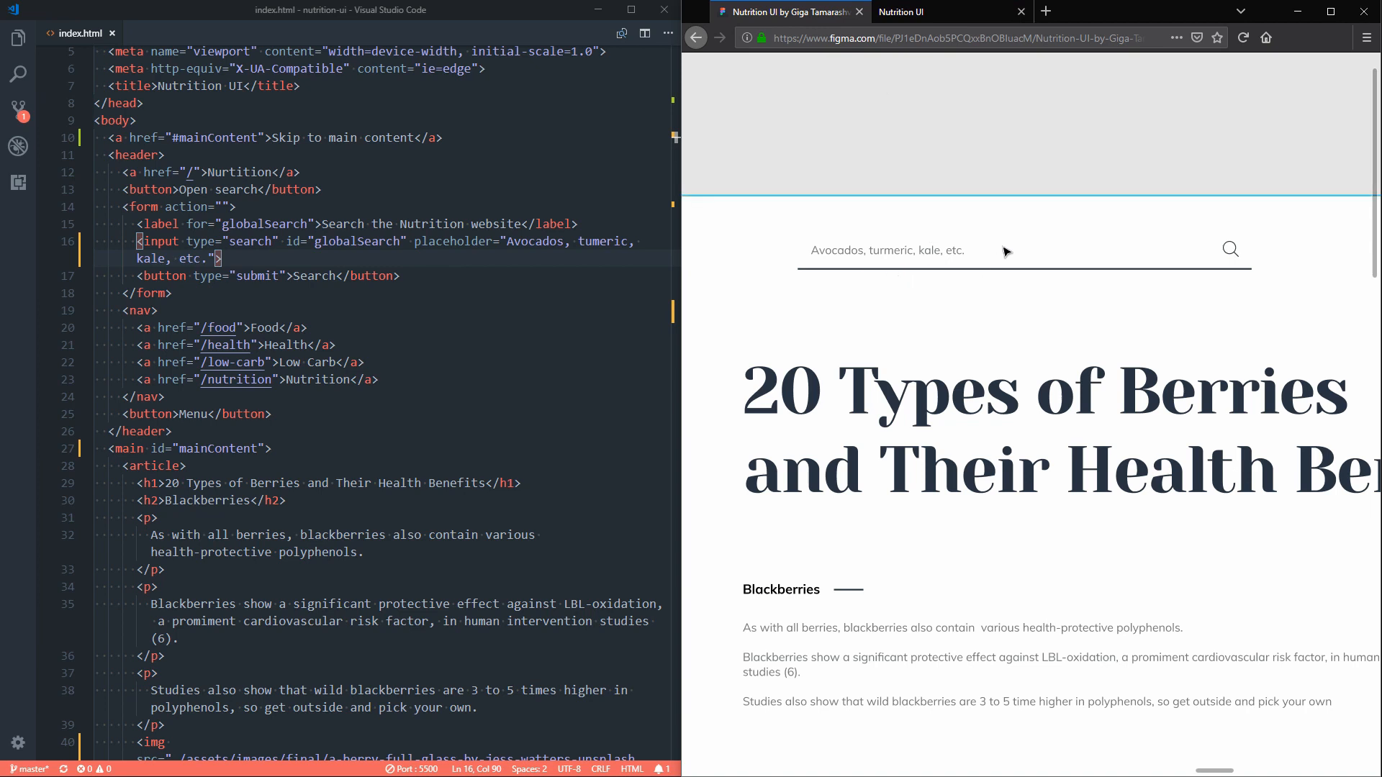
mouse_move(838, 292)
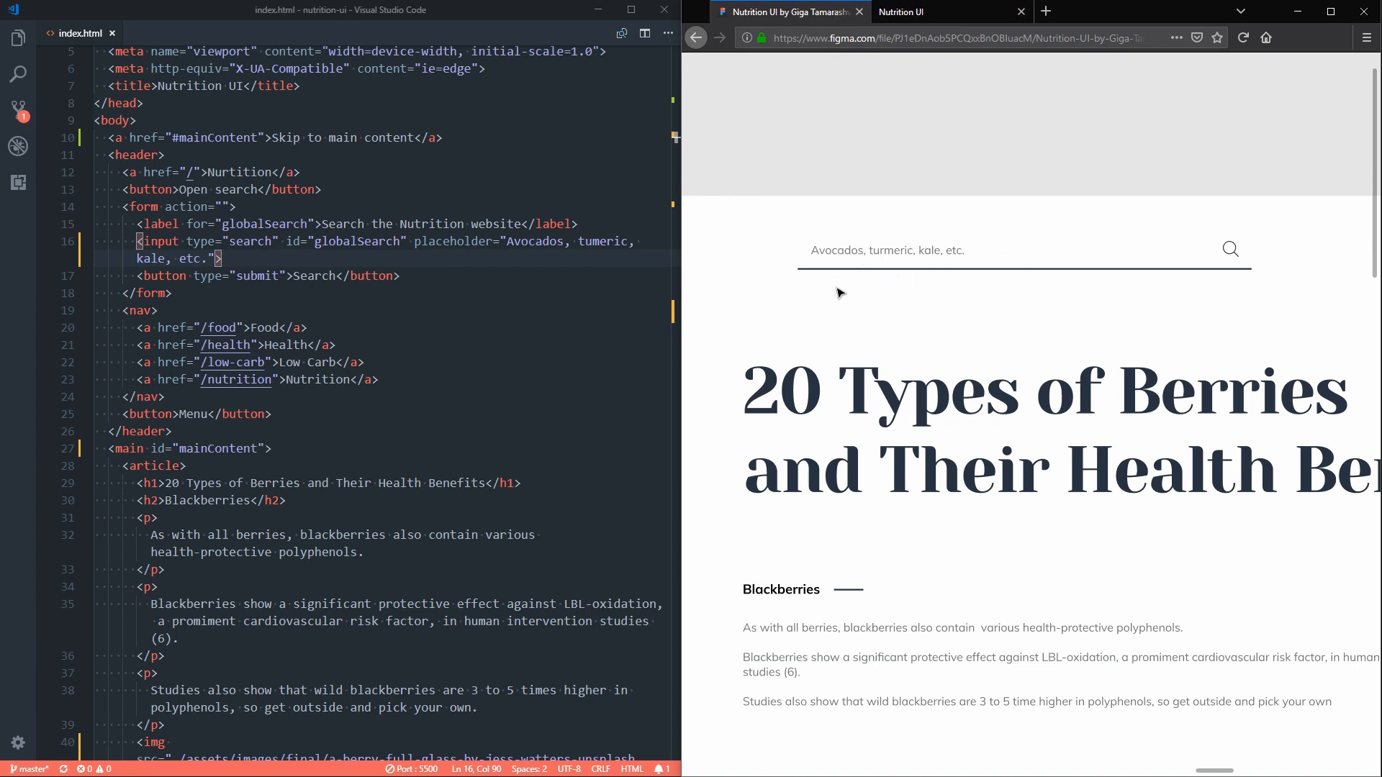
mouse_move(927, 289)
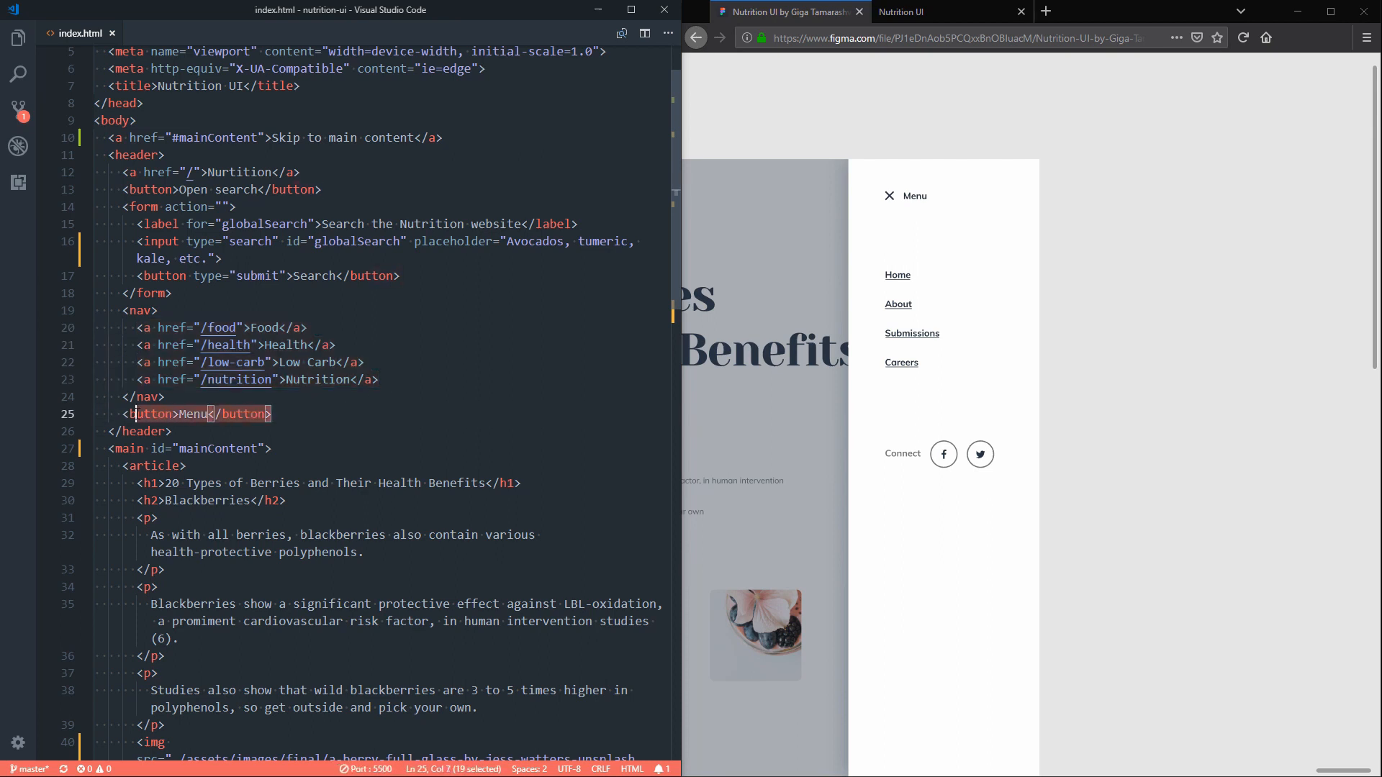
Step: After the Menu button, add a ul and expand li*8>a into eight list items with empty links
click(274, 414)
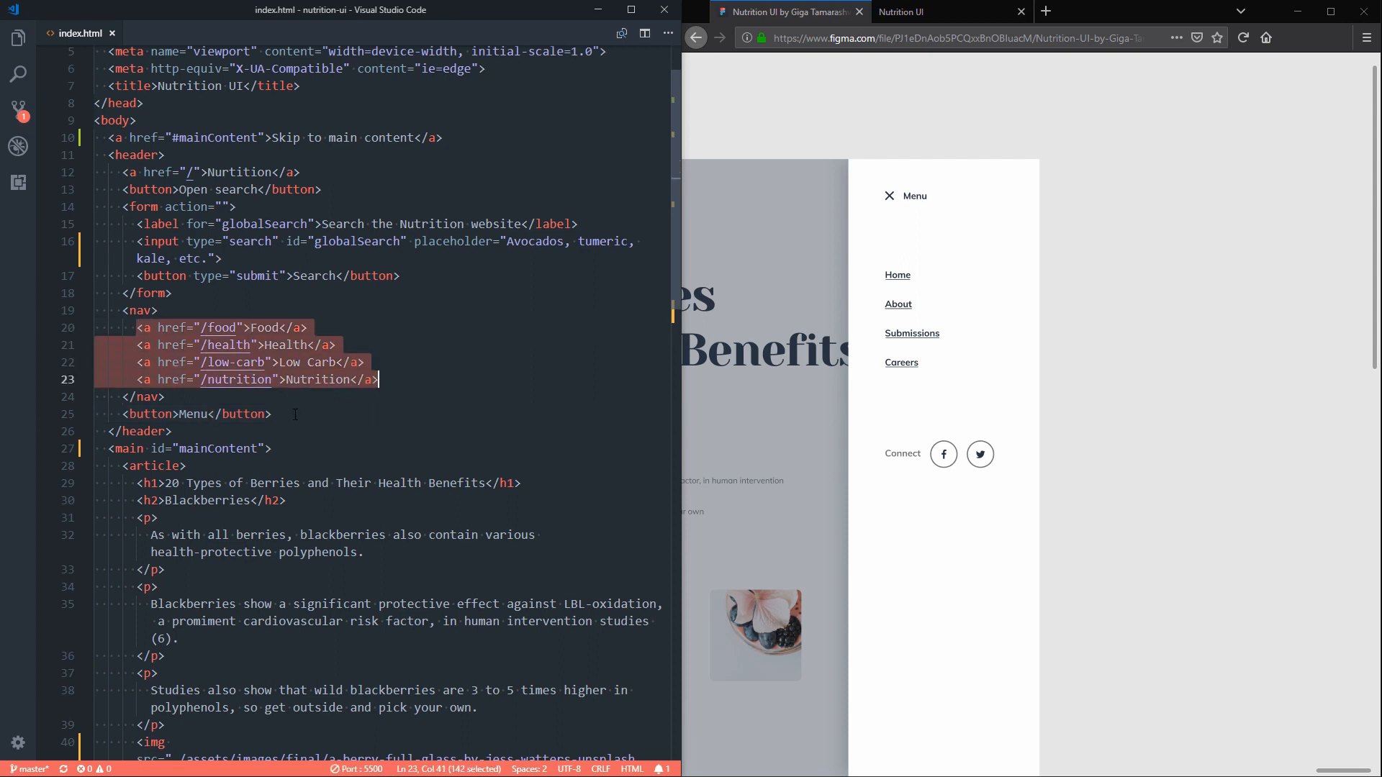
click(210, 415)
text(li)
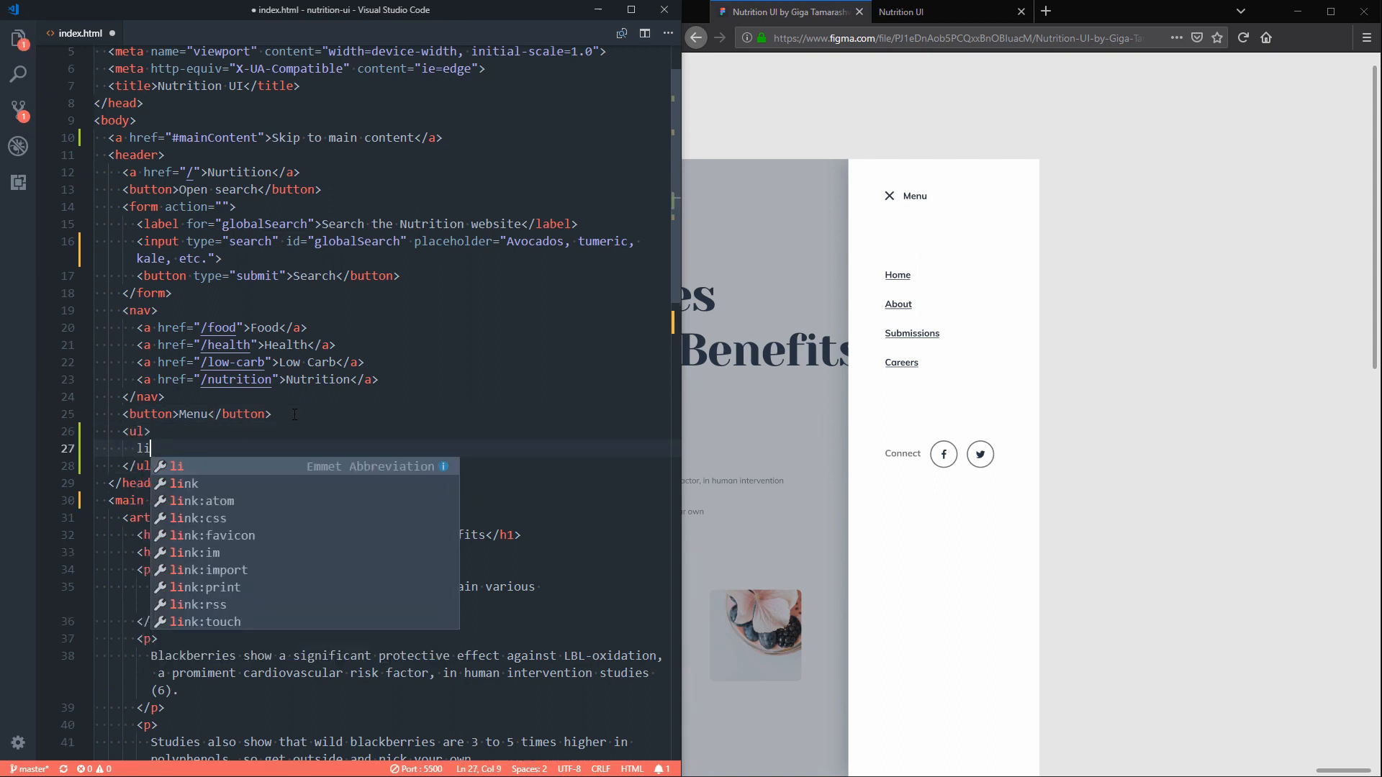
key(Tab)
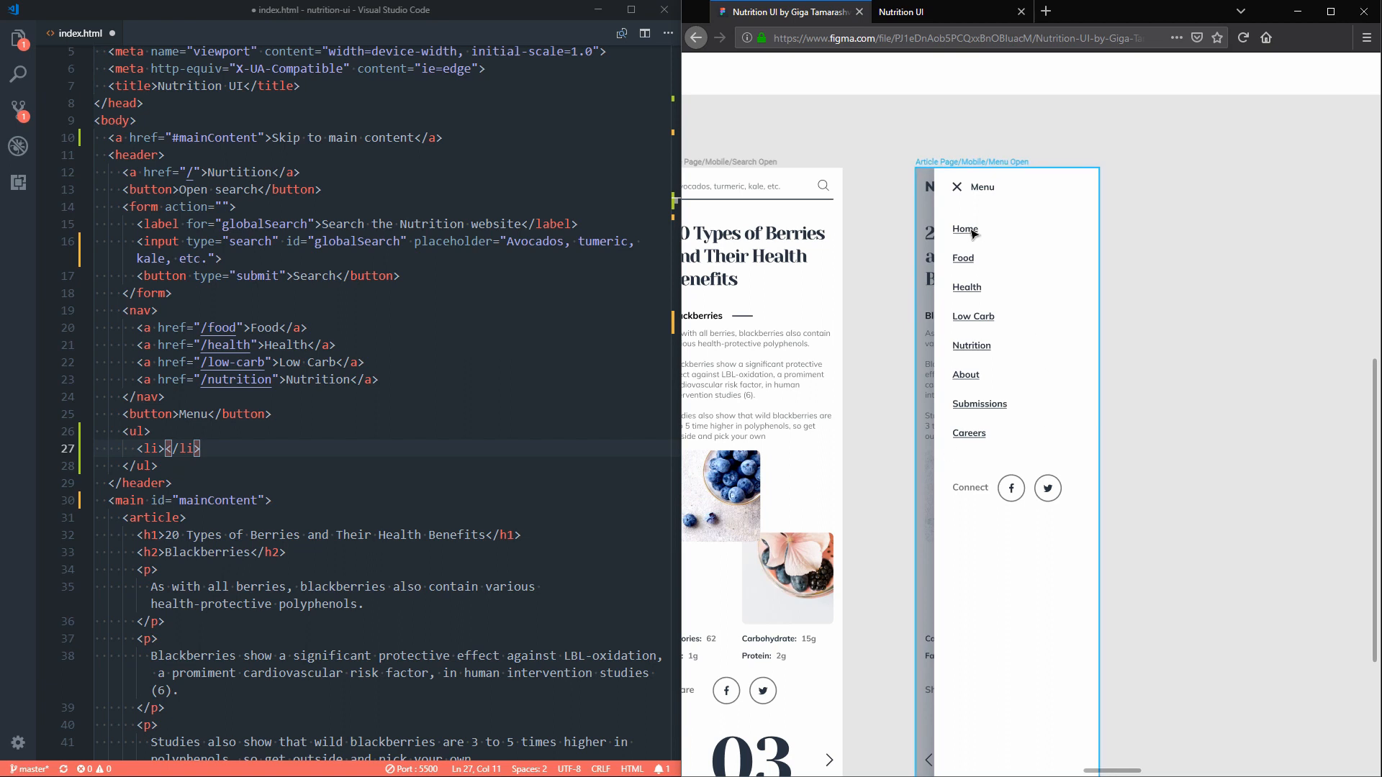
mouse_move(973, 320)
text(li)
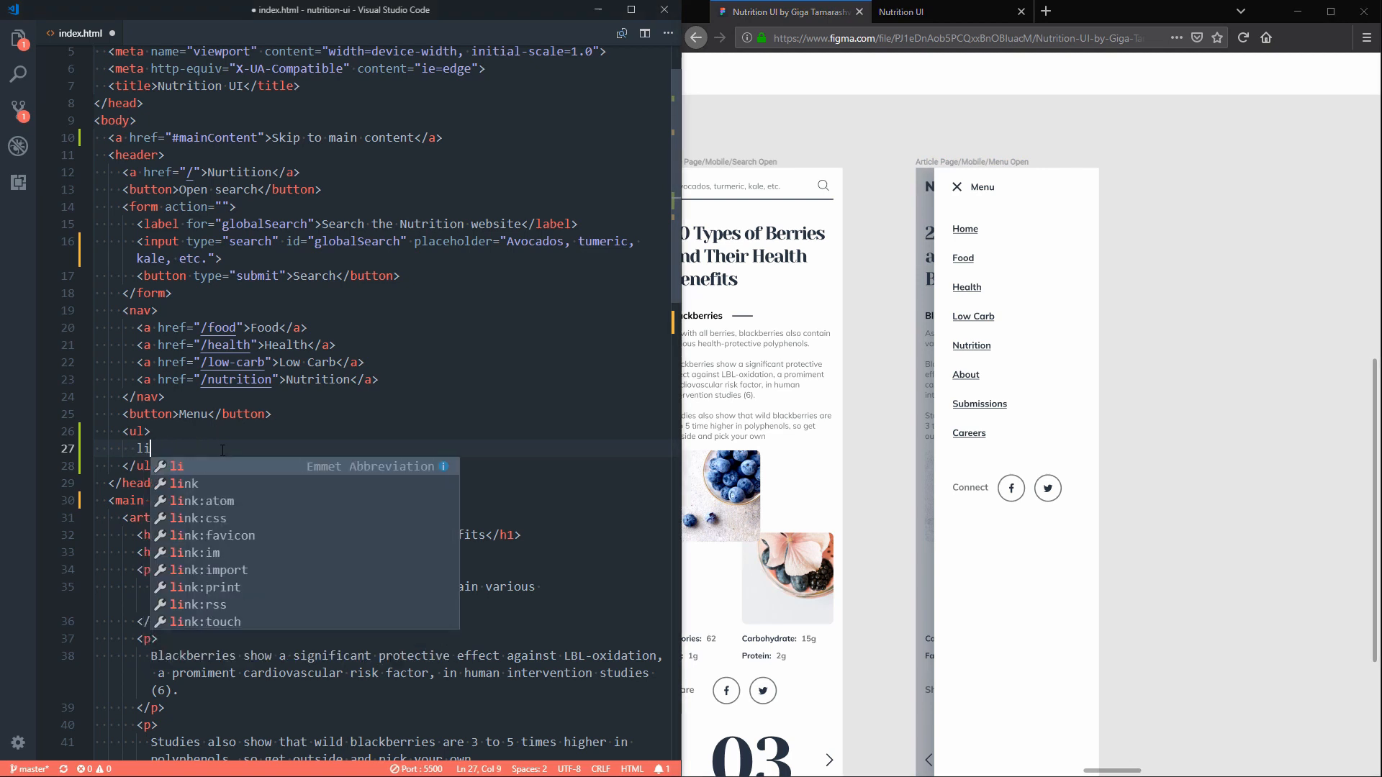
text(*8)
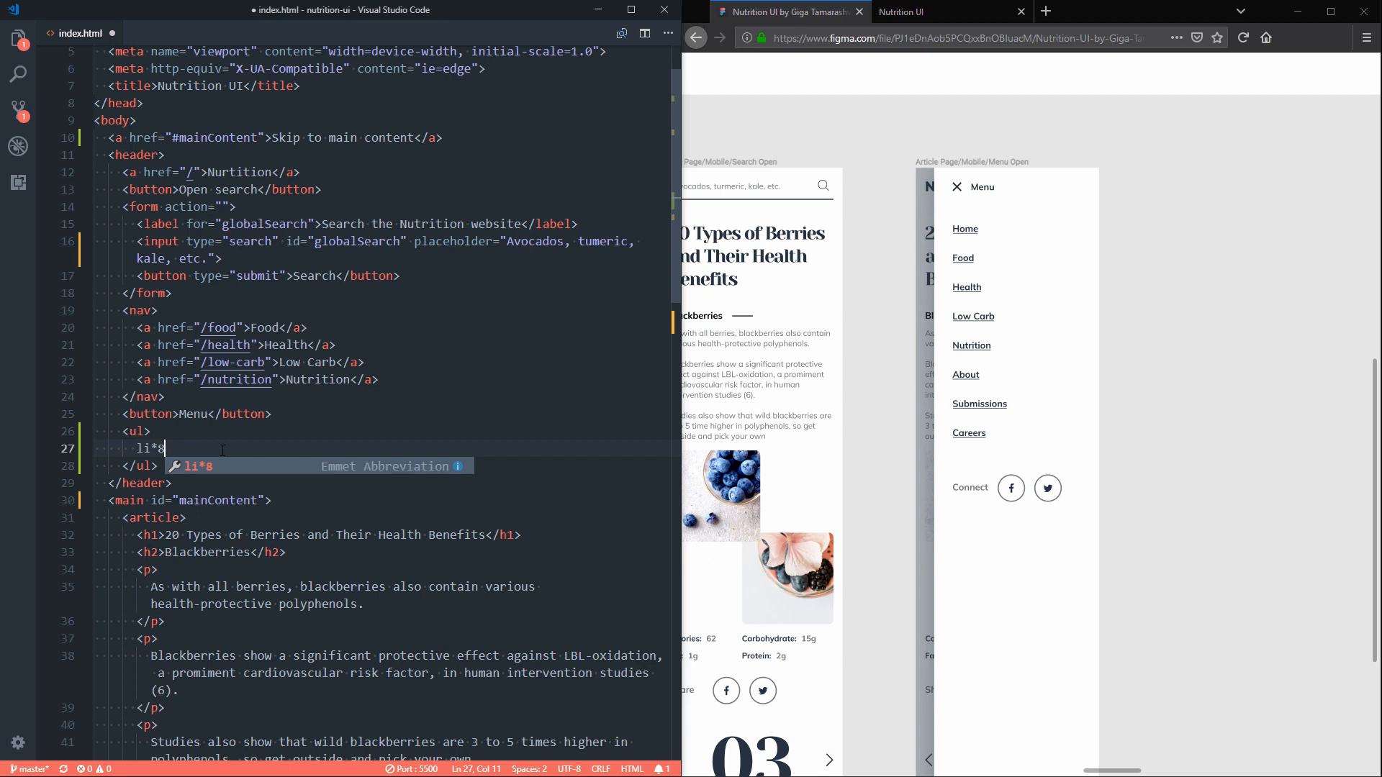
text(>a)
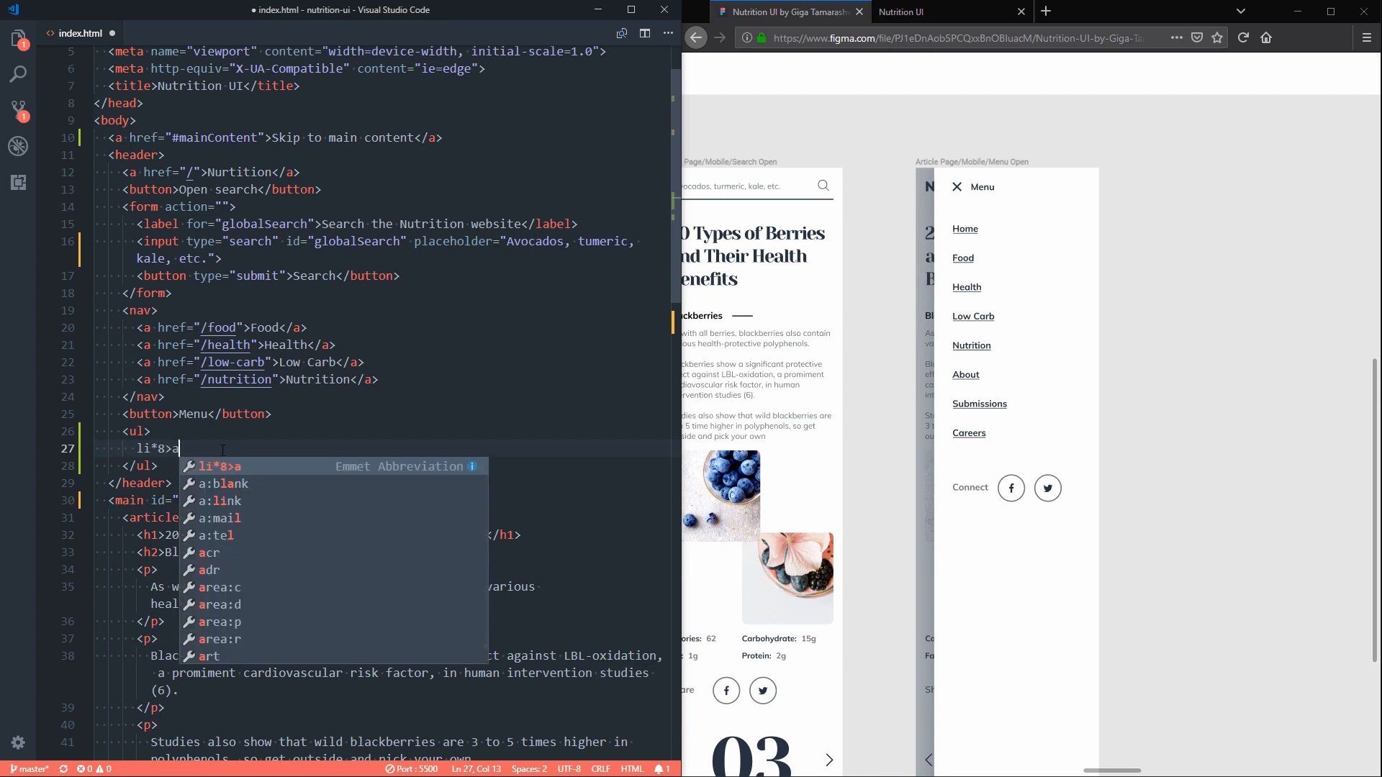
key(Tab)
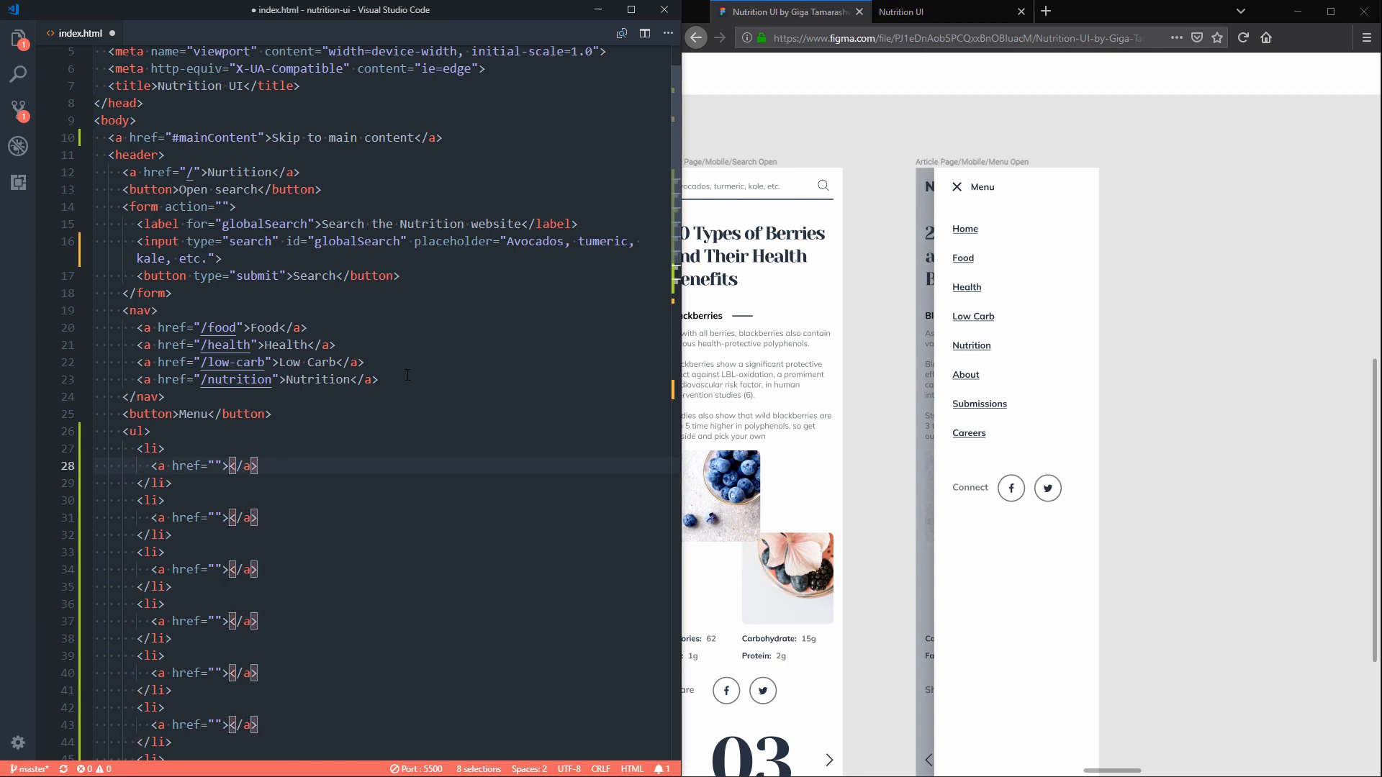
Step: Copy the four nav links into the list and add an /about About link
drag(133, 326, 378, 379)
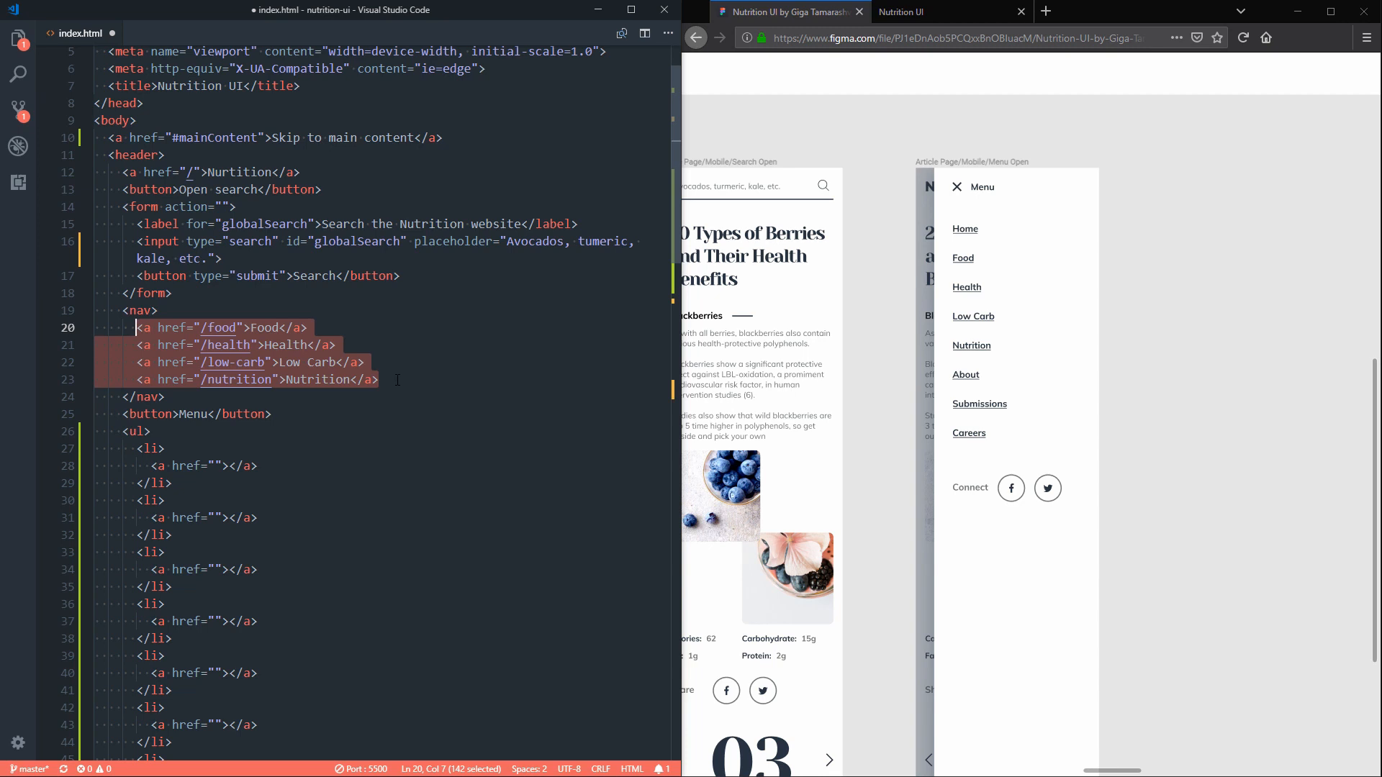
click(247, 327)
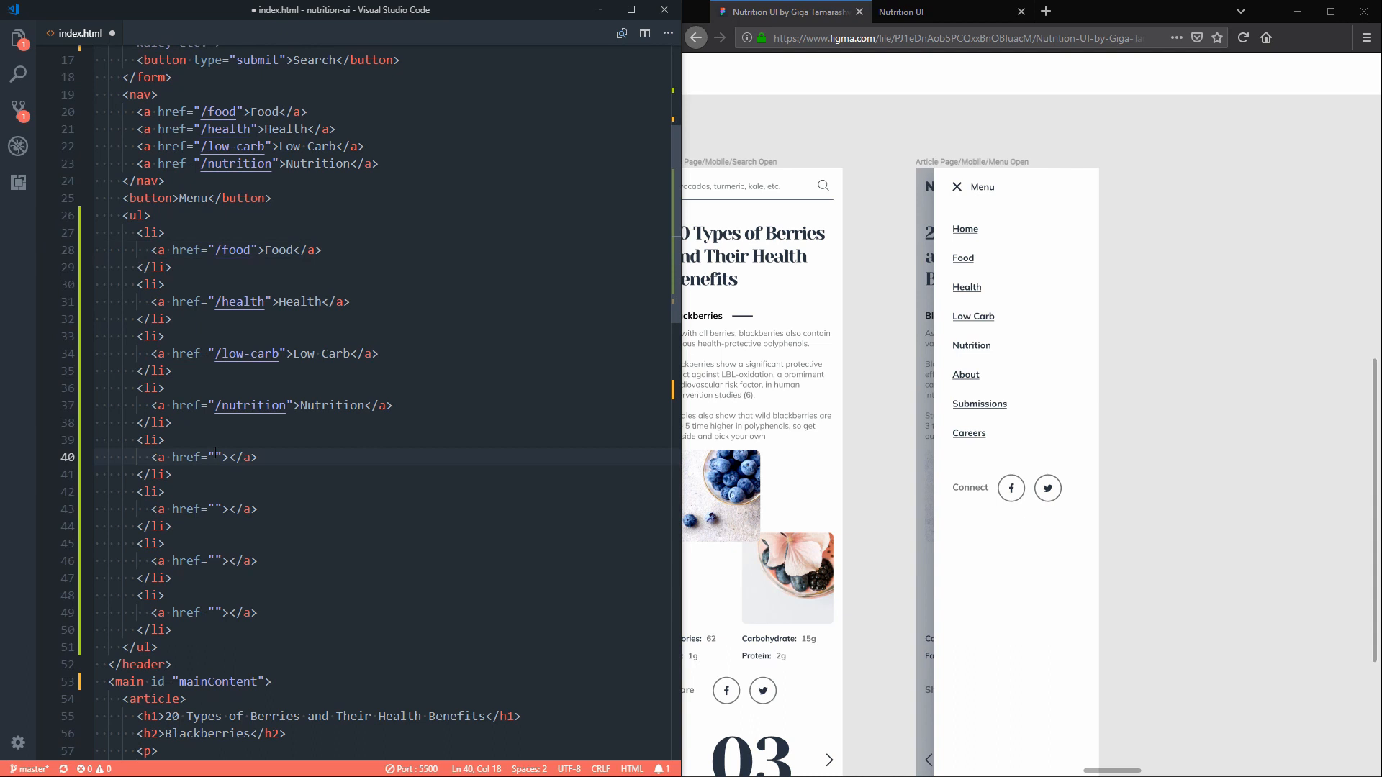
text(/about)
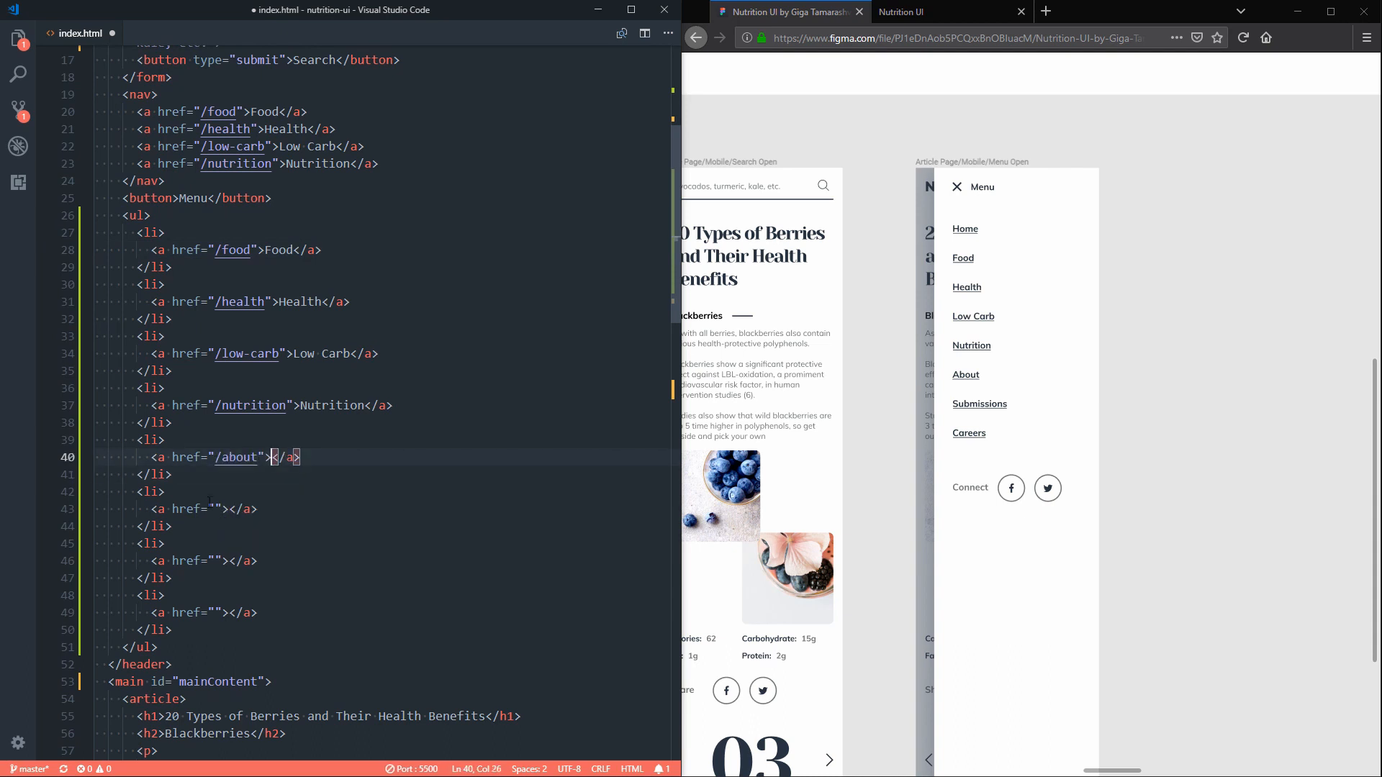
text(About)
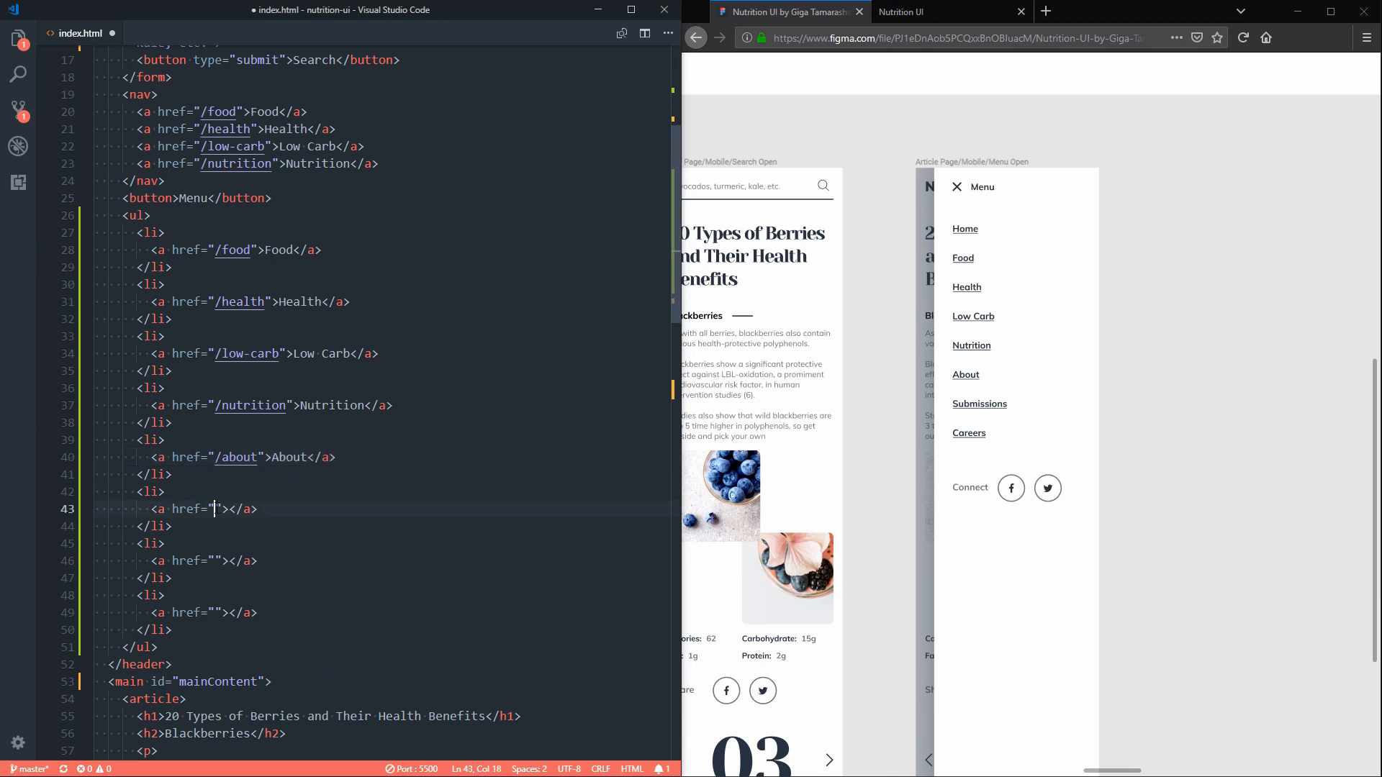
Step: Add /submissions Submissions, /careers Careers and a / Home link to the list
text(/submissions)
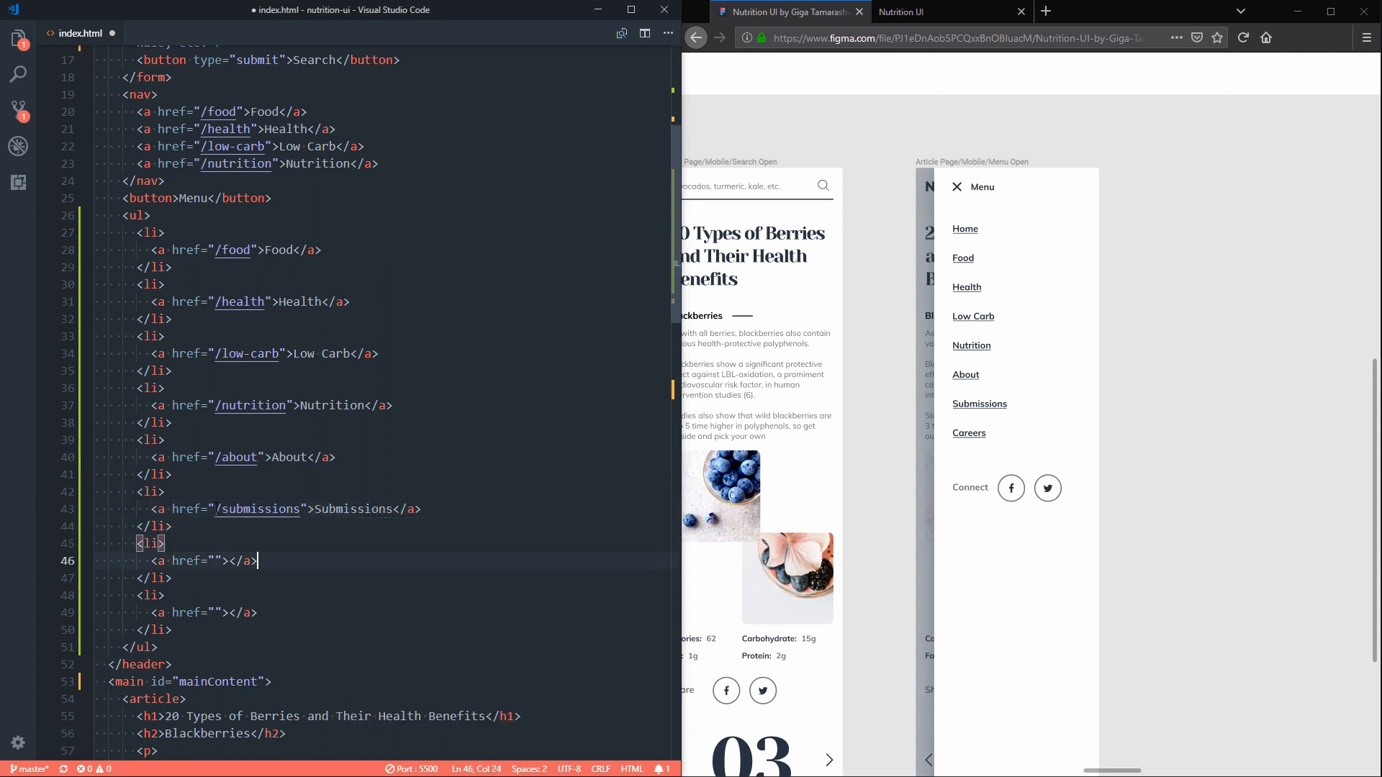
text(/careers)
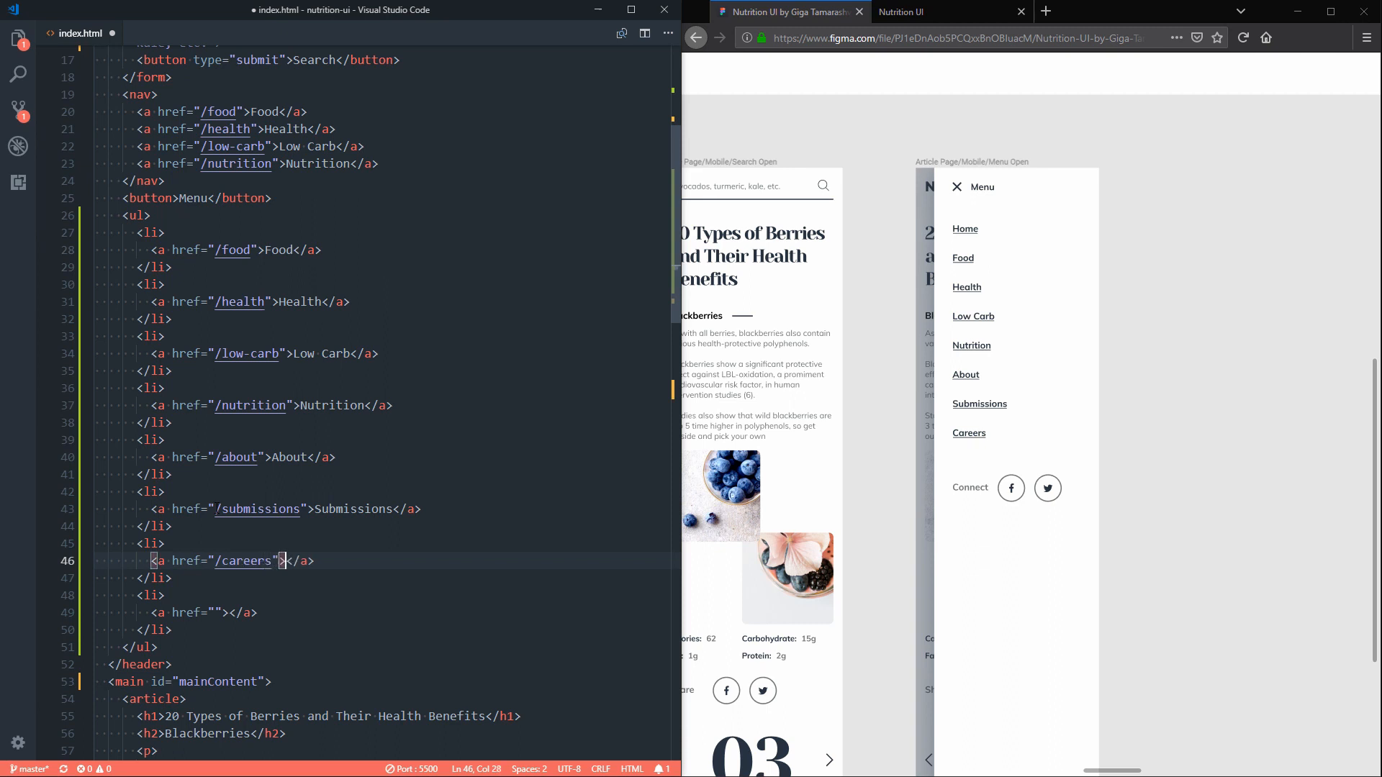
text(Careers)
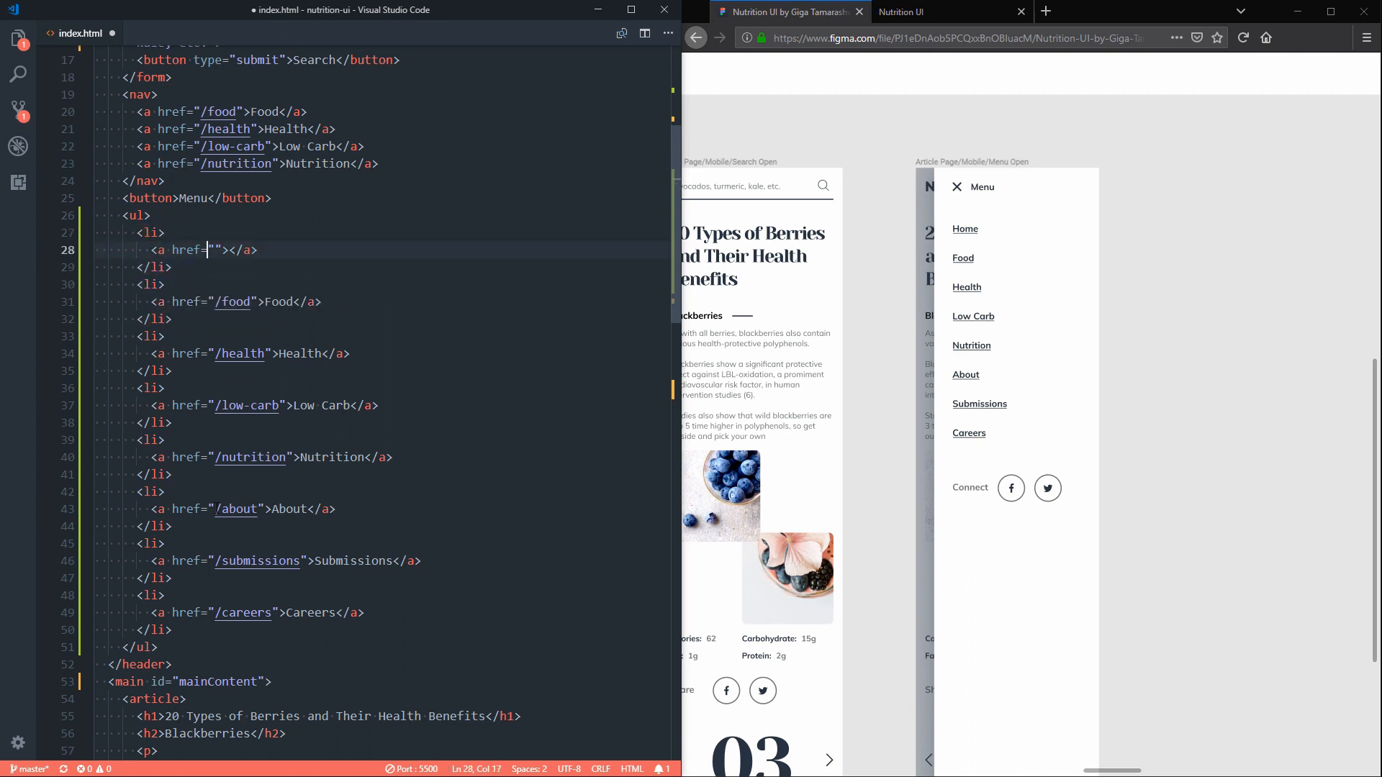
text(/">Home)
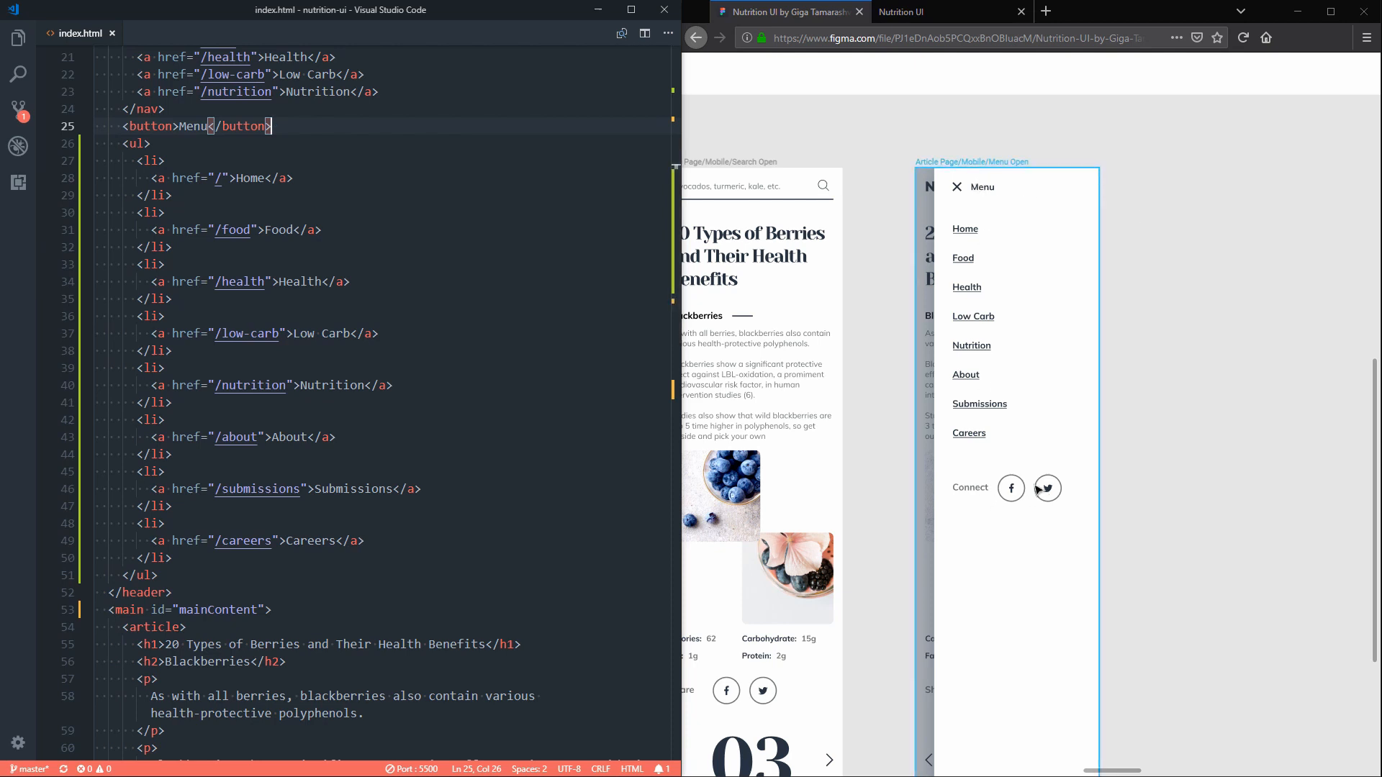
mouse_move(1001, 508)
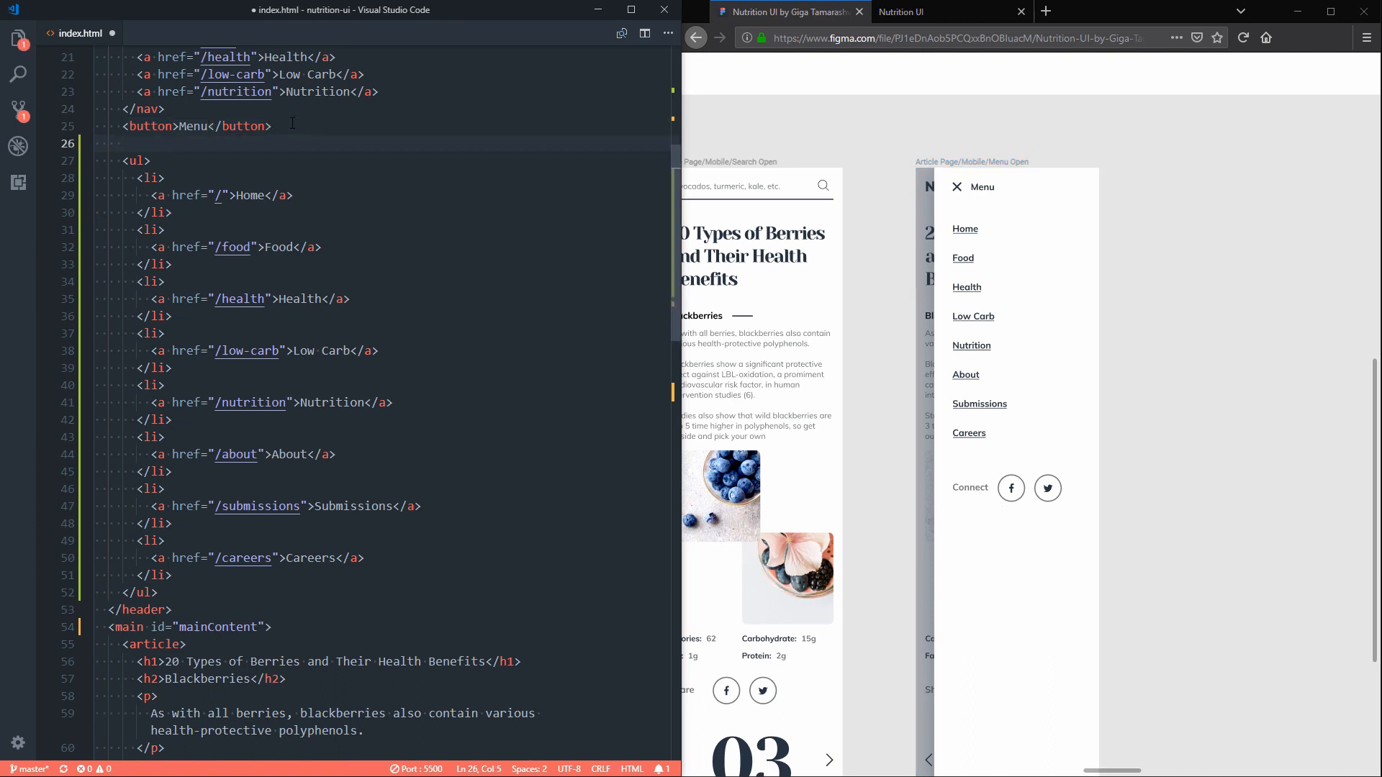
Step: Wrap the menu list in a div that opens with a Close menu button
text(<div>)
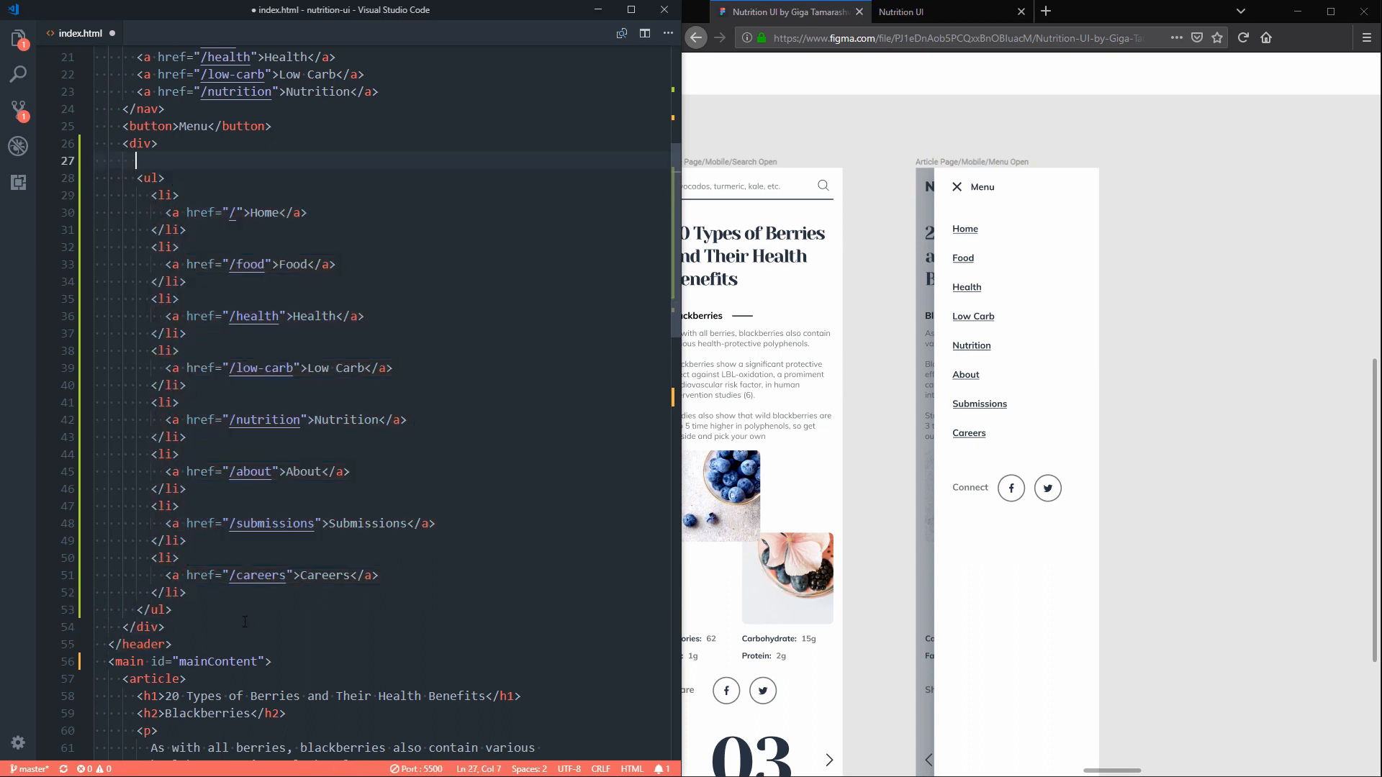
text(button></button>)
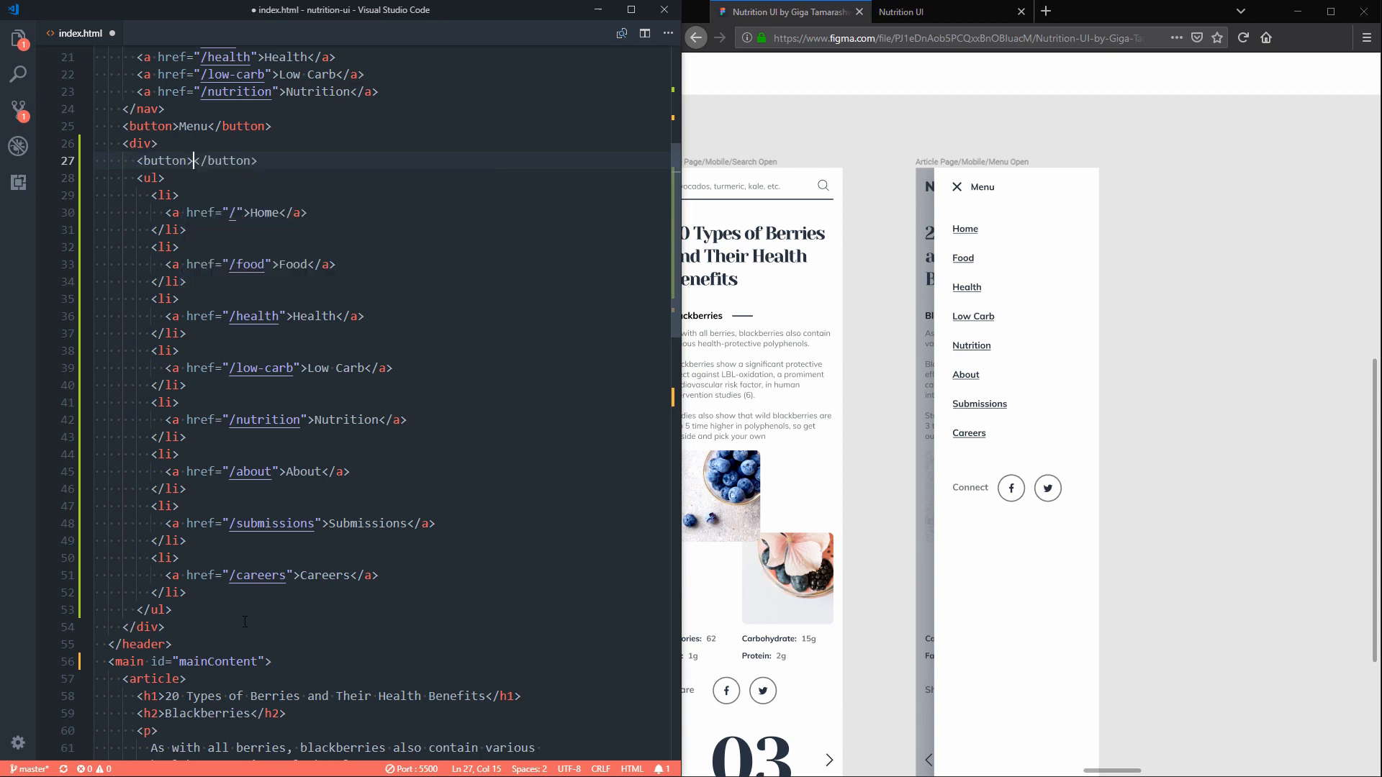
text(Close menu)
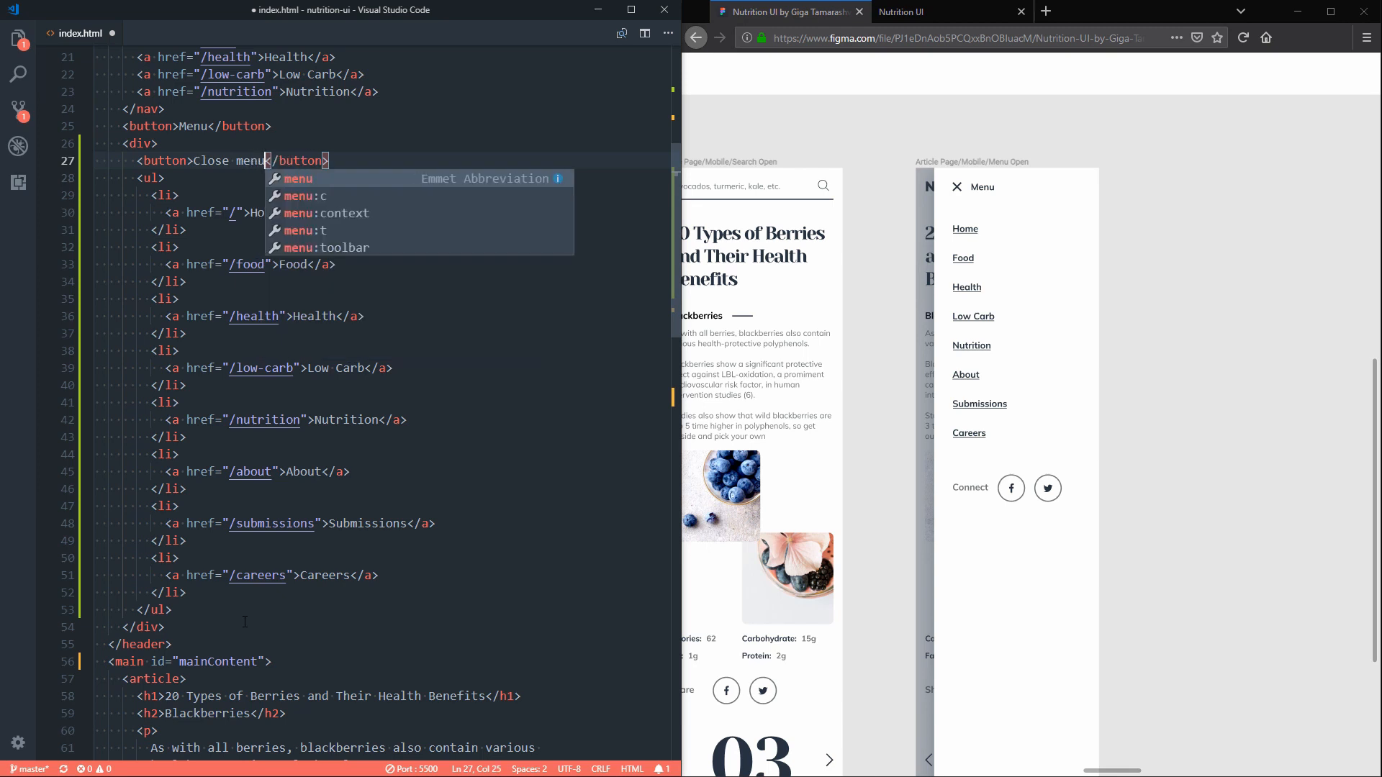
double_click(210, 160)
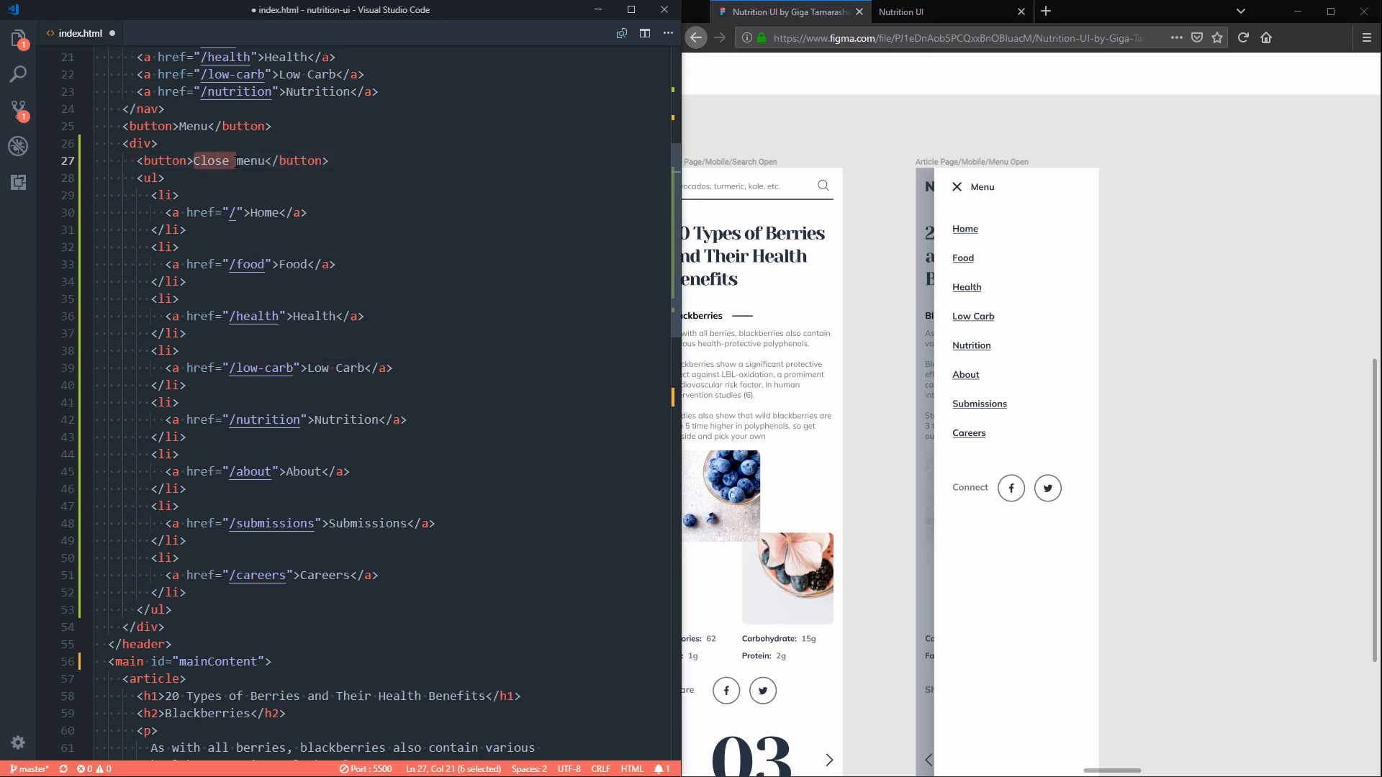
click(968, 161)
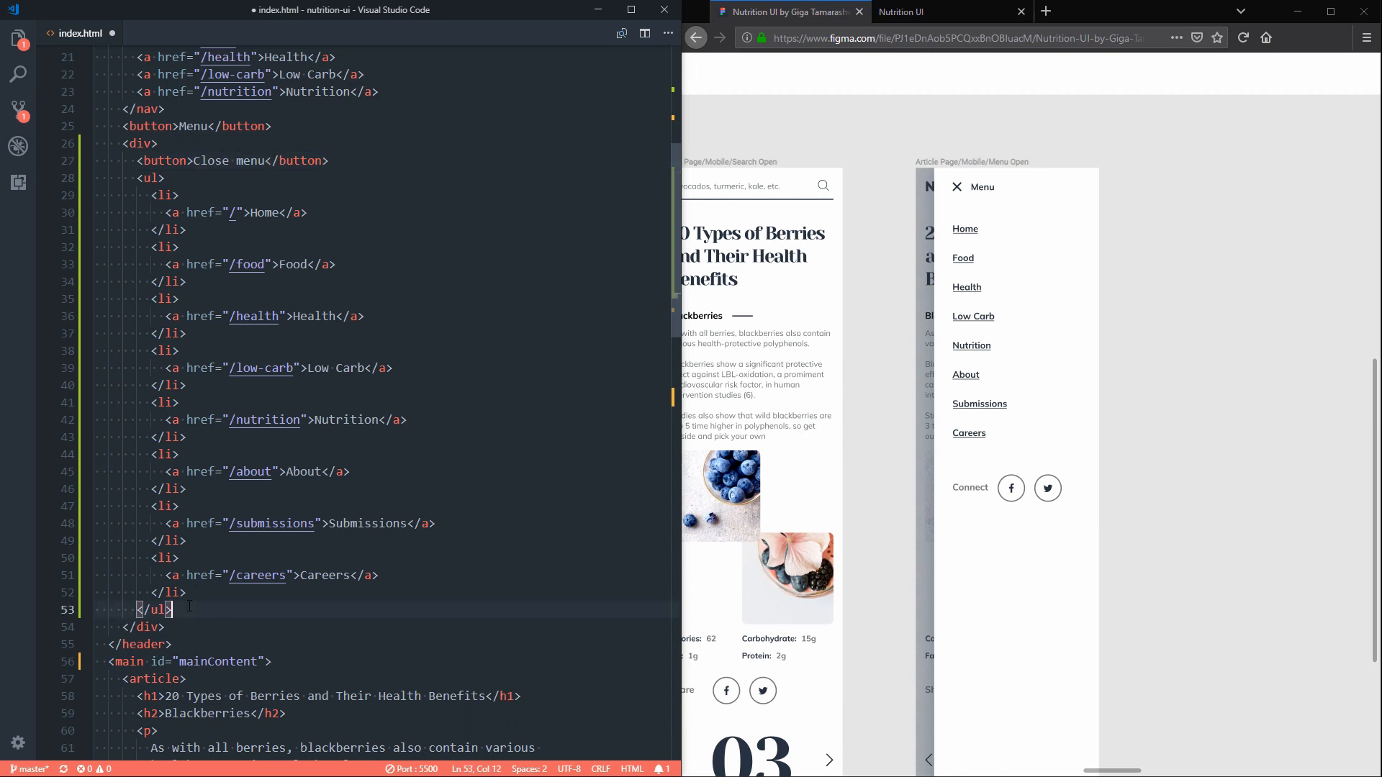
Step: Add a blank line after the list, retitle the heading Share this article and start the Share on link texts
key(enter)
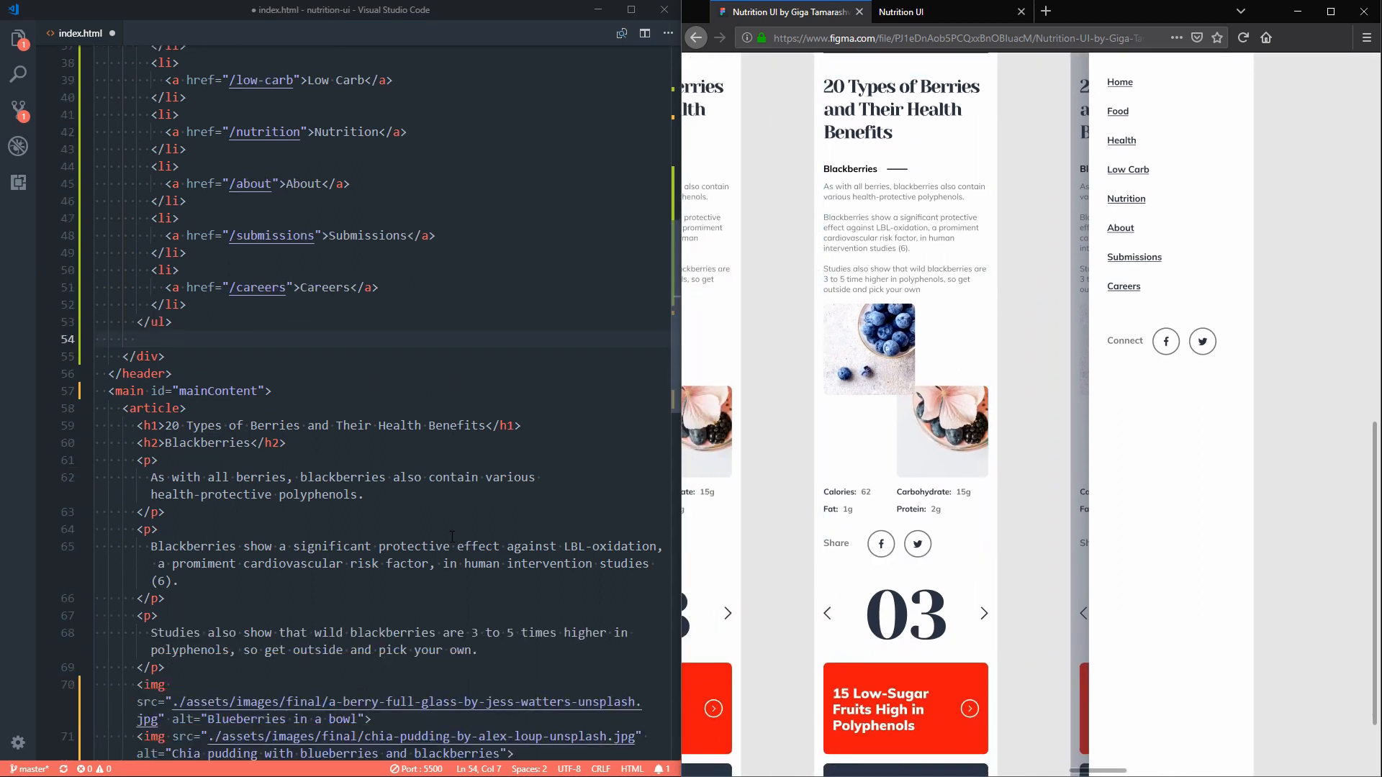
scroll(down, 3)
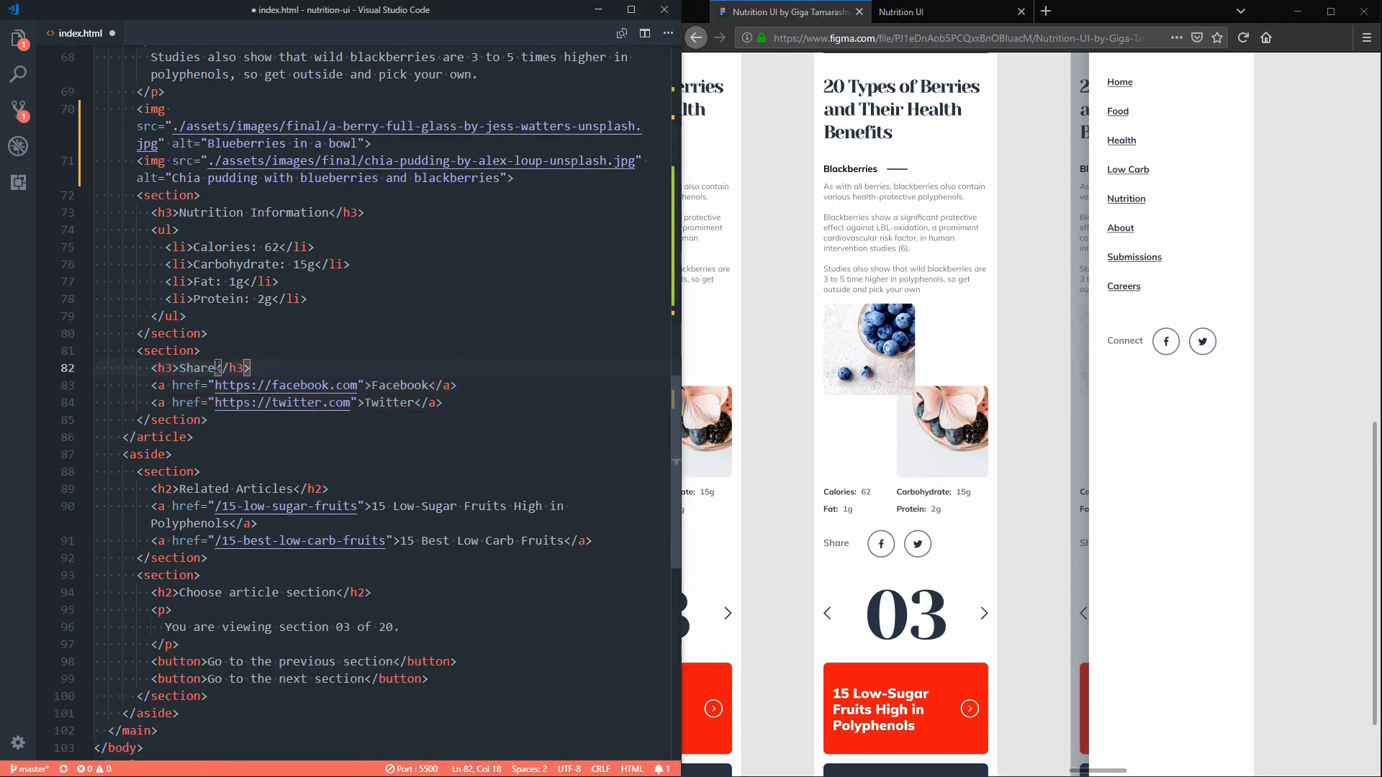
text(this)
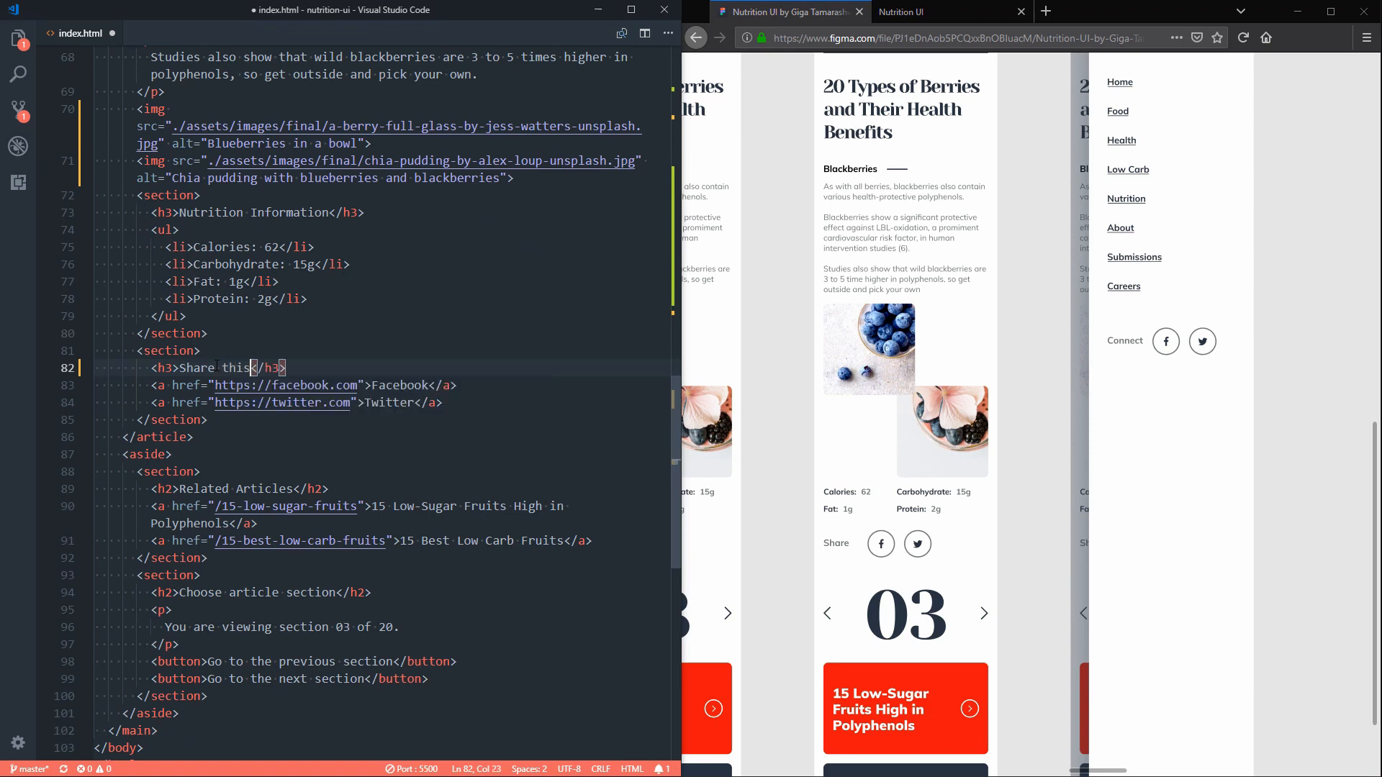
text(article)
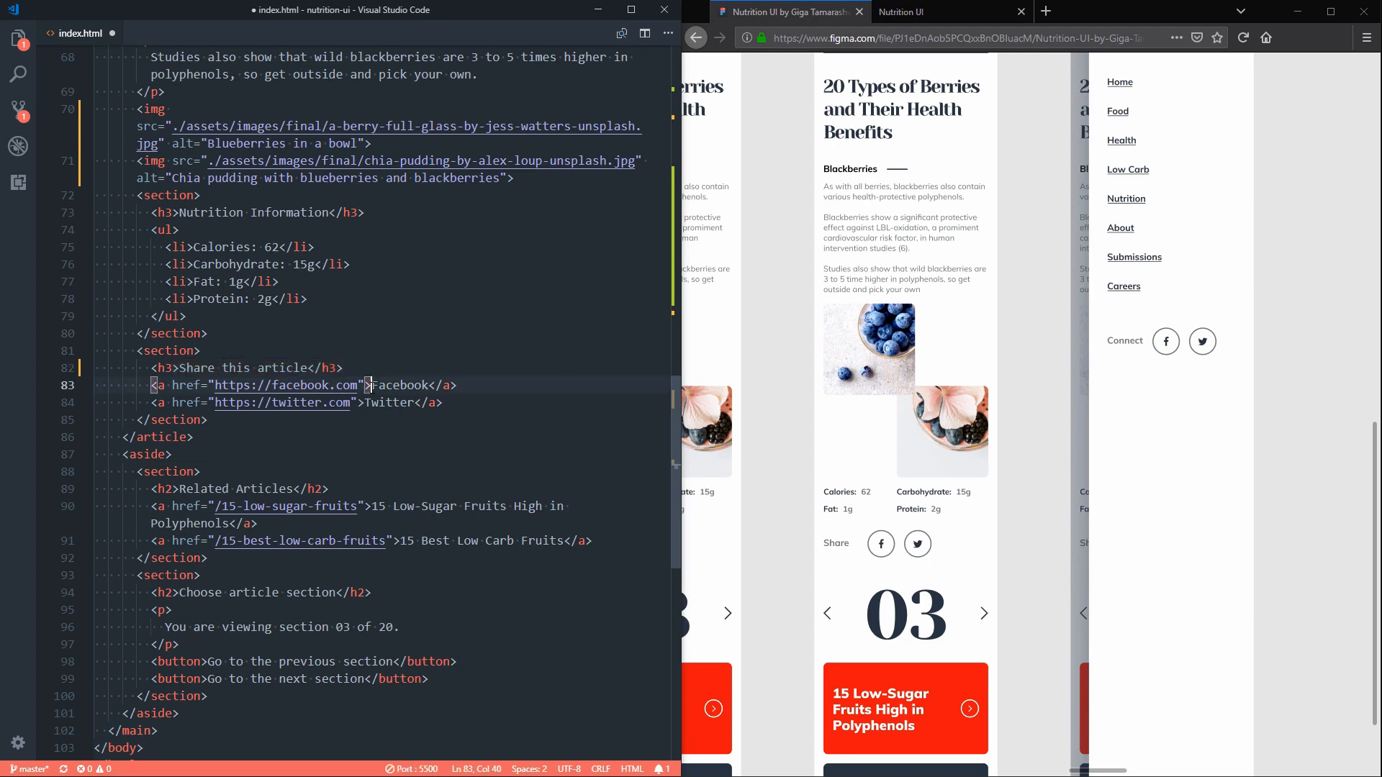
text(Share on)
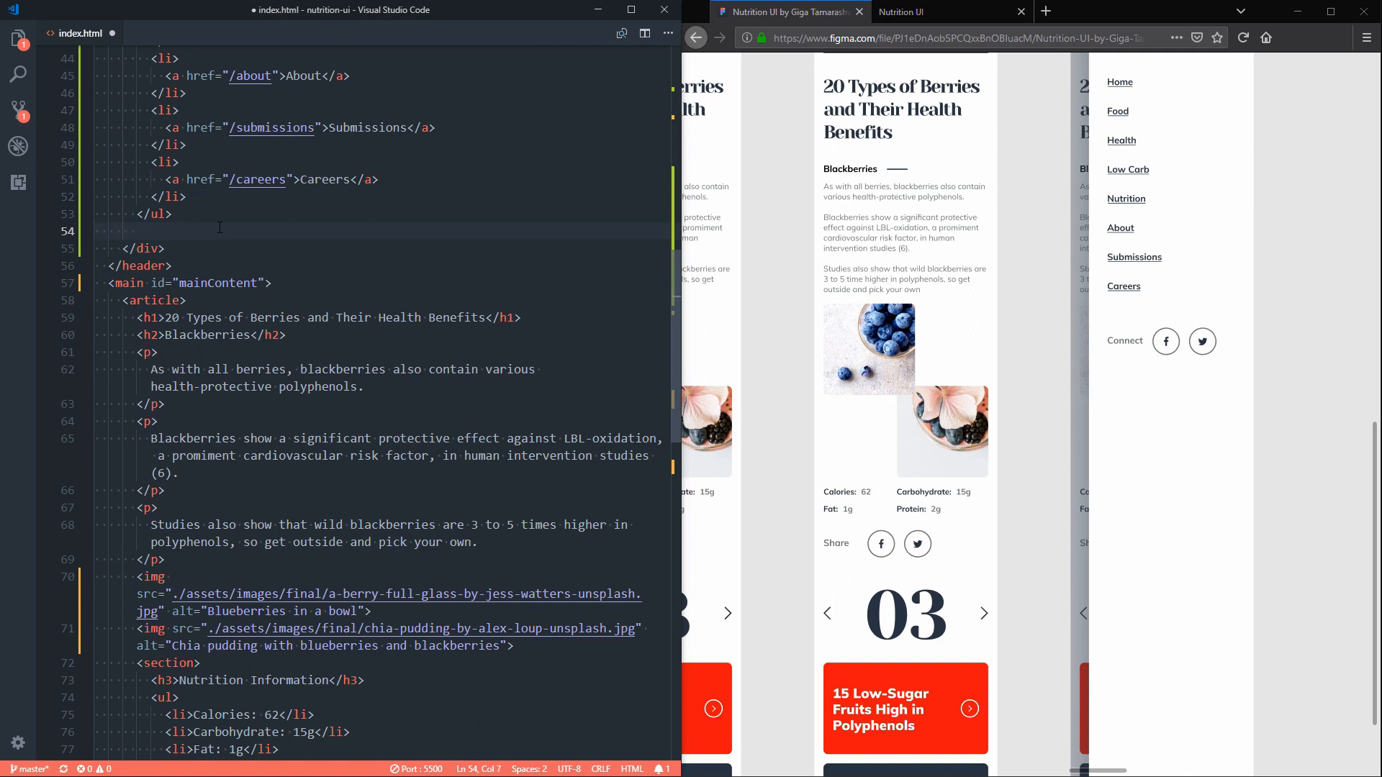
Step: Write <p>Connect</p> on the empty line below the menu's </ul>, checked against the Figma mockup
click(134, 229)
text(<p></p>)
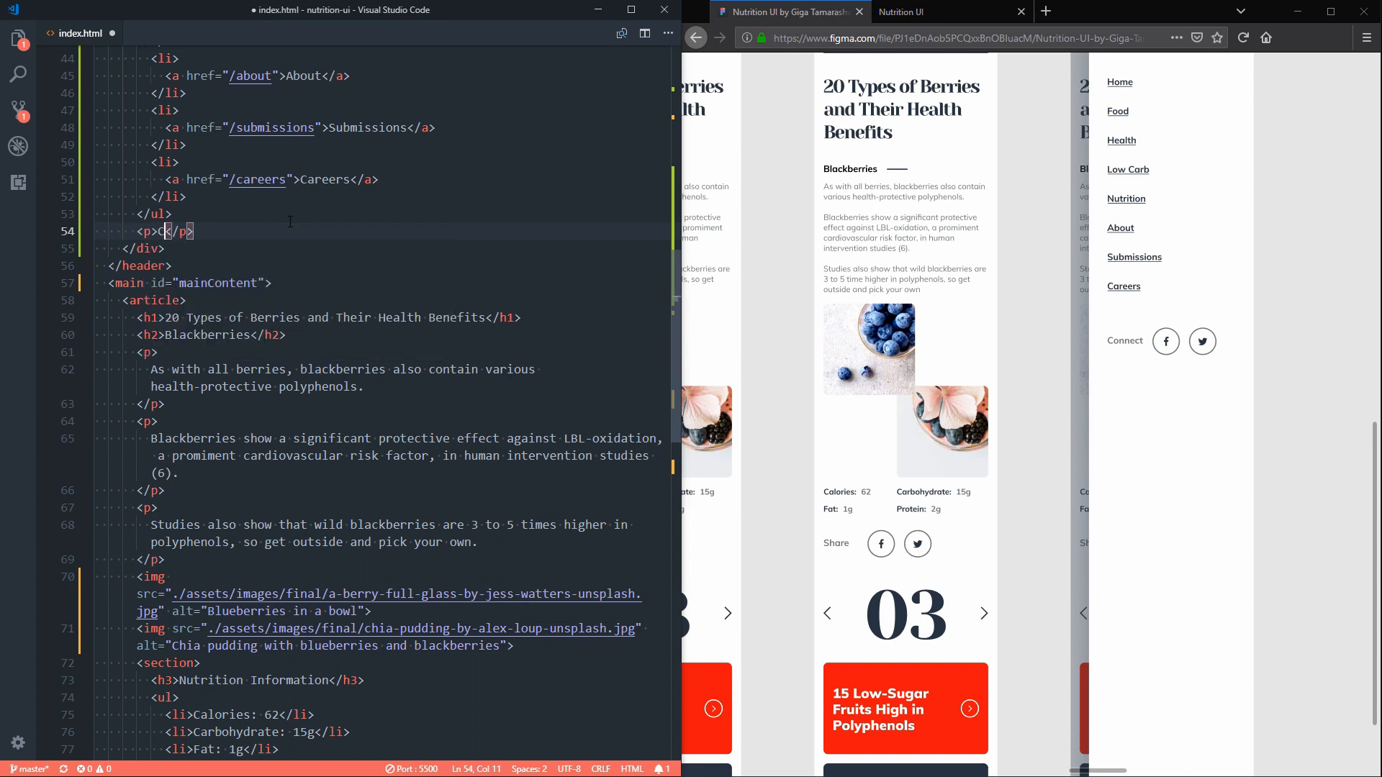
text(onnect)
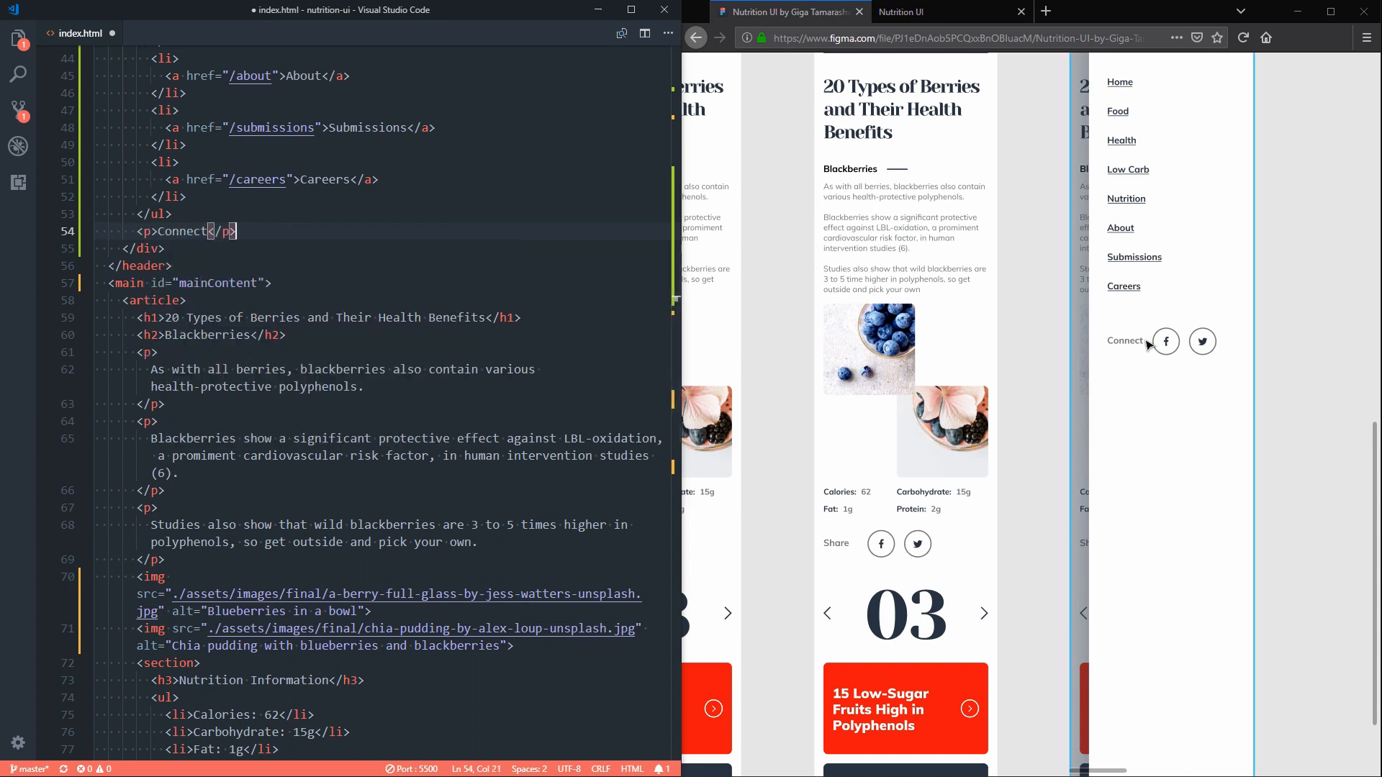
mouse_move(1009, 398)
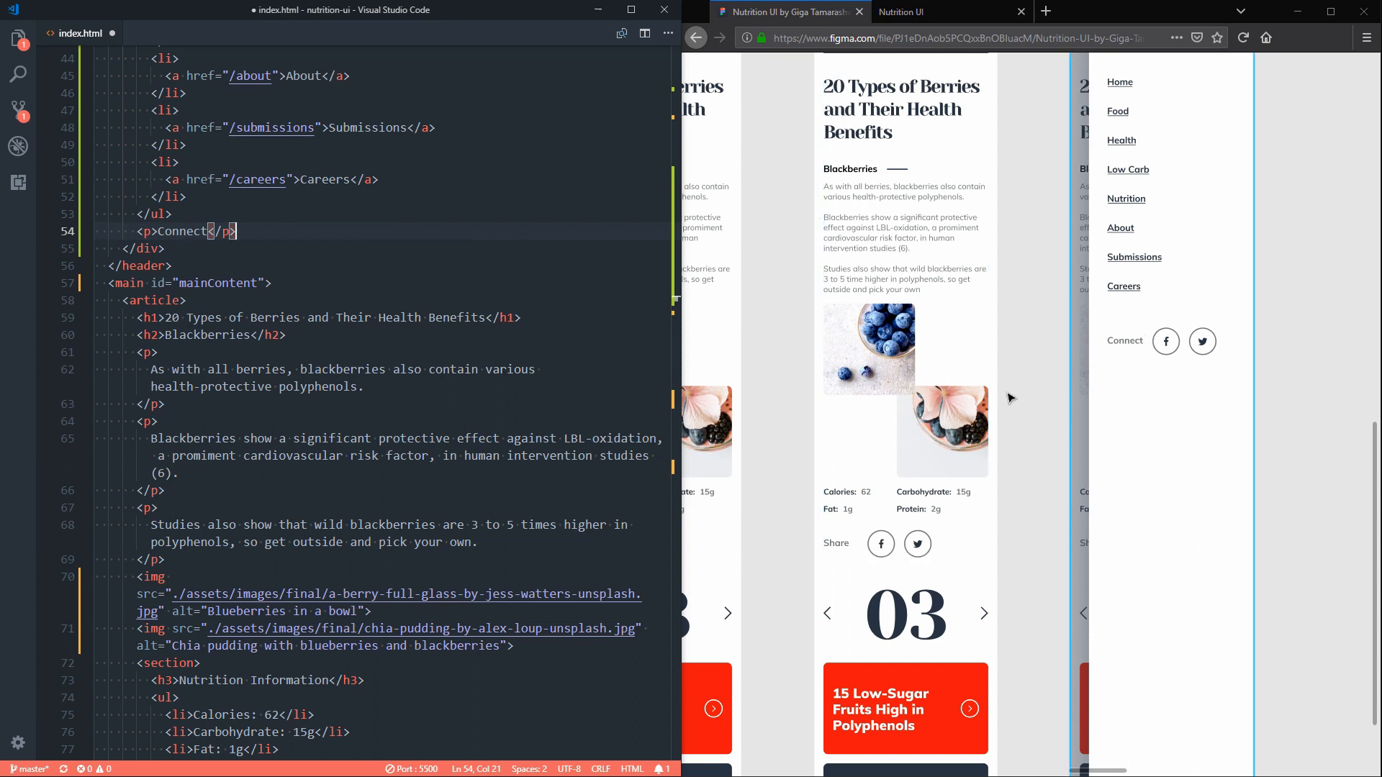
mouse_move(1154, 359)
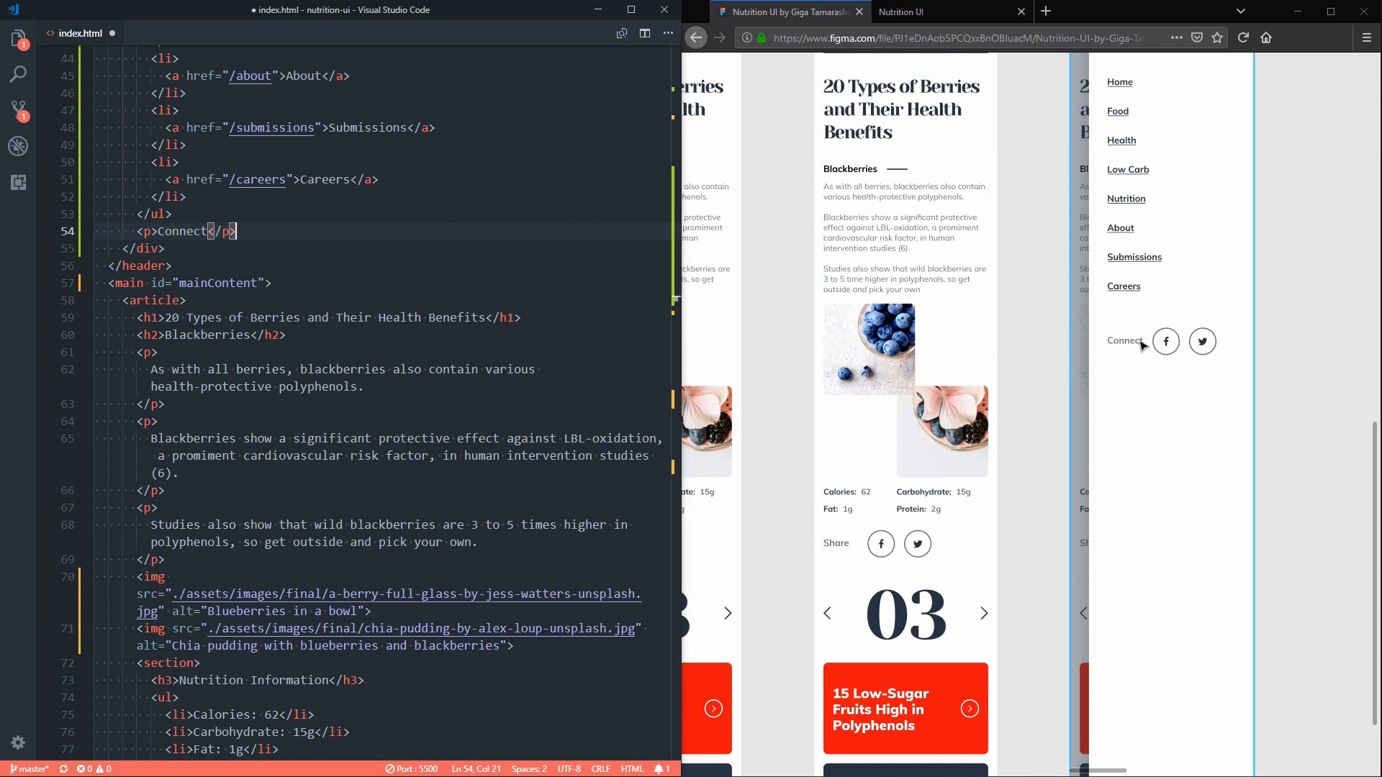
mouse_move(1191, 344)
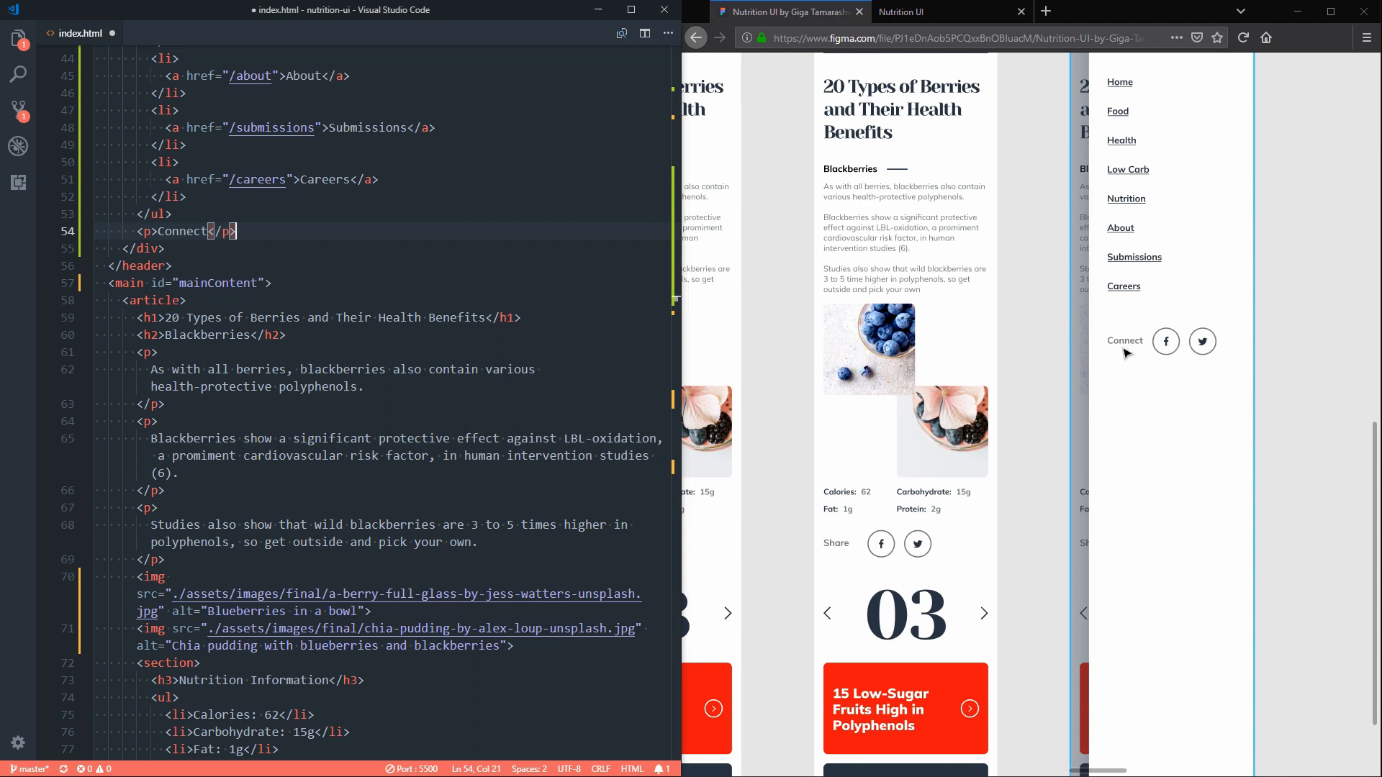
click(835, 544)
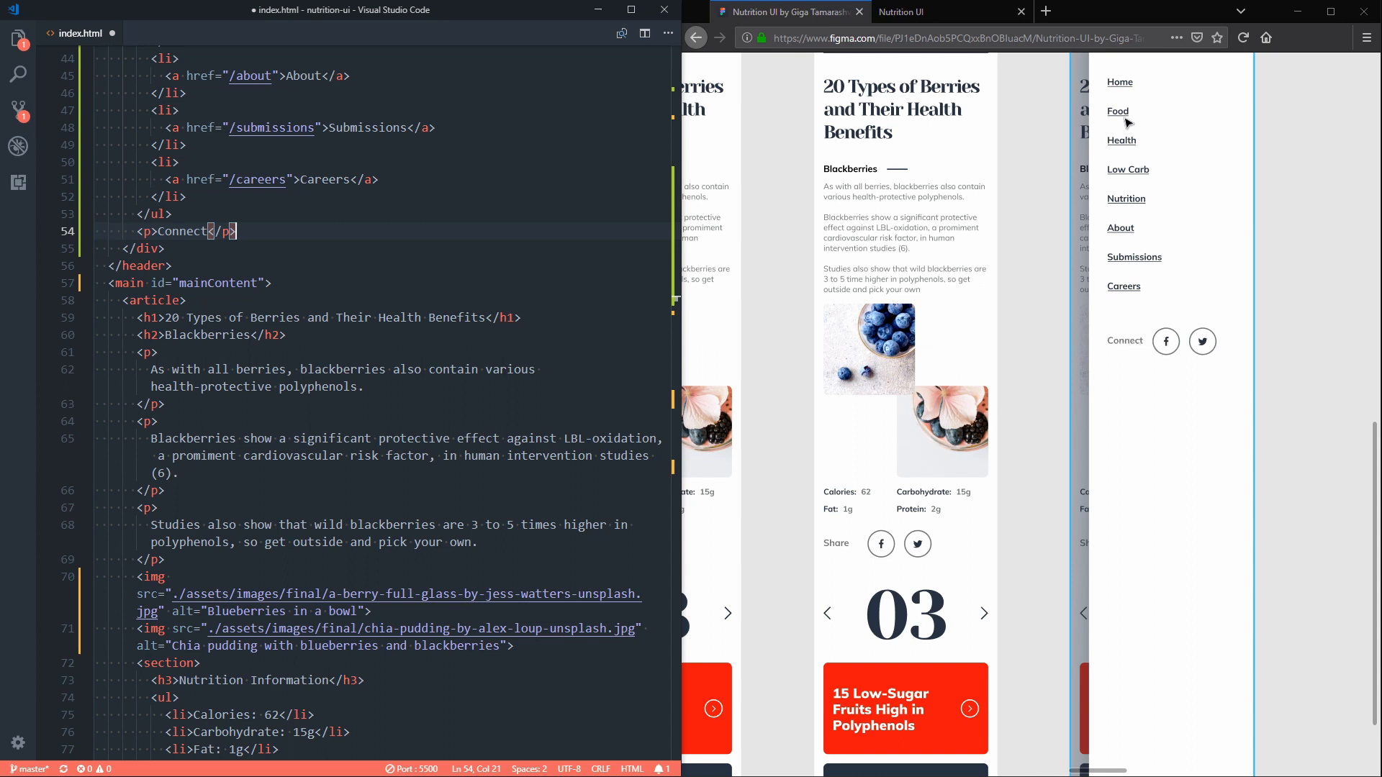
mouse_move(1130, 302)
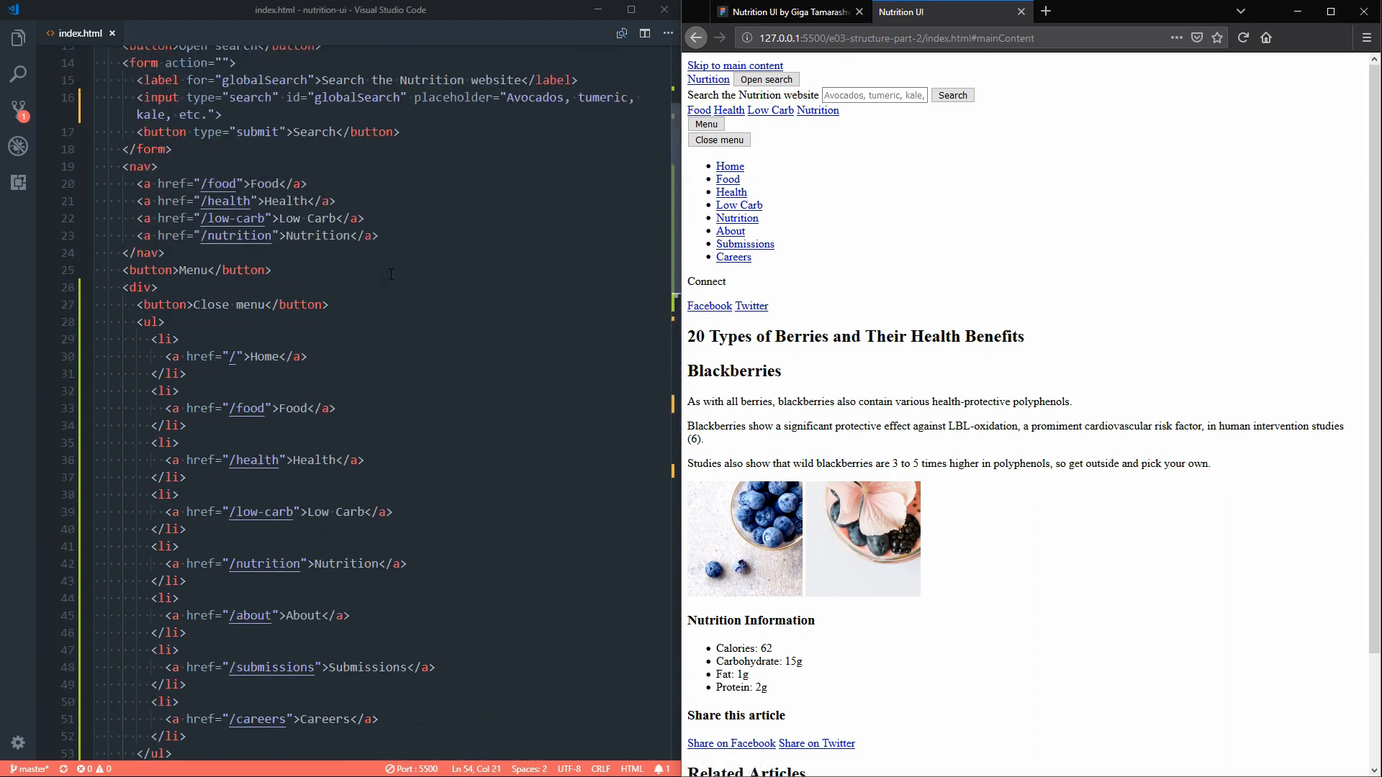
Step: Switch back to the Figma design after previewing the saved menu markup live
click(785, 11)
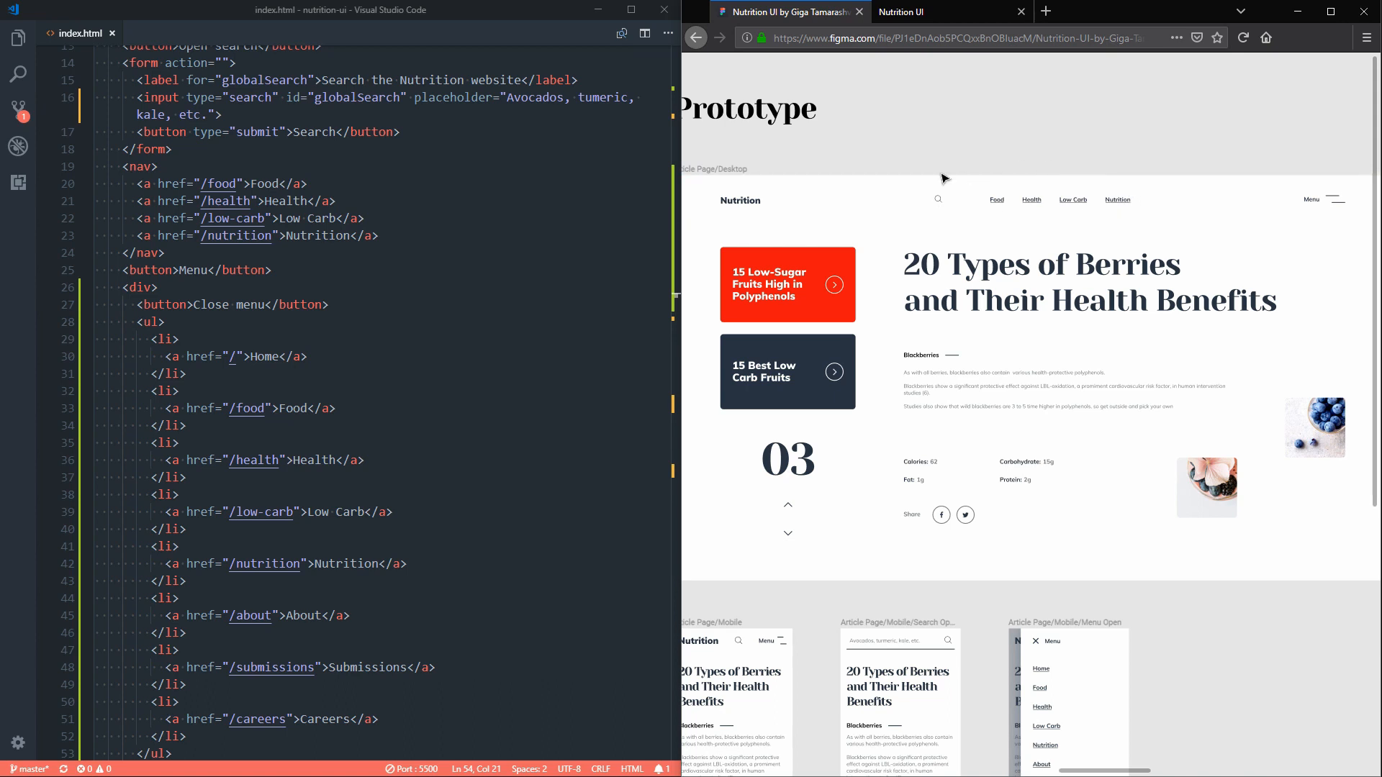
mouse_move(1346, 202)
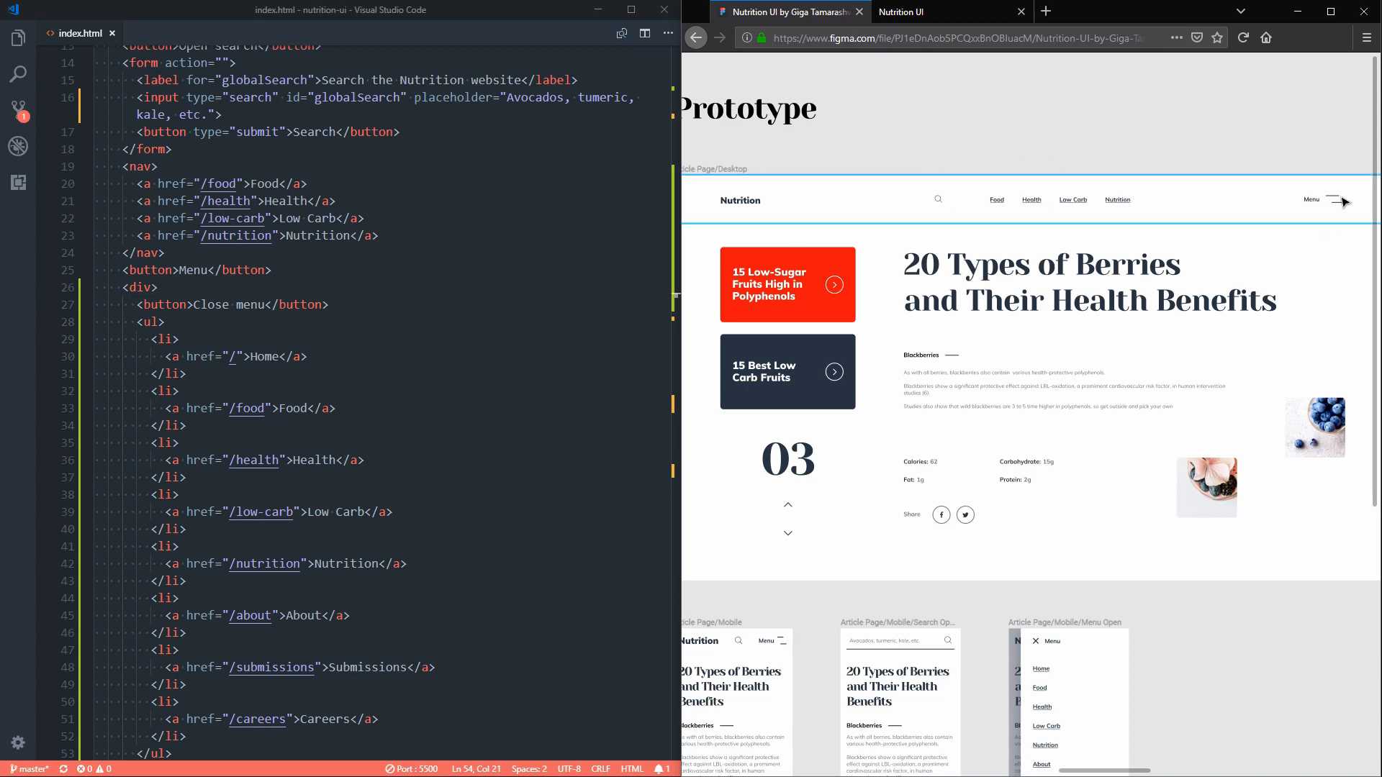
mouse_move(1235, 555)
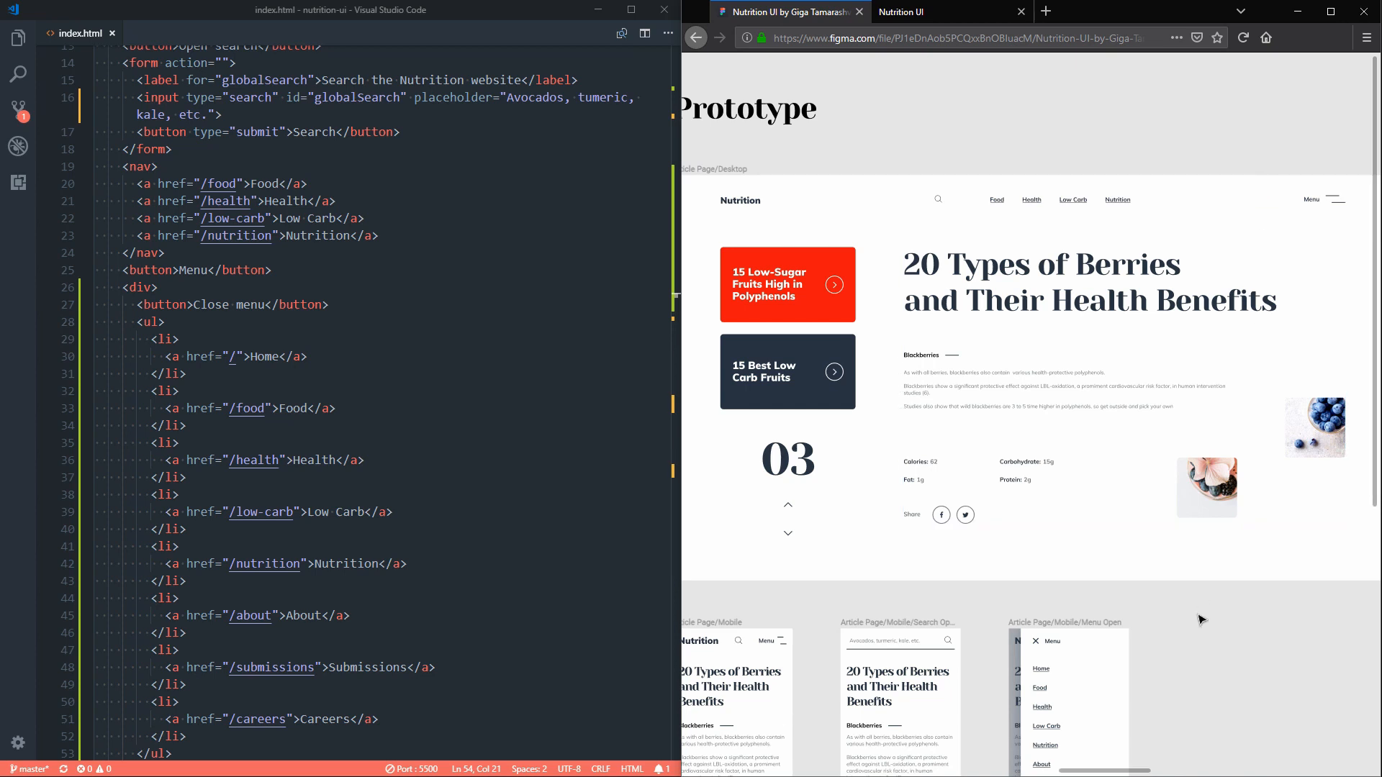
mouse_move(1153, 182)
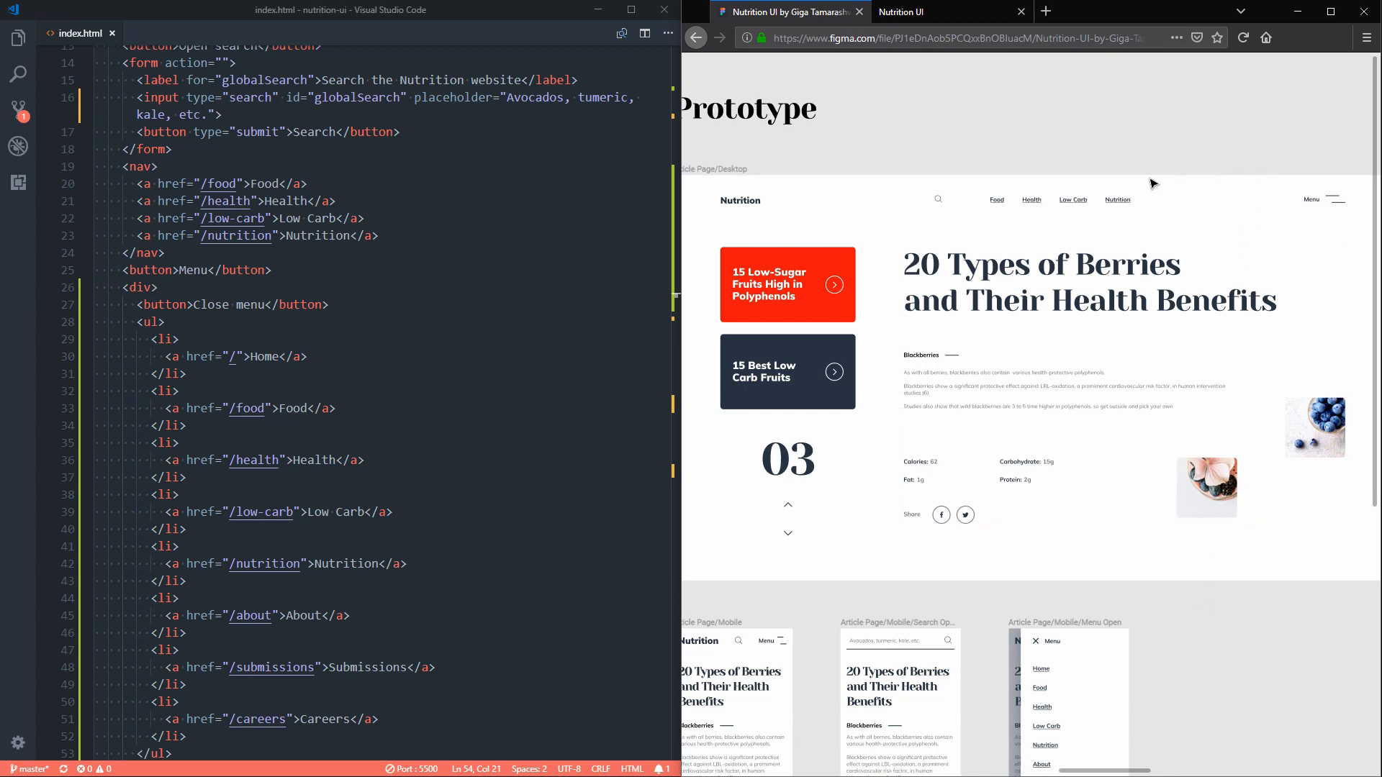
mouse_move(1319, 239)
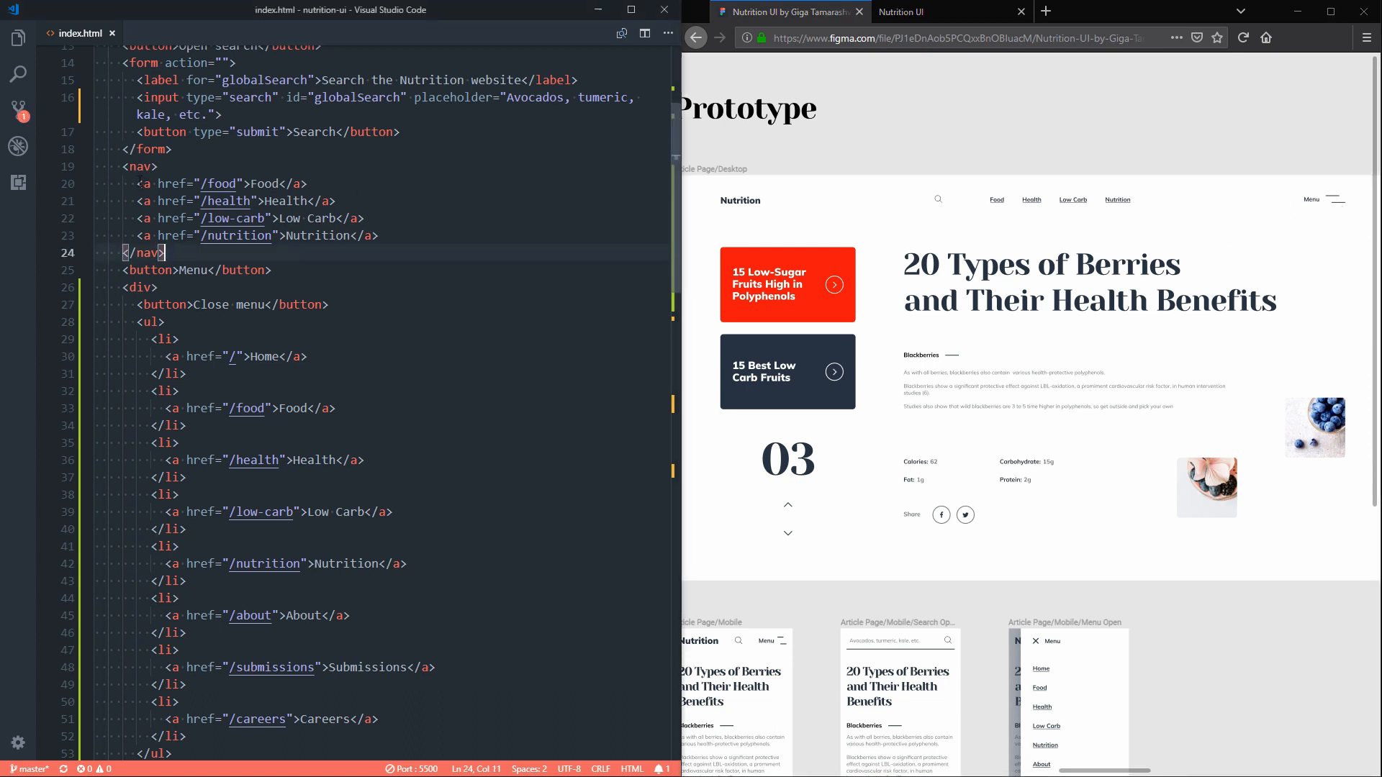
Step: Select the closing </nav> tag so it can be moved below the menu's closing </div>
drag(132, 182, 378, 235)
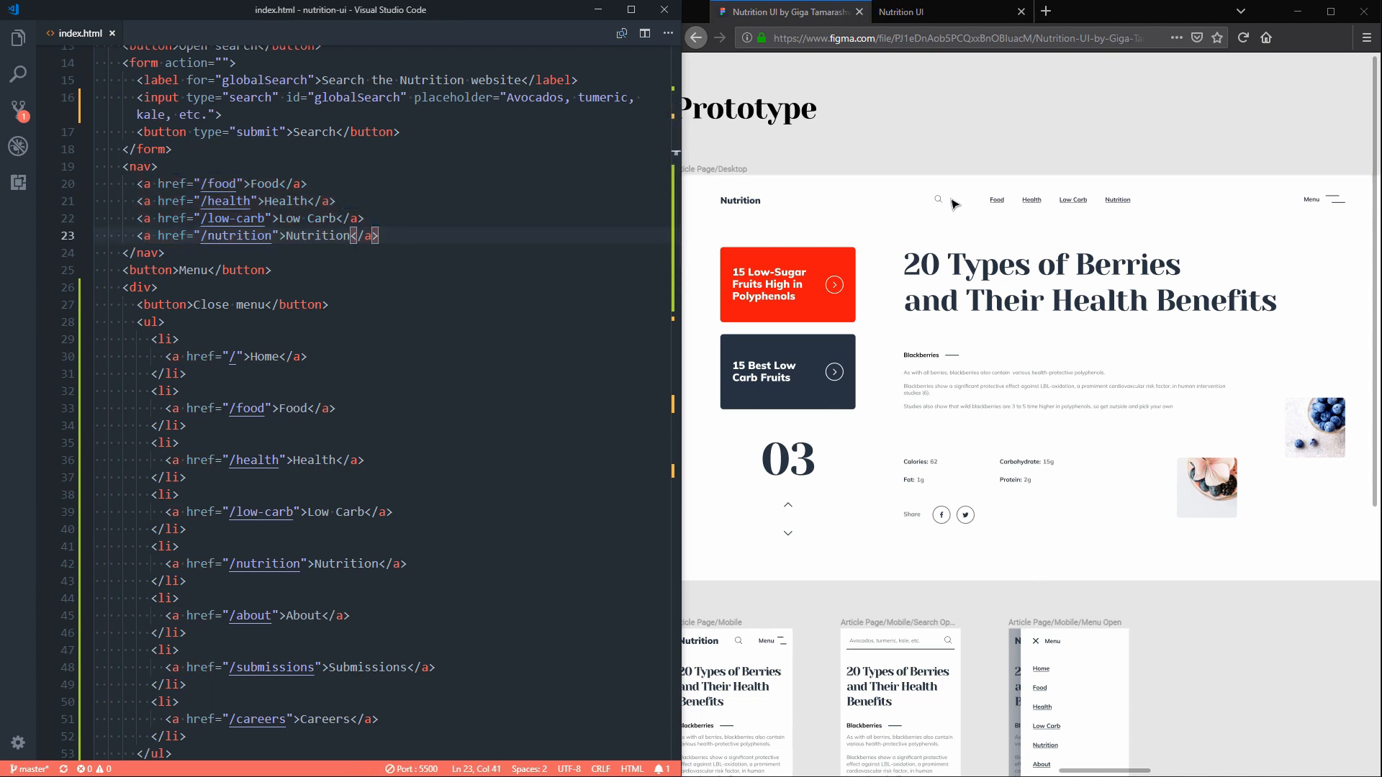
mouse_move(1062, 162)
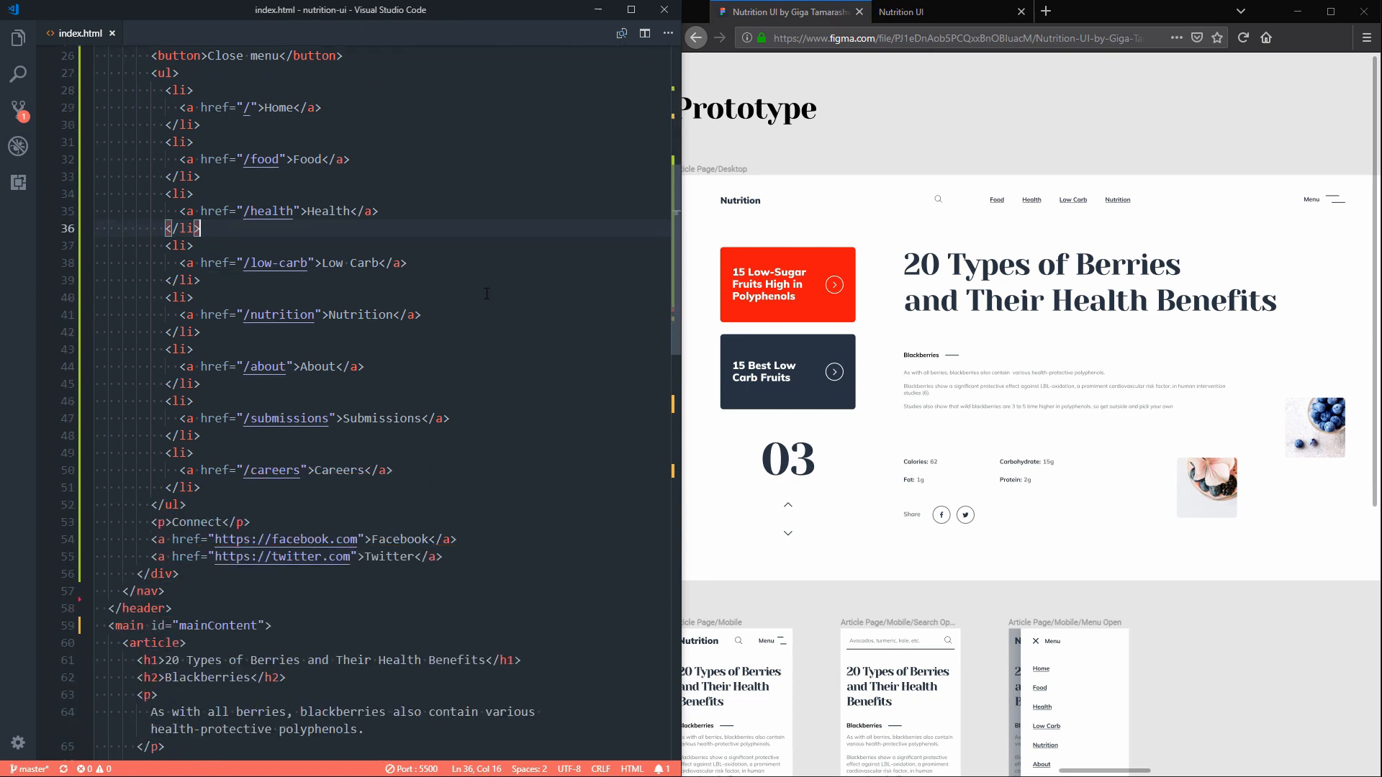
scroll(down, 3)
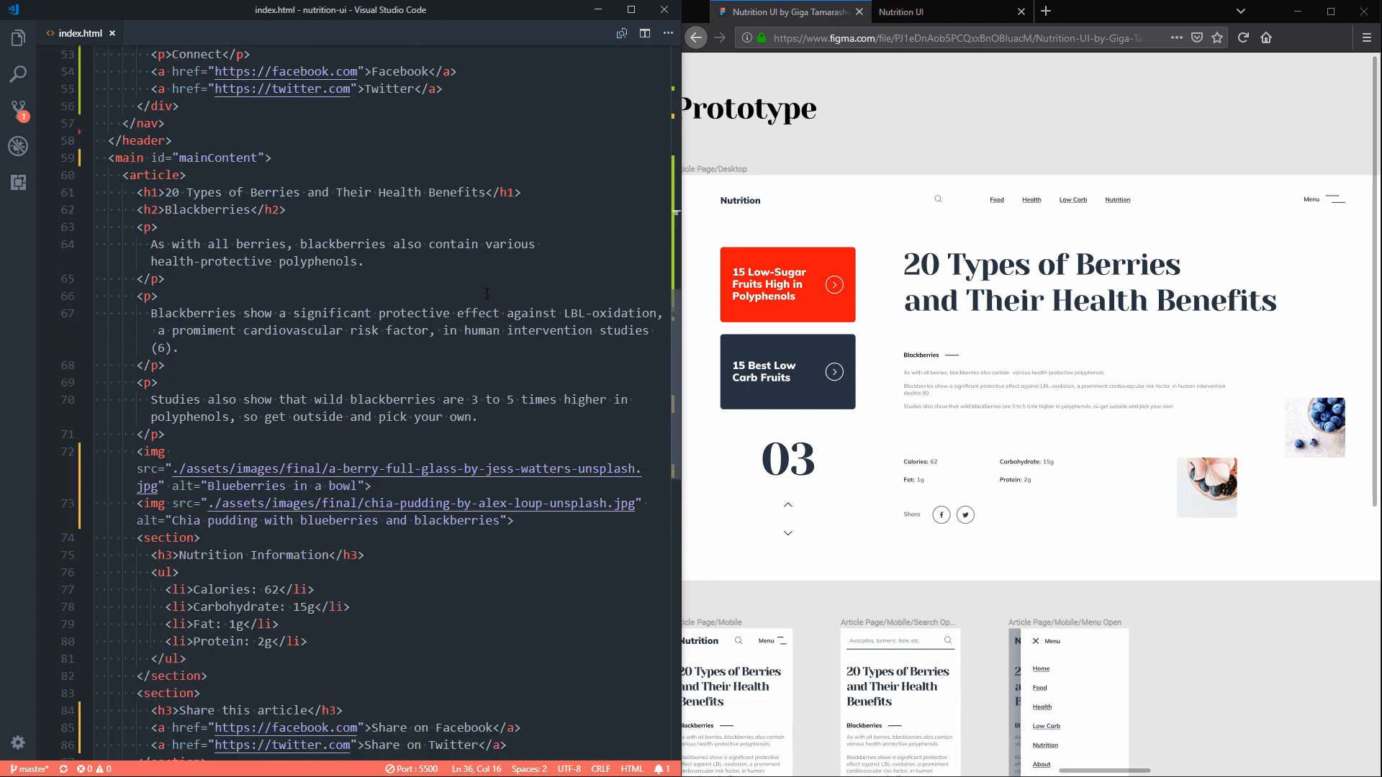
scroll(down, 3)
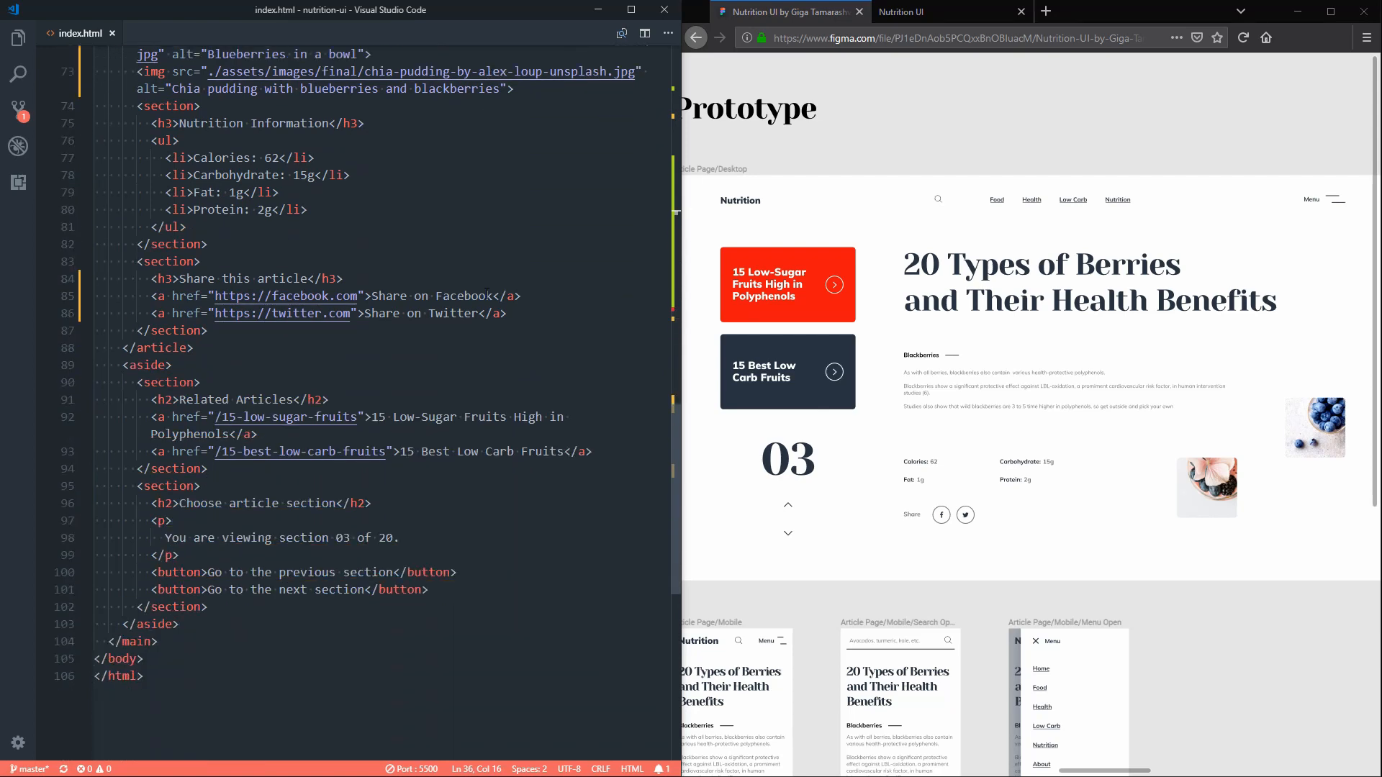
scroll(down, 3)
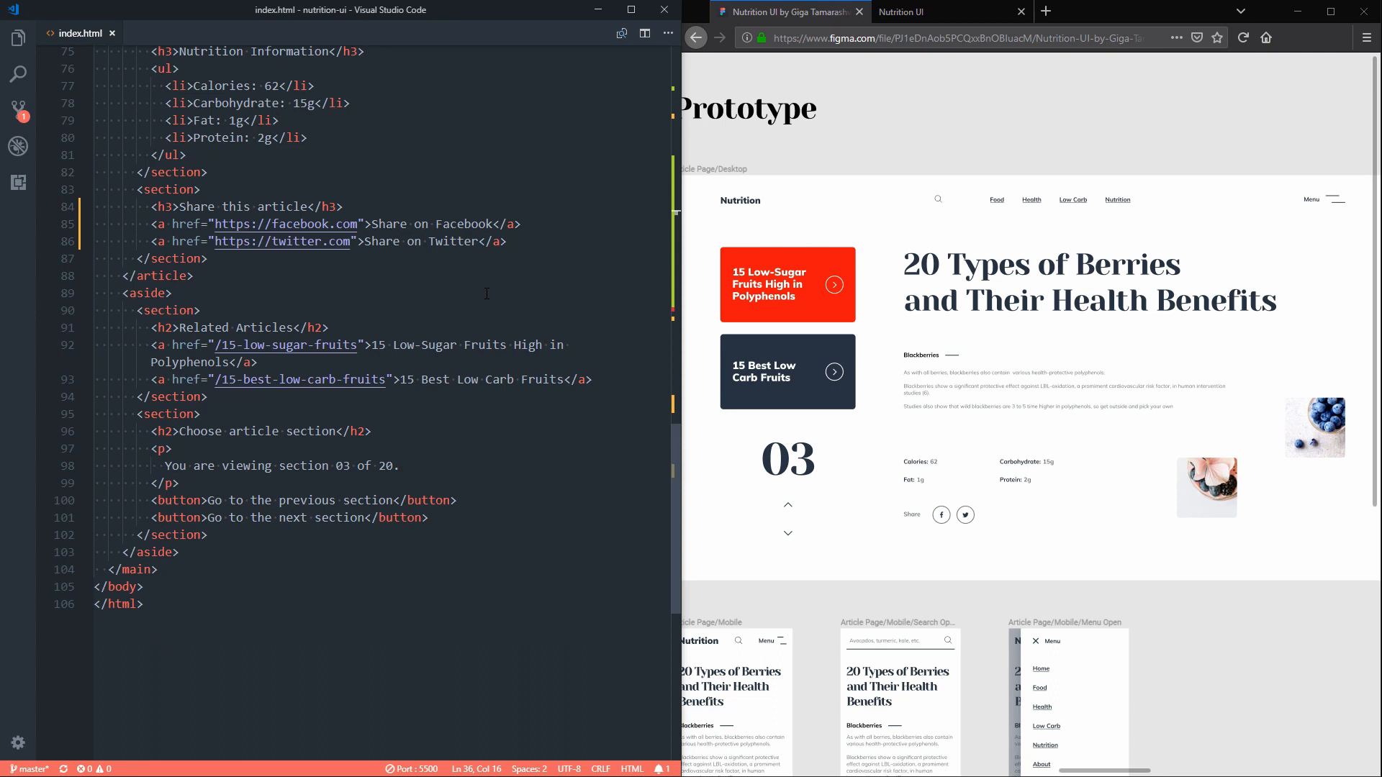
mouse_move(938, 147)
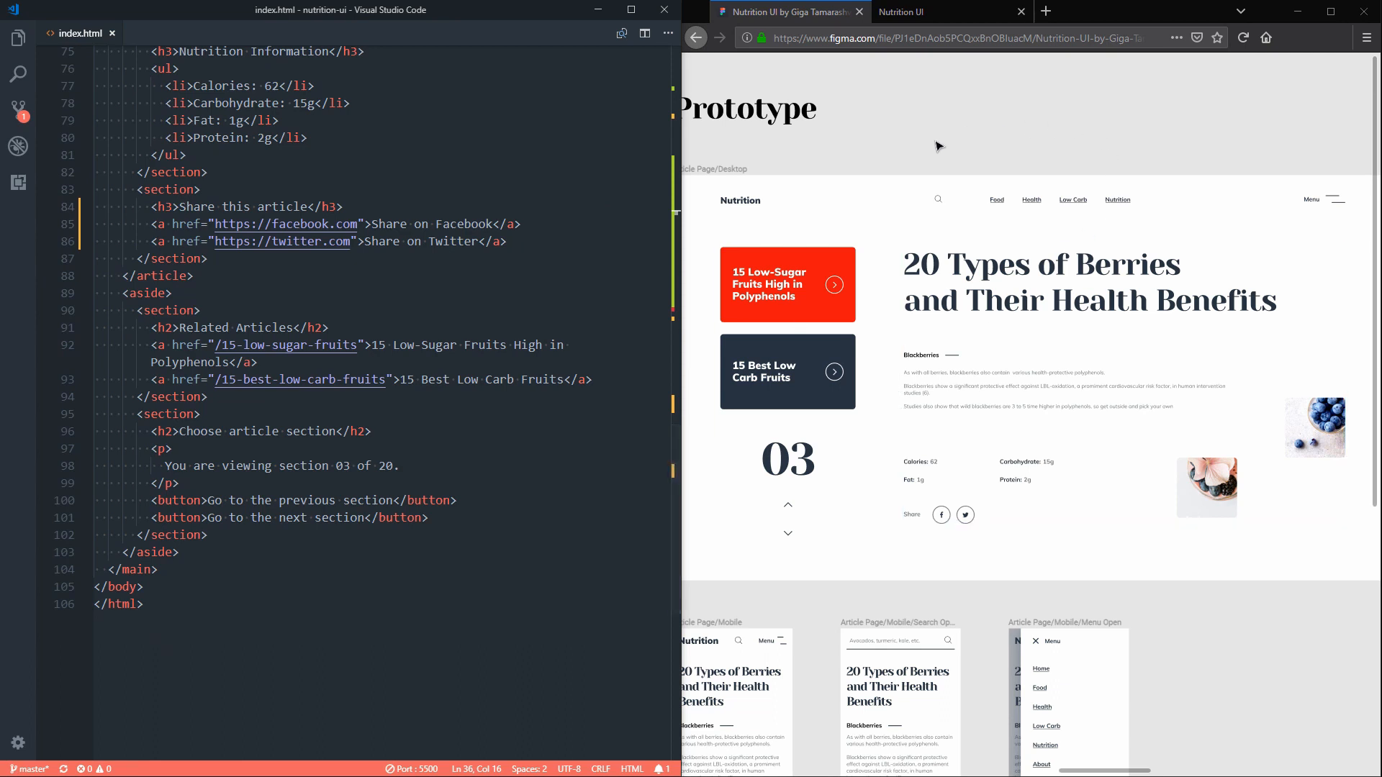
mouse_move(999, 202)
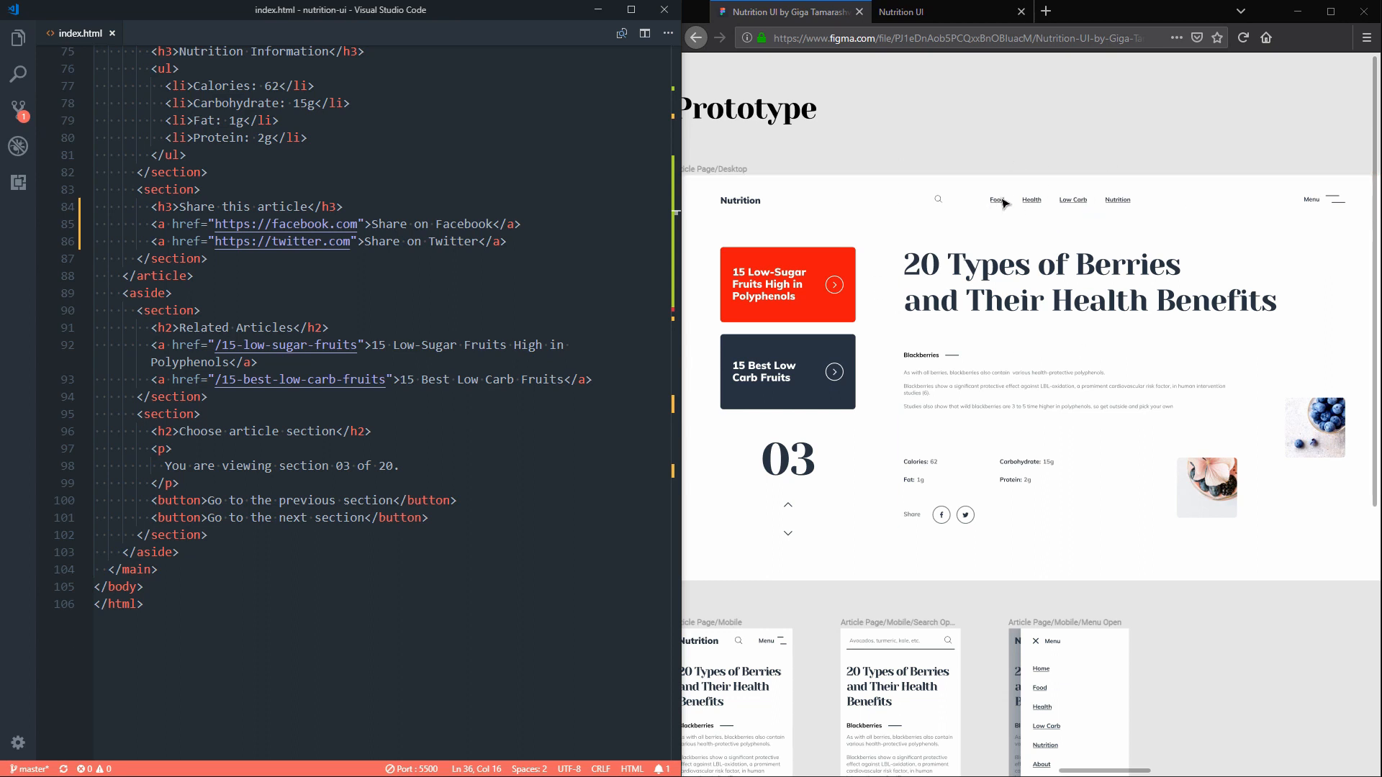
mouse_move(1051, 213)
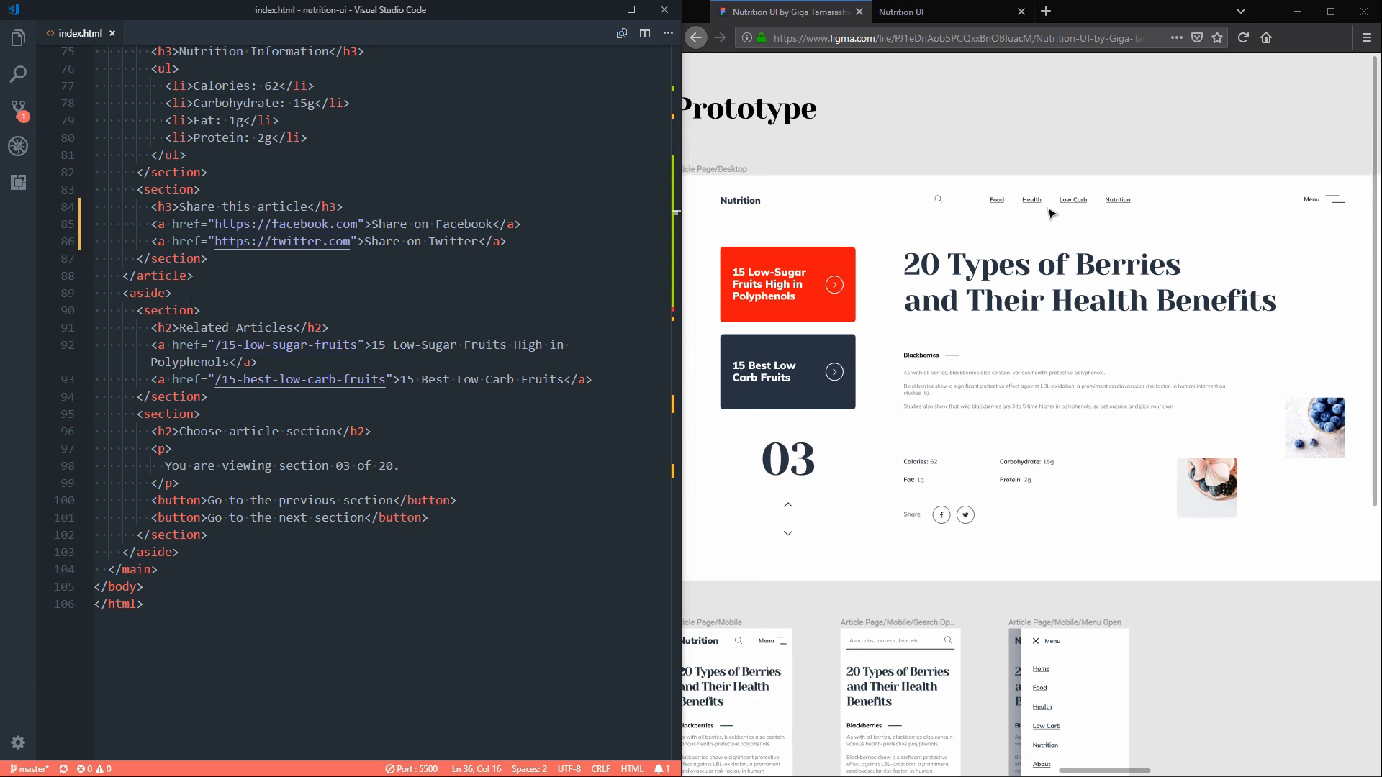